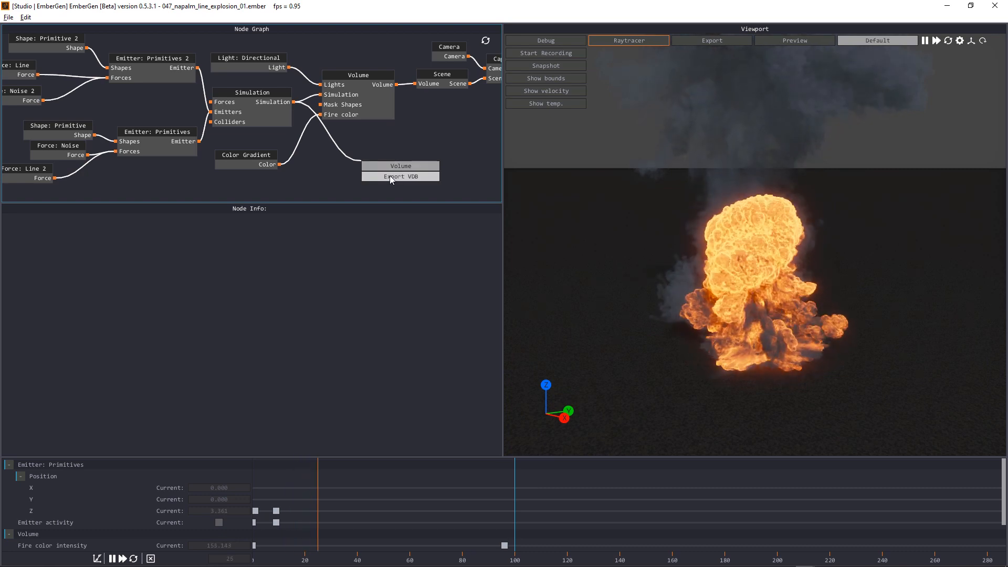
Add a VDB export node to the EmberGen graph and replay the explosion simulation
click(400, 177)
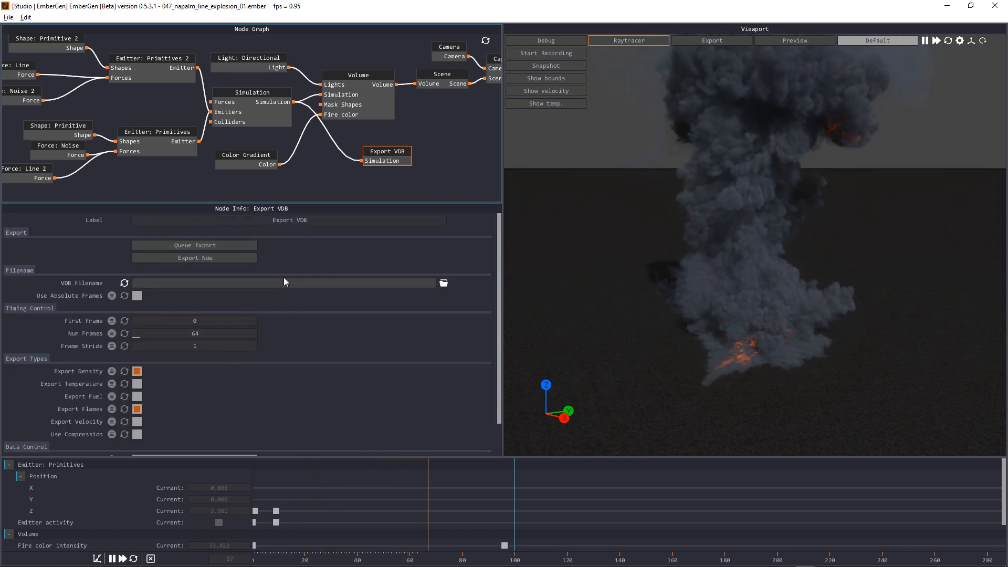
click(248, 58)
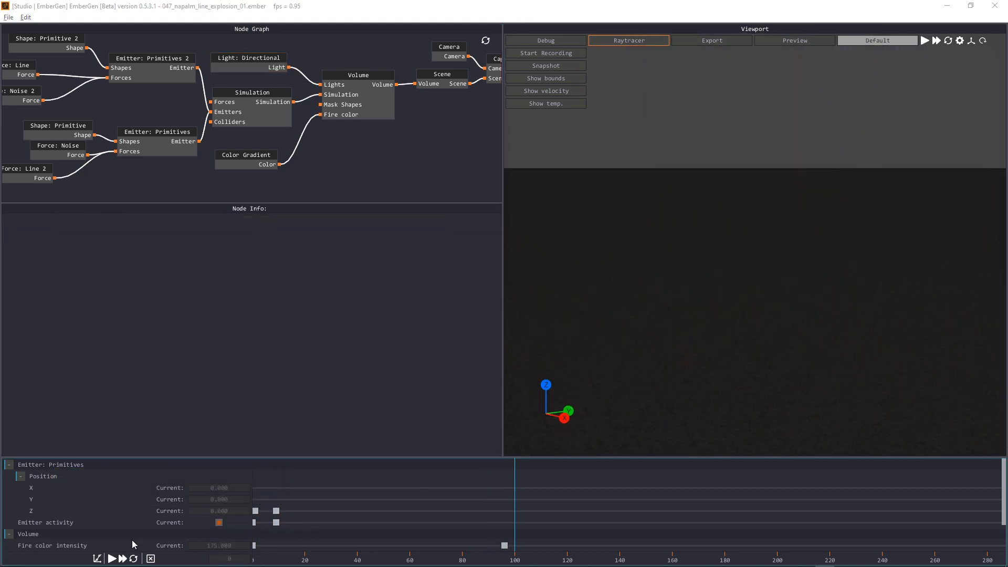
click(110, 557)
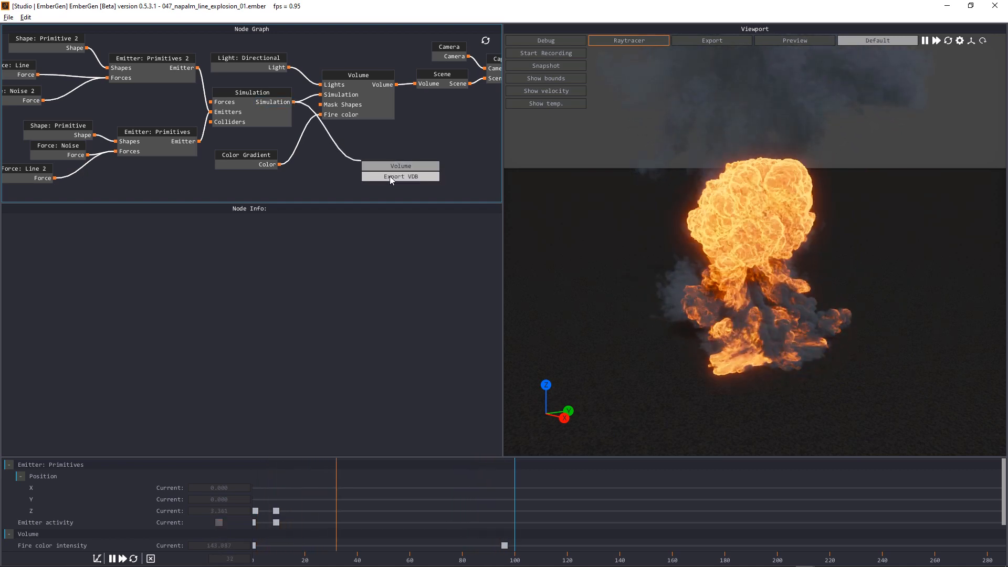
Point the Export VDB node at Explosion0000.vdb in the _Embergen_Caches folder on F:
click(400, 177)
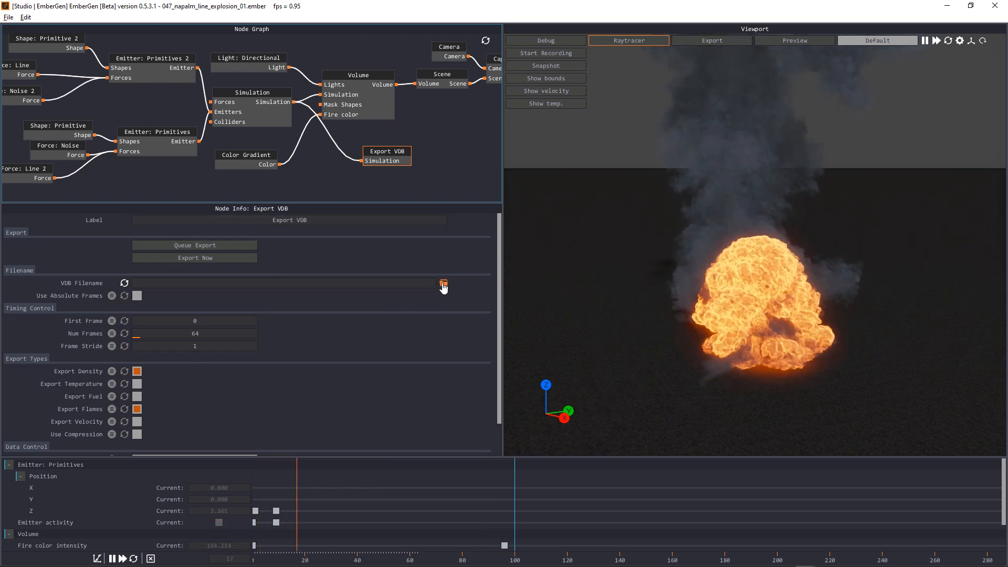
click(443, 283)
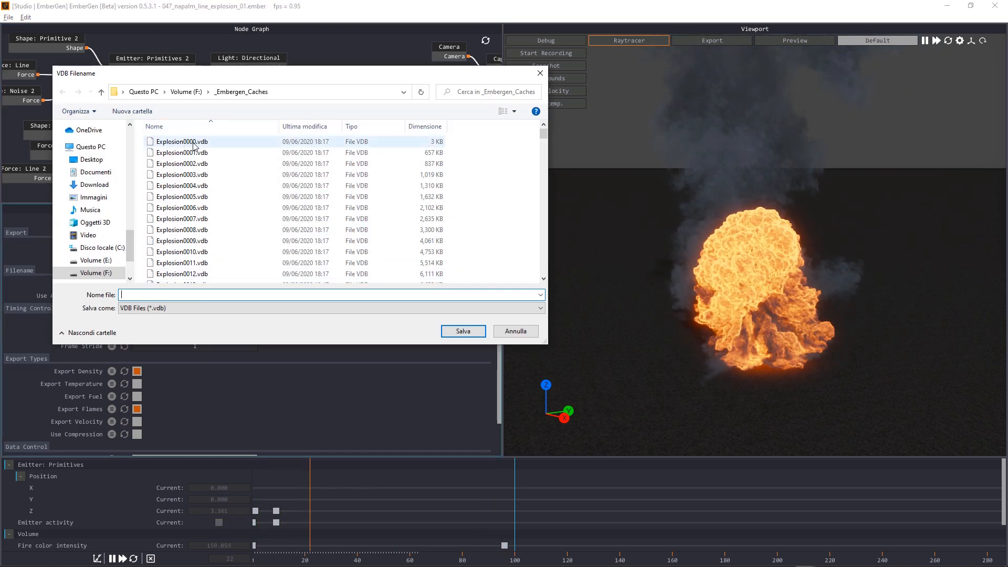
click(182, 142)
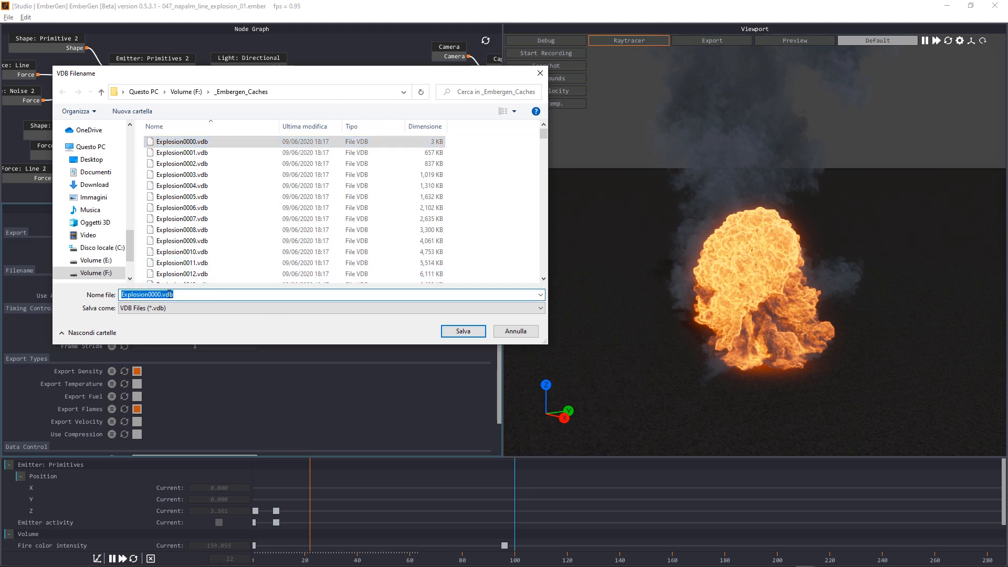
click(187, 294)
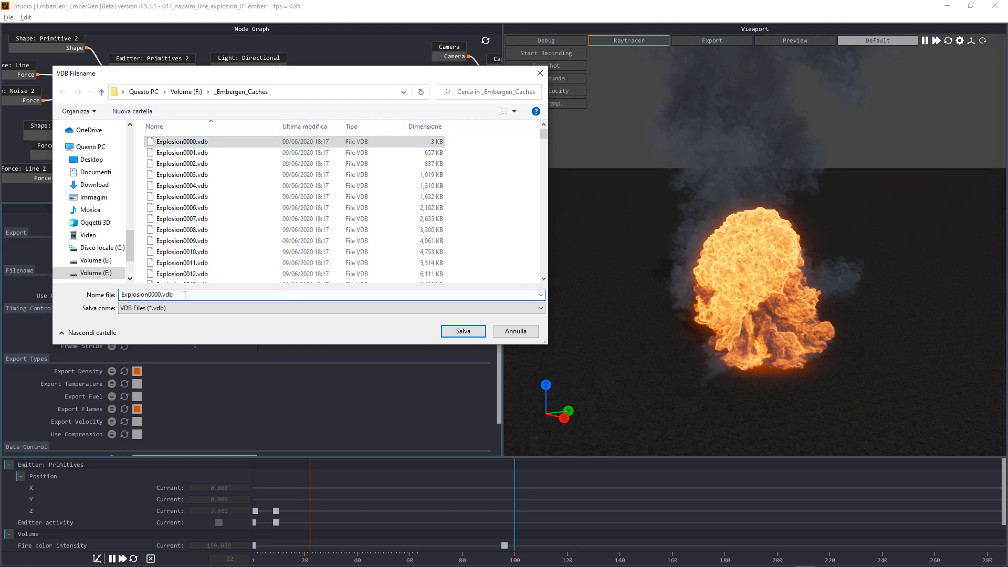
click(181, 196)
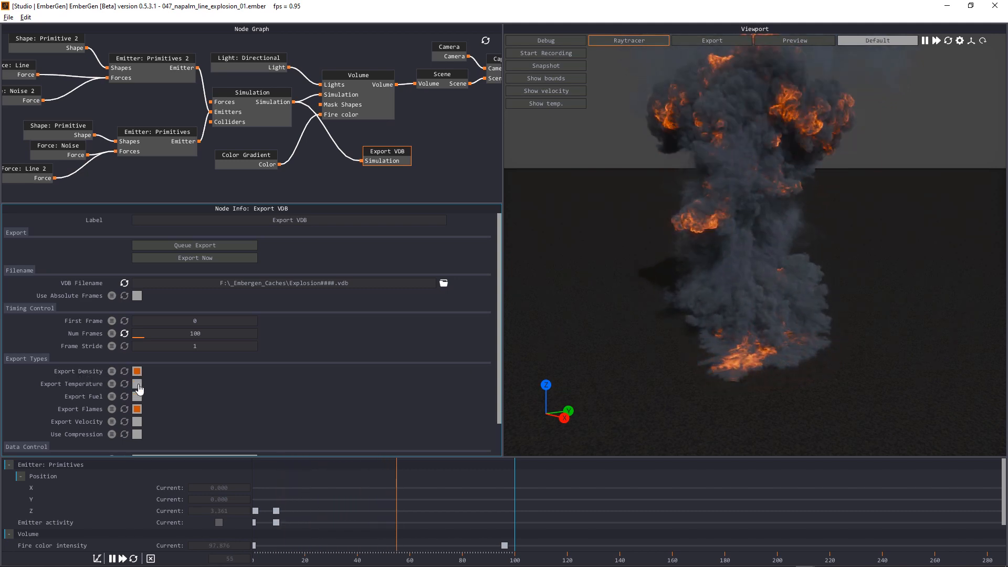
Include temperature in the VDB export and start writing the frames to disk
click(137, 385)
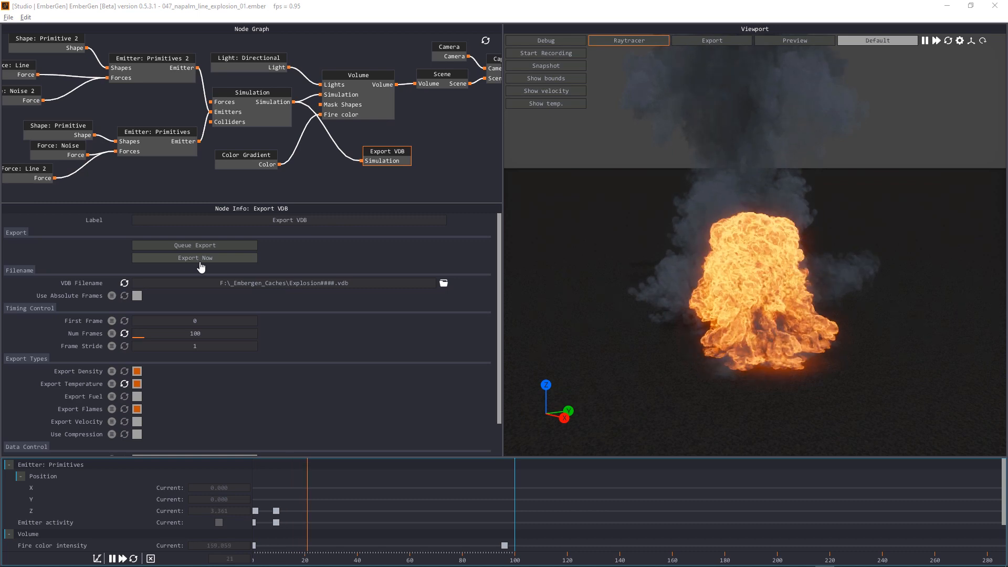
click(194, 258)
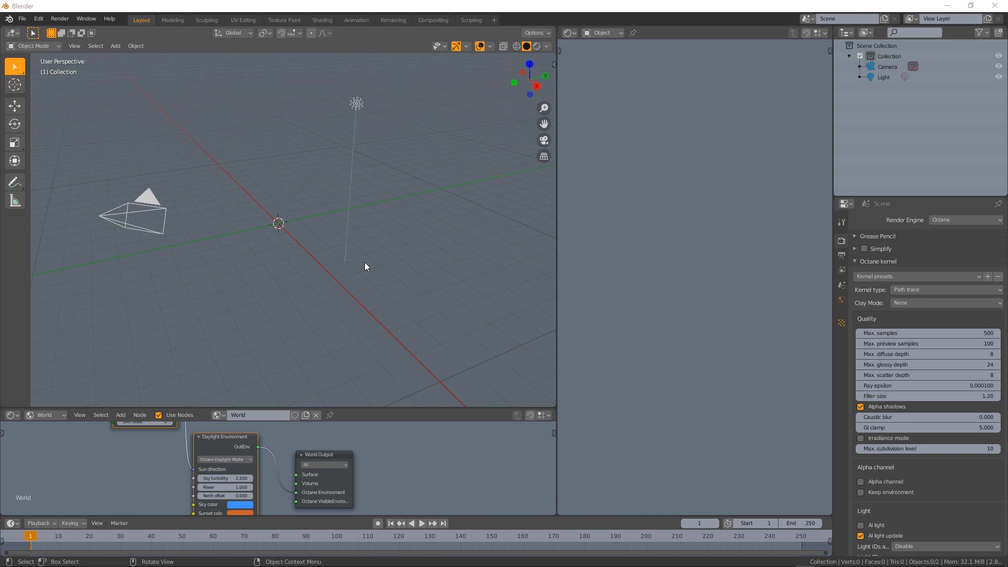
mouse_move(381, 258)
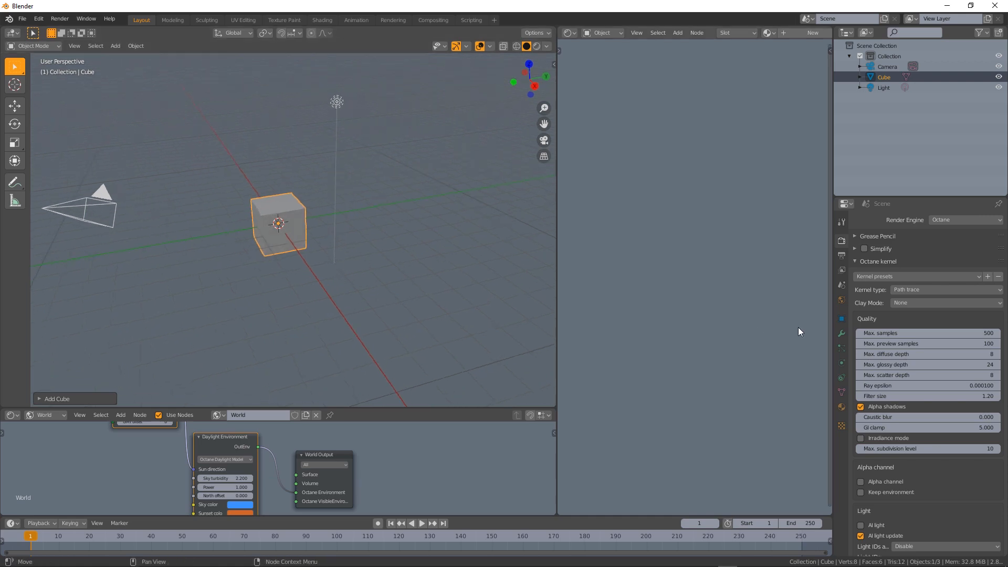
mouse_move(842, 391)
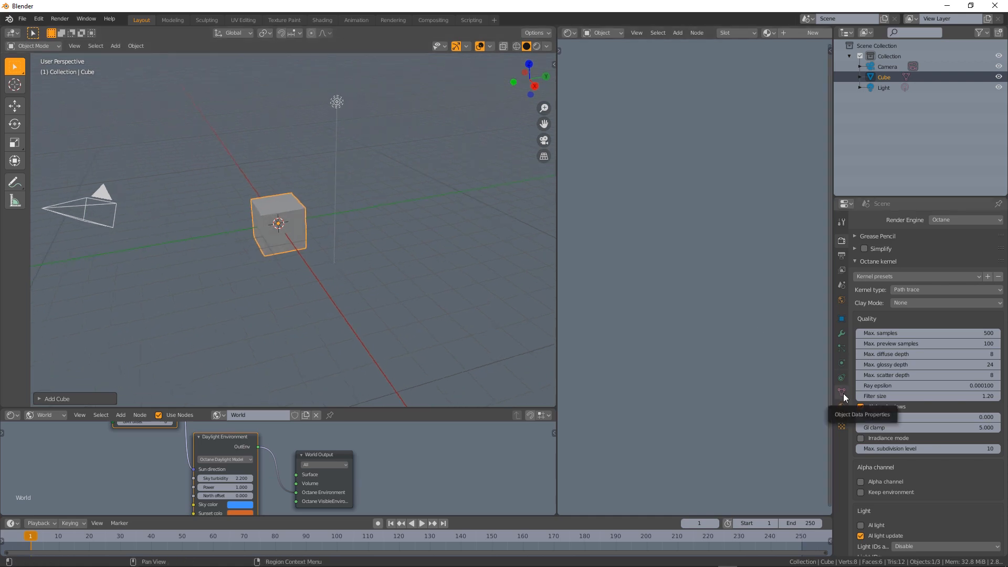
Mark the new cube as Used as Octane VDB in its object data properties
click(841, 390)
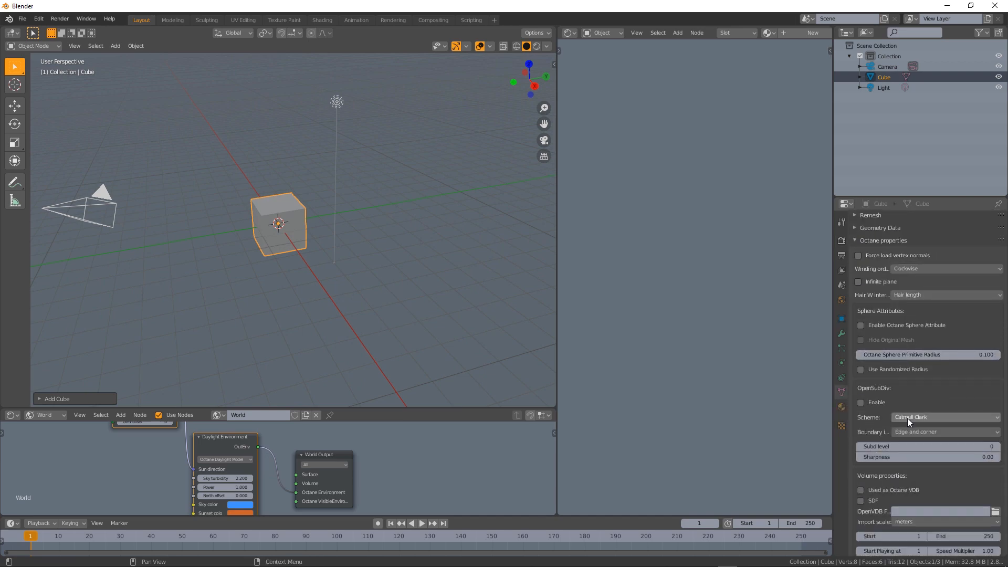
scroll(down, 3)
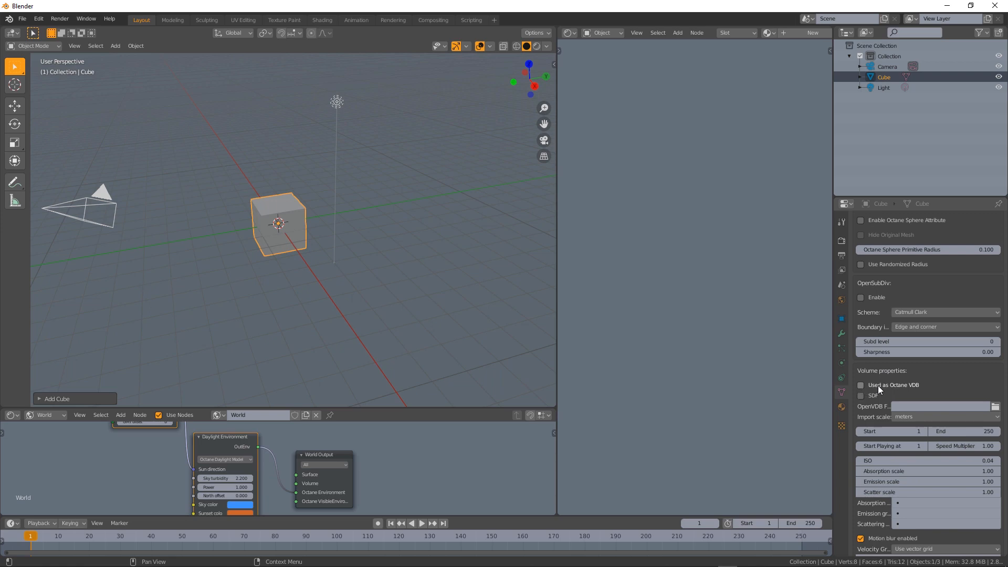
mouse_move(864, 391)
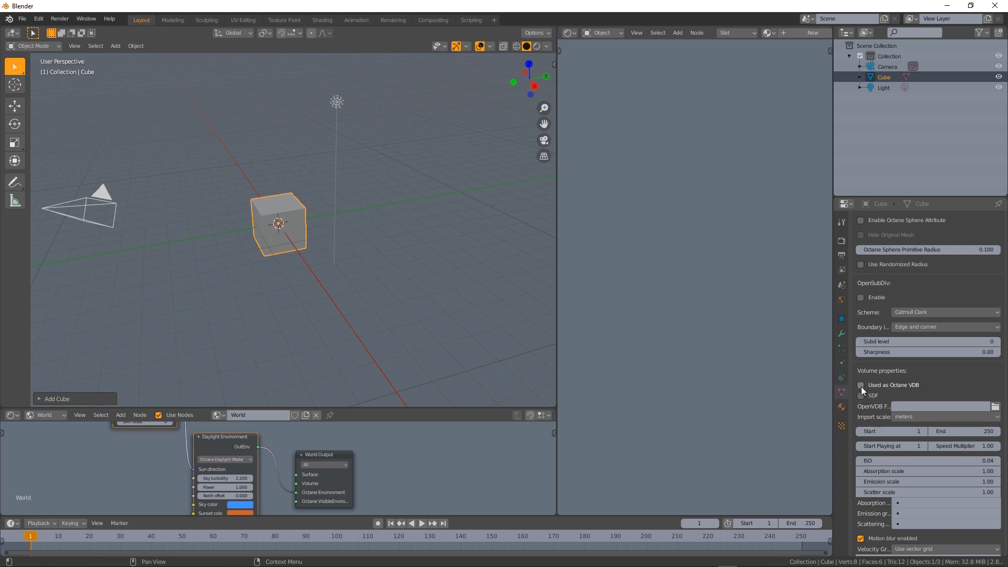
click(861, 384)
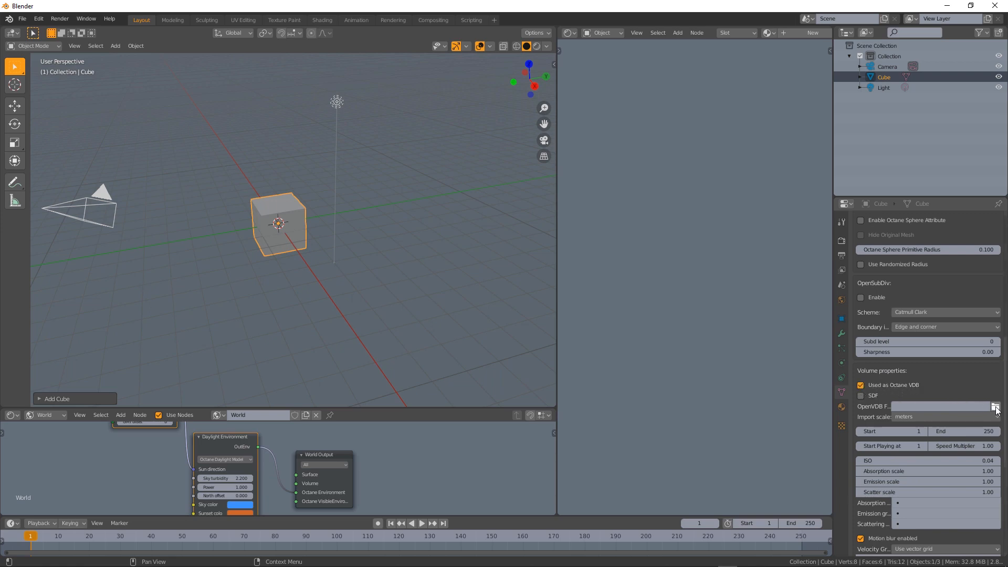
Set the cube's OpenVDB file to Explosion0060.vdb from F:\_Embergen_Caches
click(995, 406)
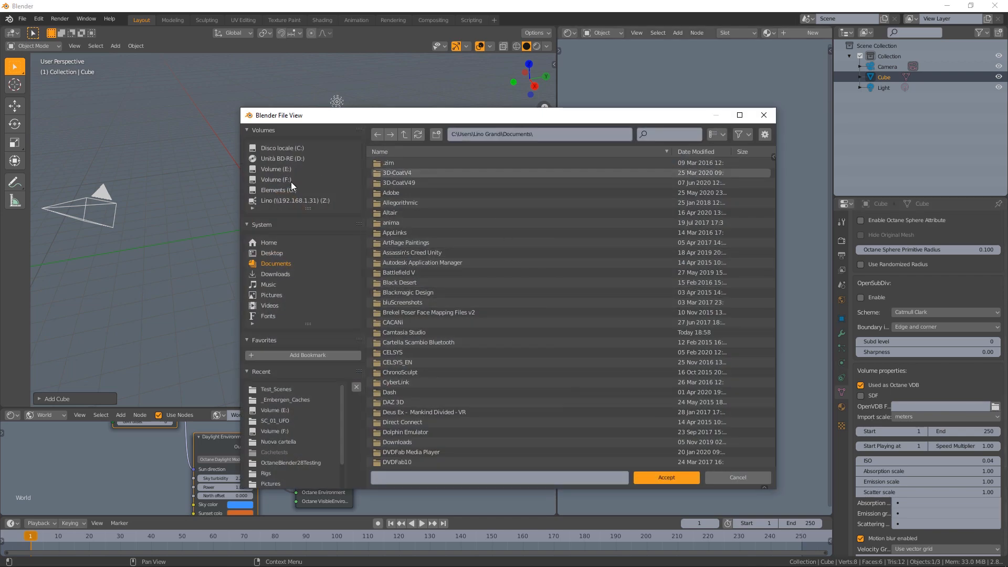
click(277, 180)
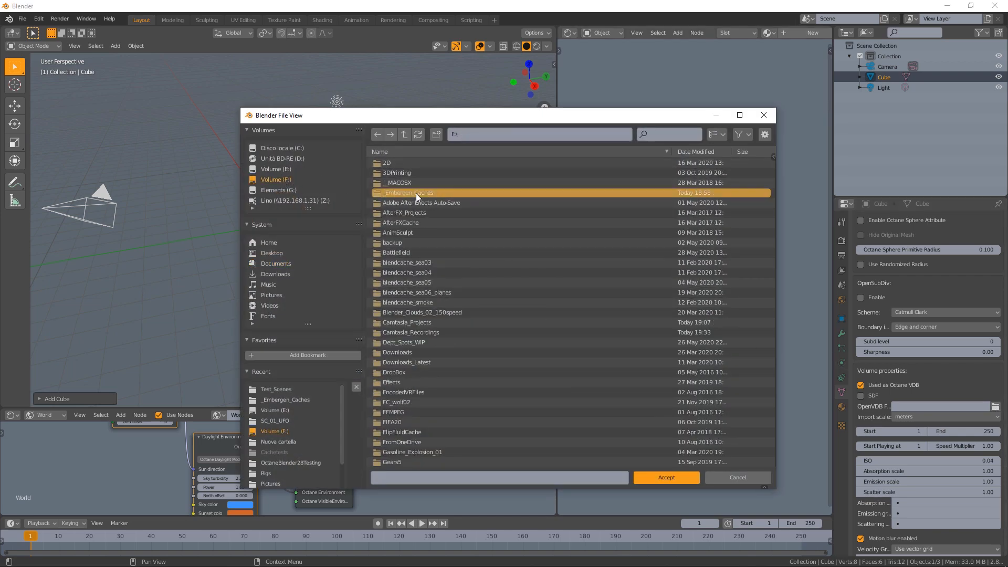
double_click(409, 192)
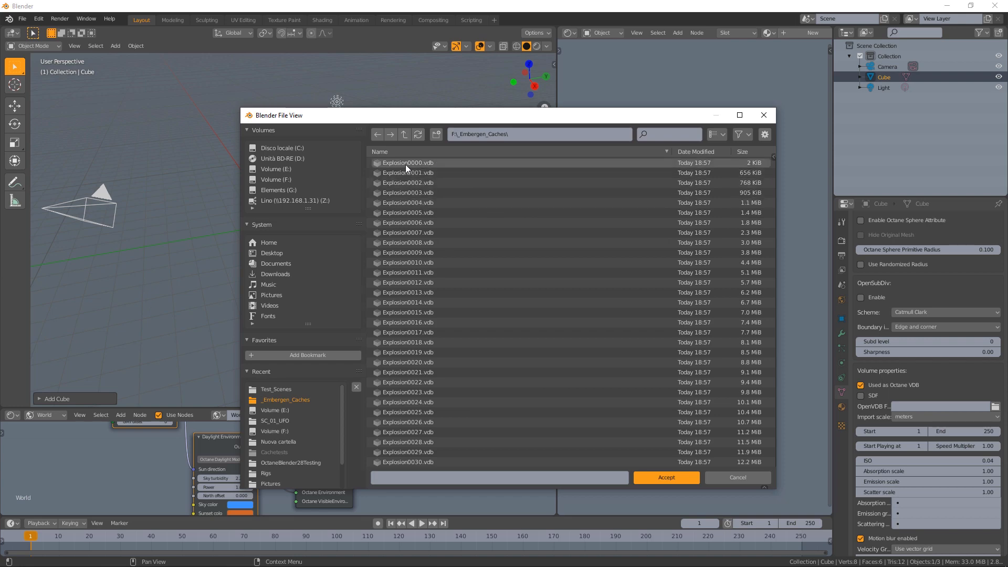
scroll(down, 3)
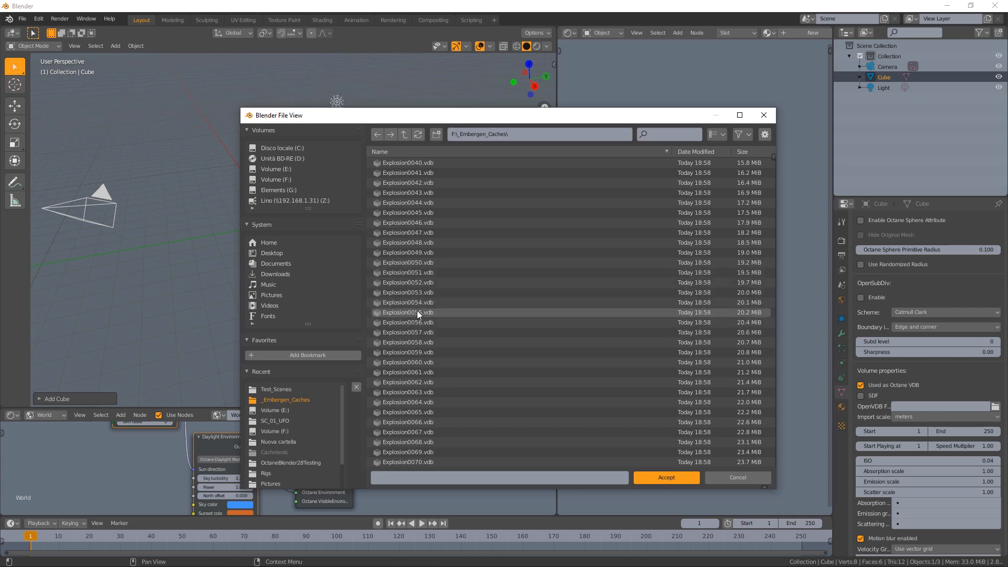
click(408, 362)
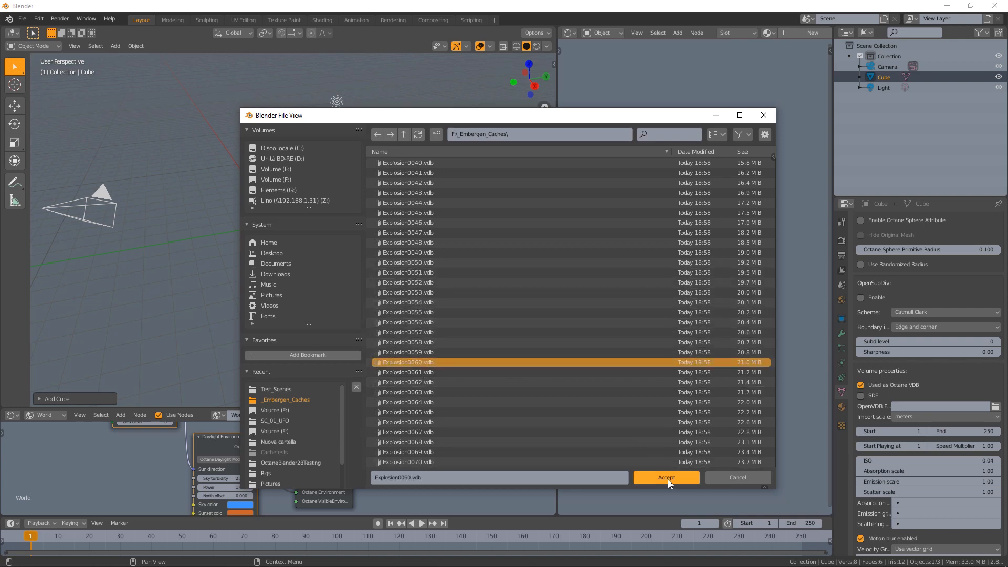
click(666, 476)
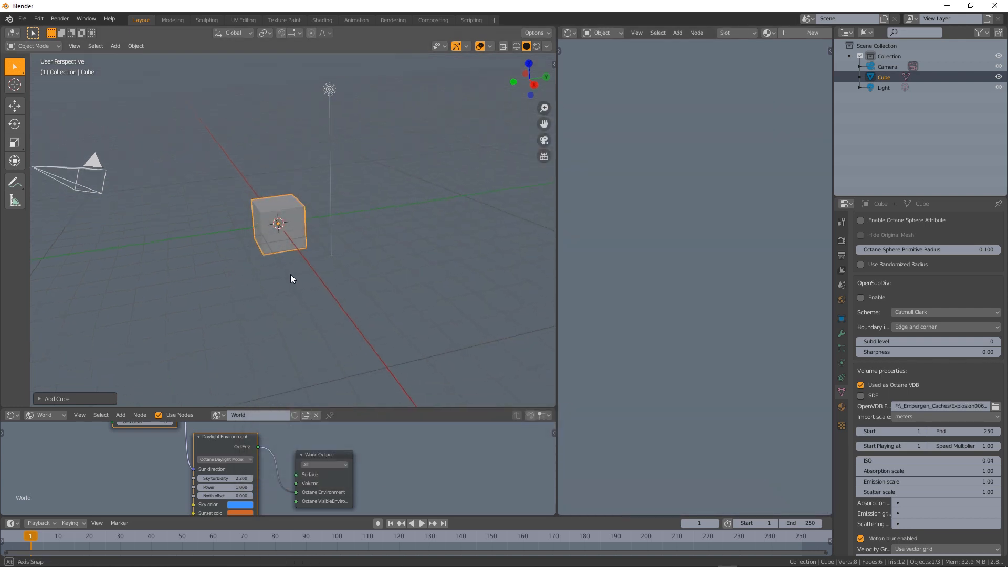
Enable the Octane rendered preview and set the VDB import scale to centimeters
drag(291, 278, 291, 270)
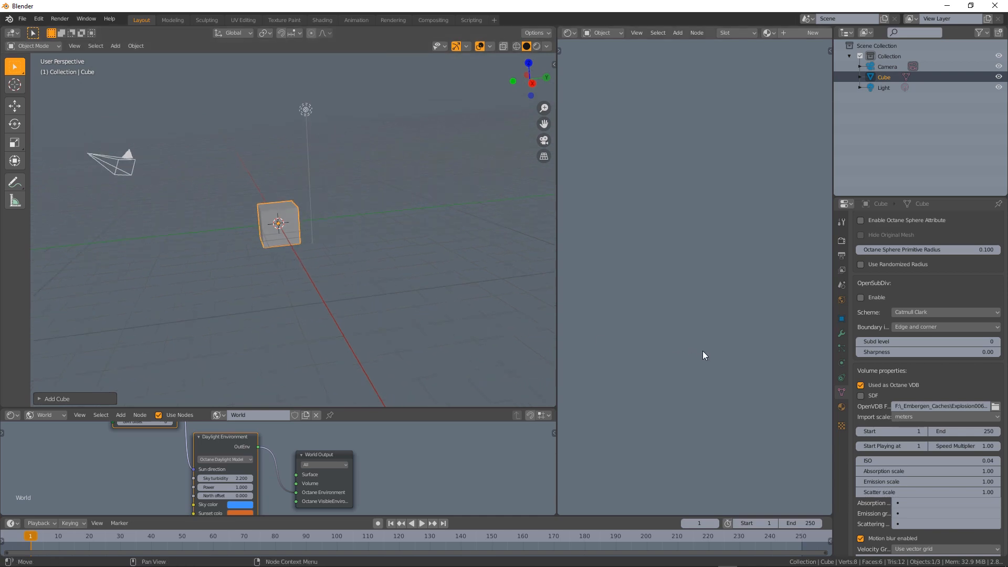
mouse_move(557, 133)
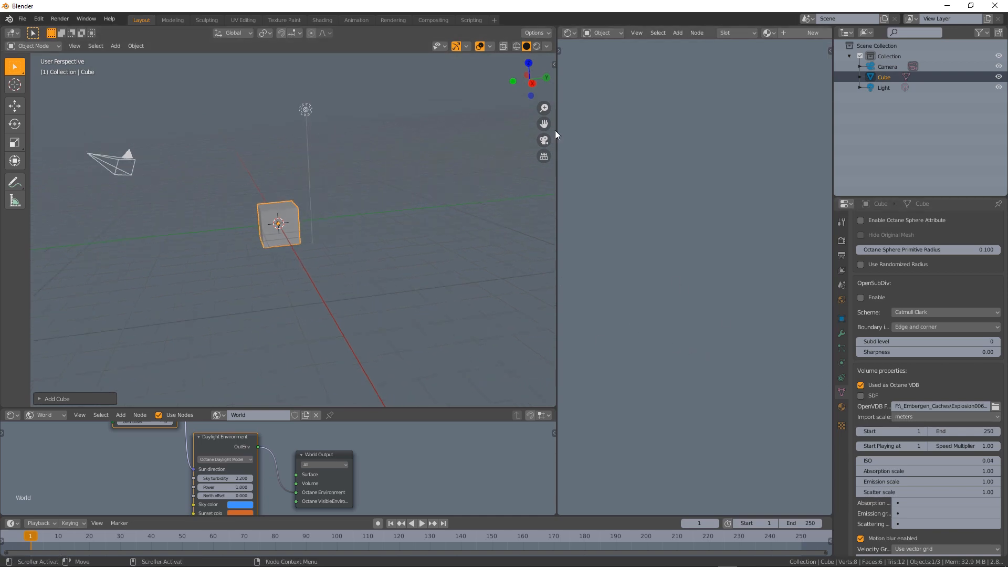
click(536, 45)
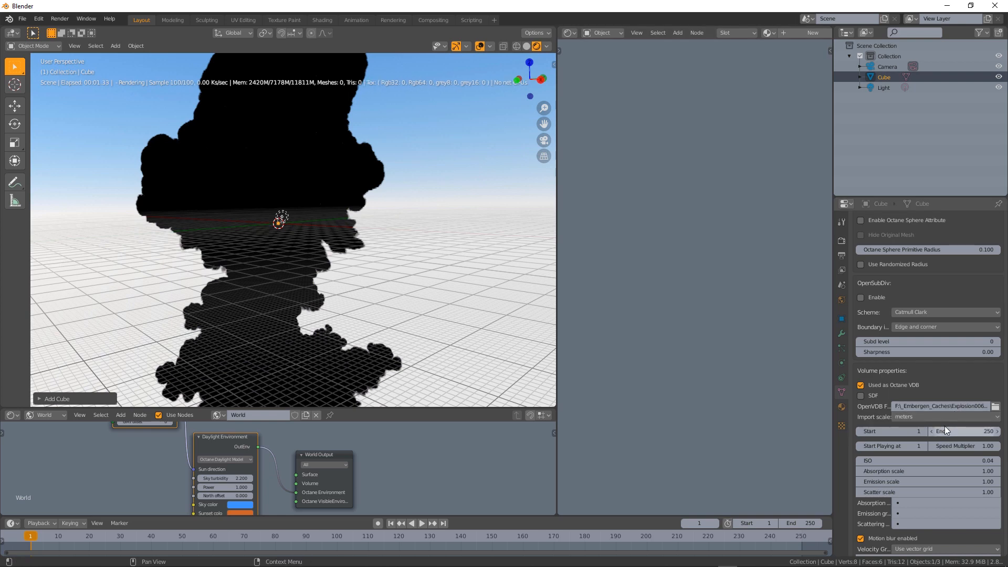
click(945, 416)
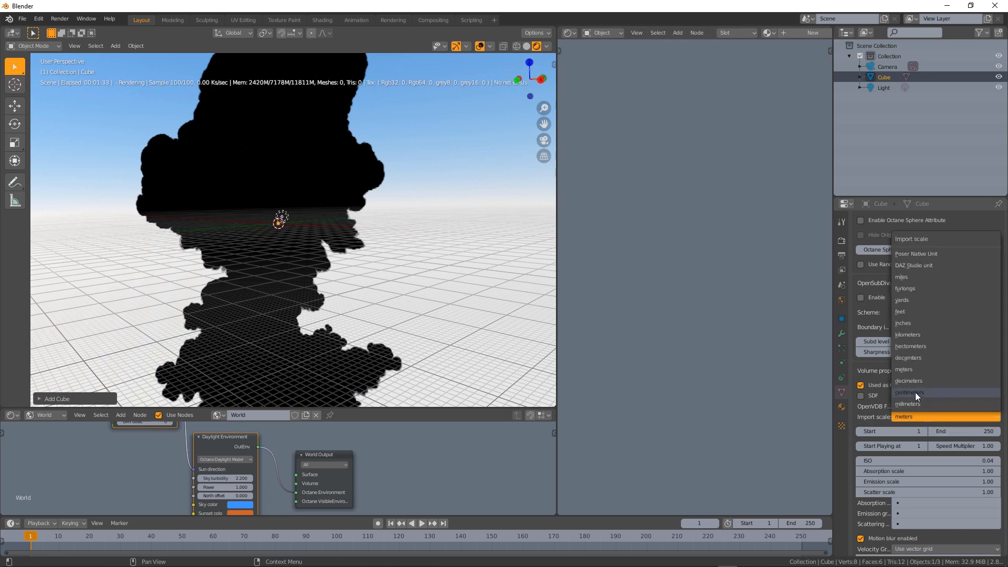
click(908, 391)
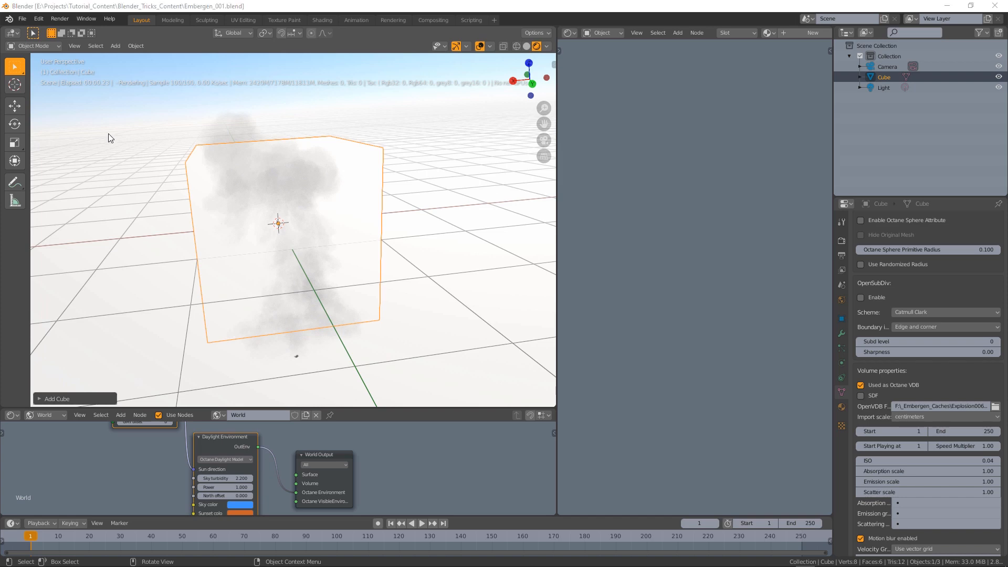
mouse_move(352, 268)
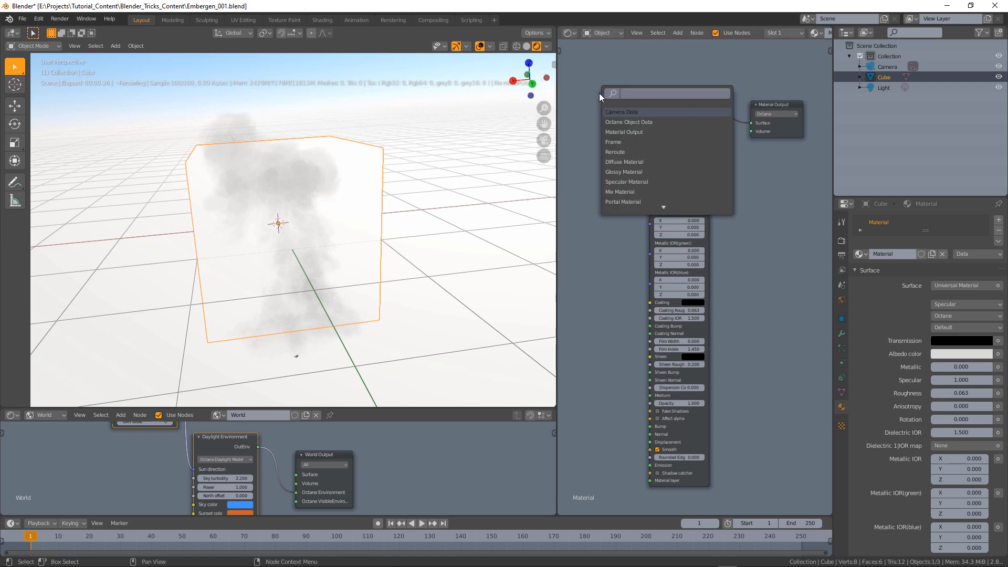
Add a Volume Medium node and wire its OutMedium into the Material Output's Volume input
text(volume)
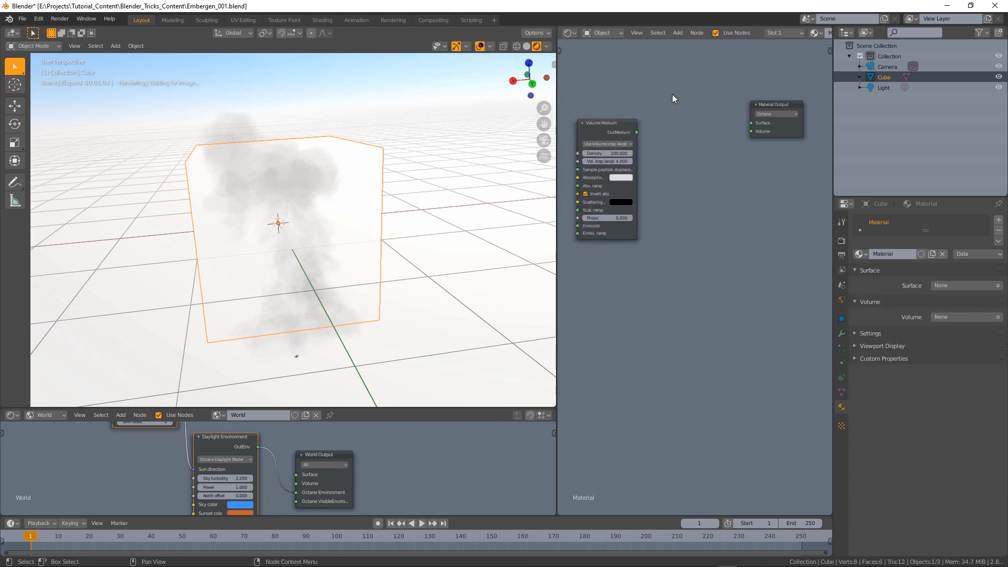
drag(636, 132, 659, 137)
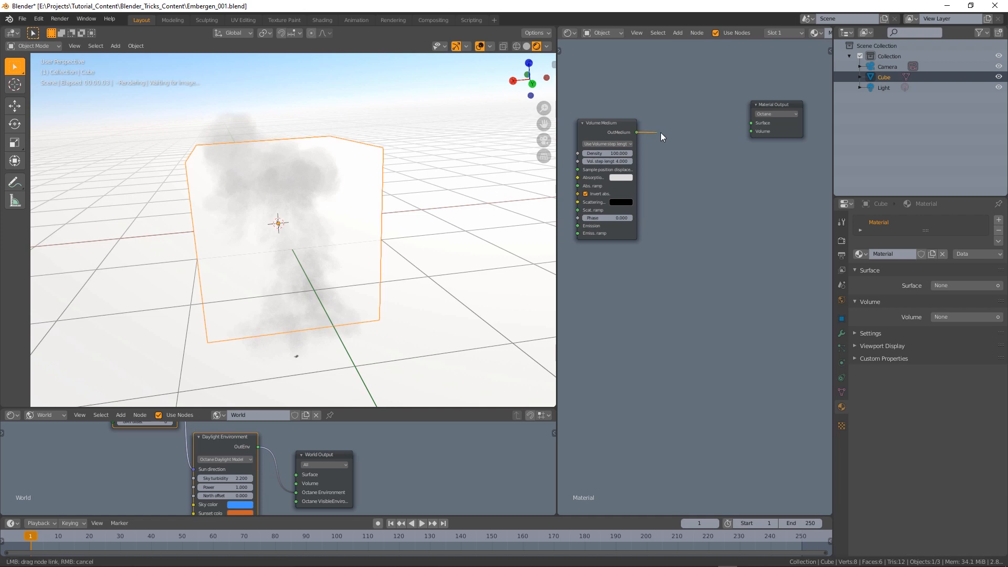
drag(636, 132, 750, 131)
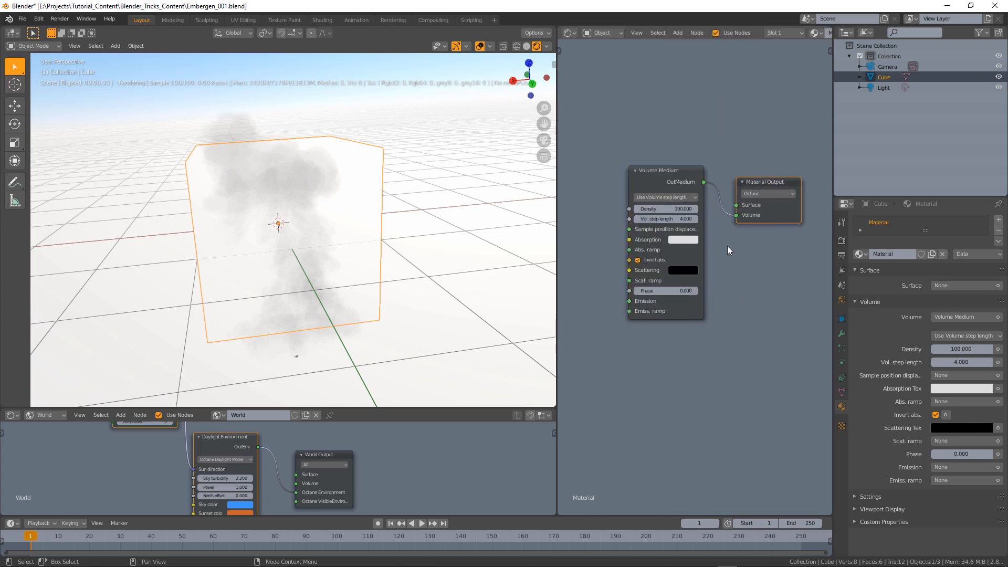
Set the Volume Medium density to 250 with white absorption and scattering colours
click(684, 270)
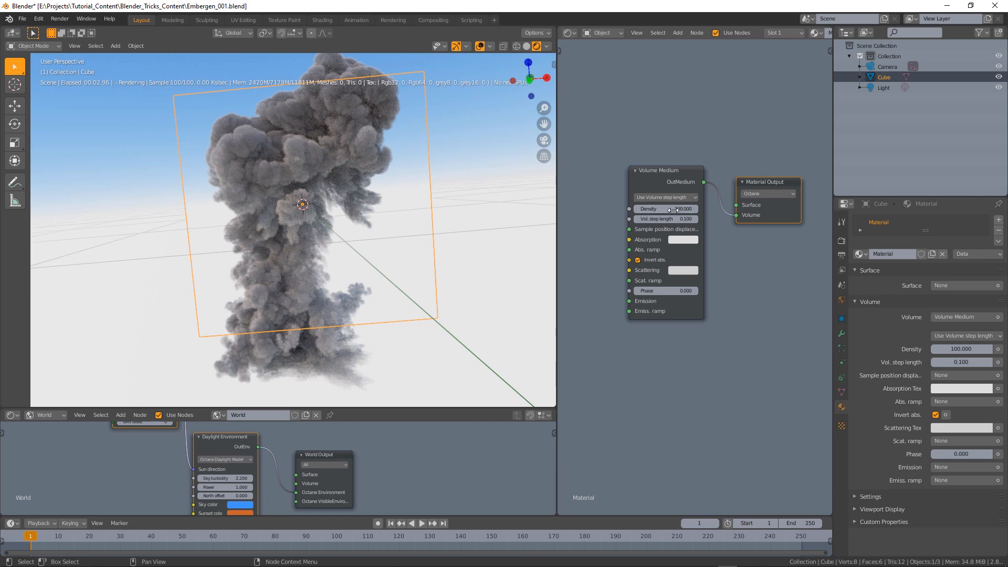
double_click(666, 208)
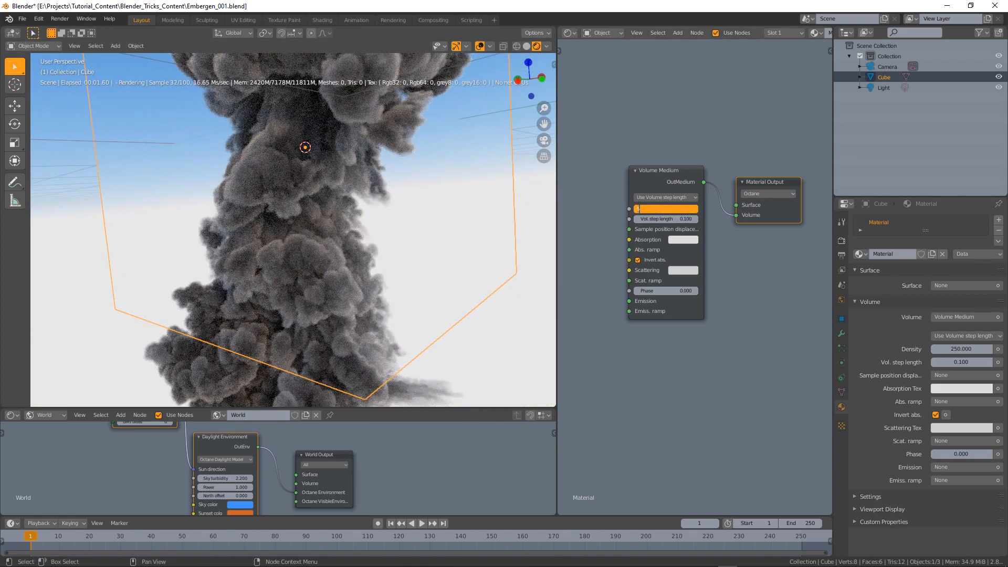
text(500)
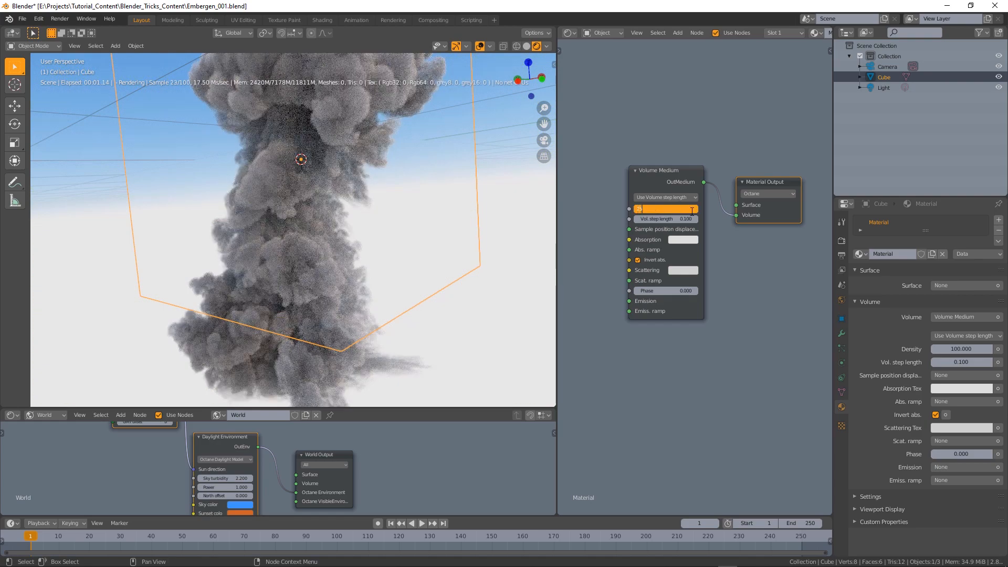
text(250.000)
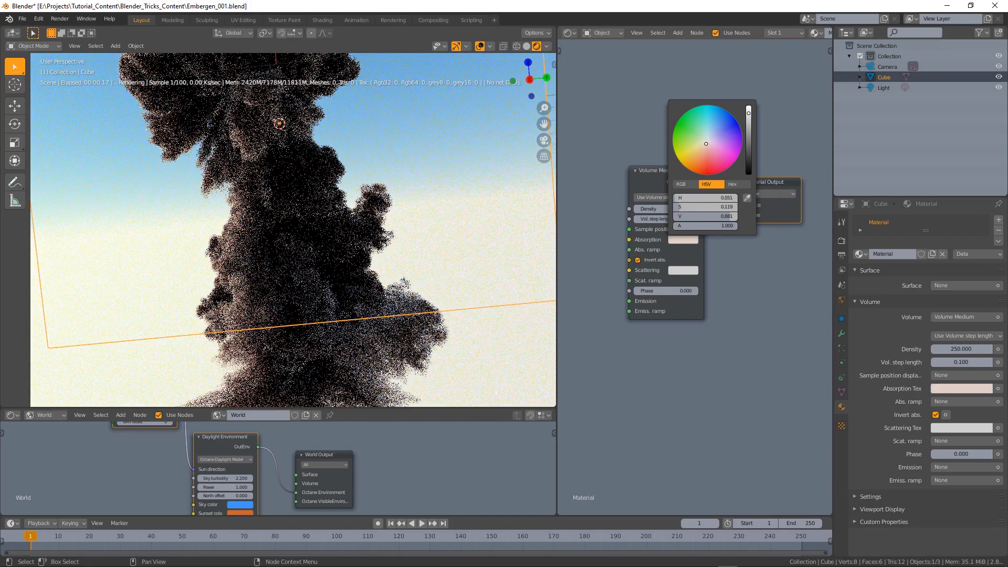
drag(706, 144, 705, 148)
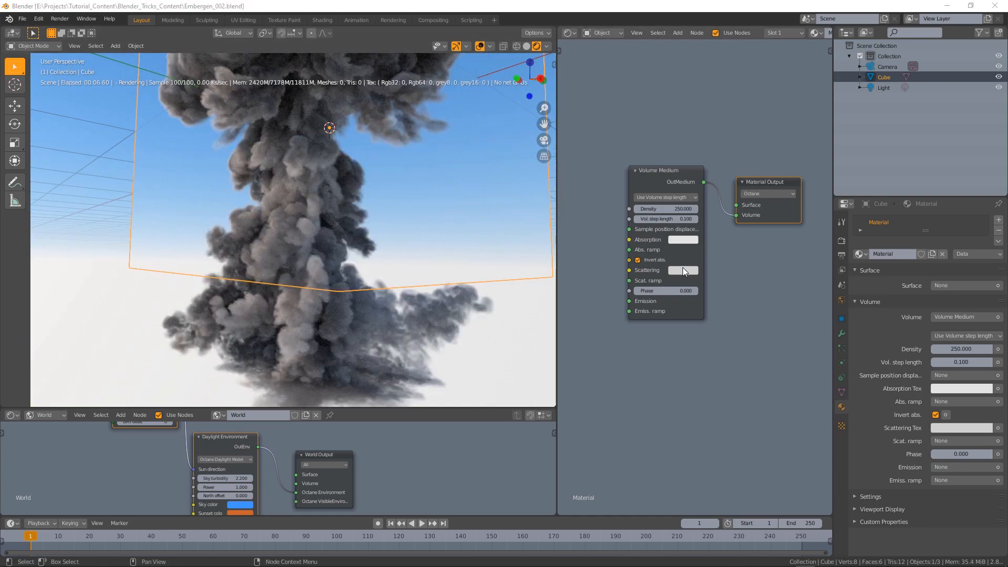
click(681, 270)
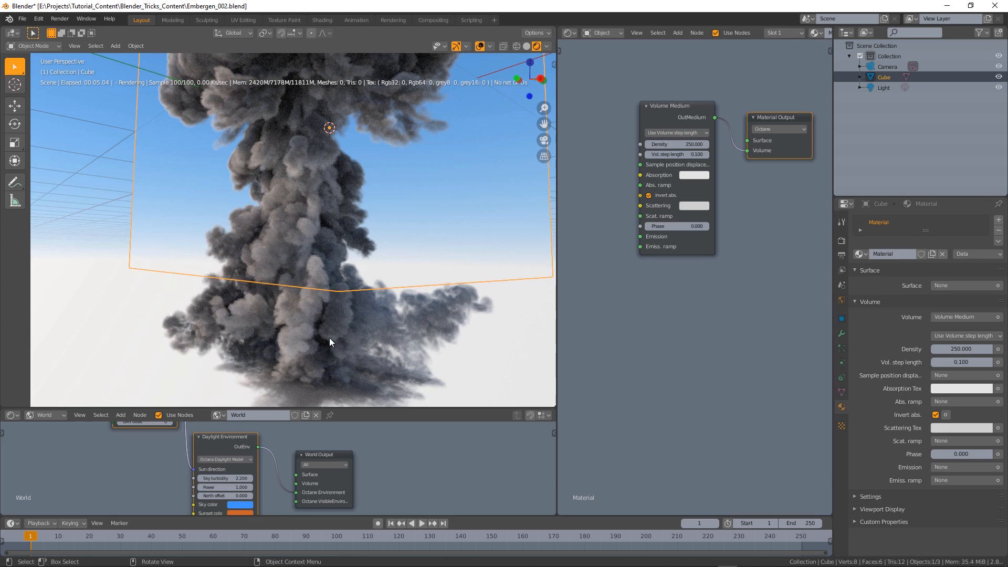
mouse_move(328, 264)
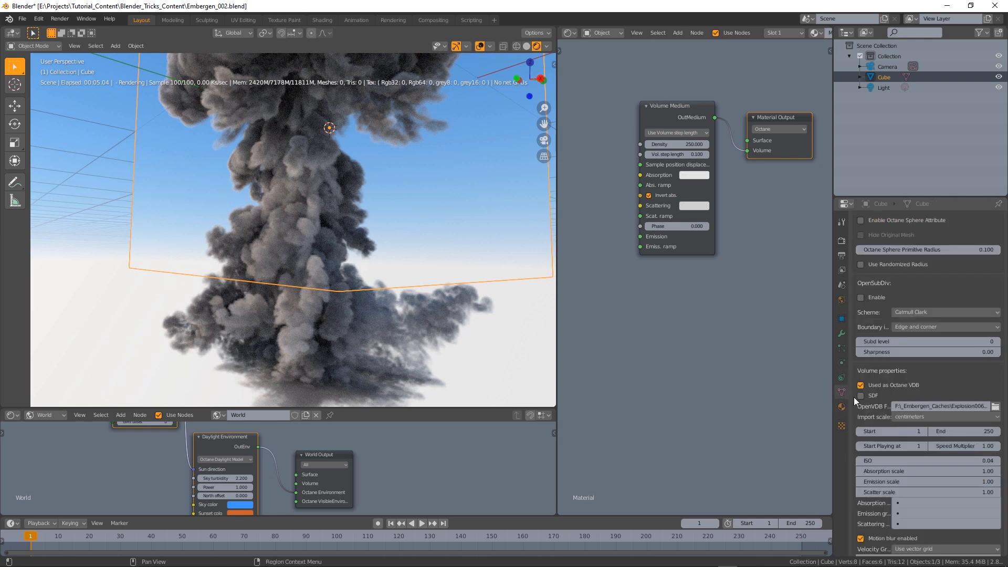
mouse_move(842, 408)
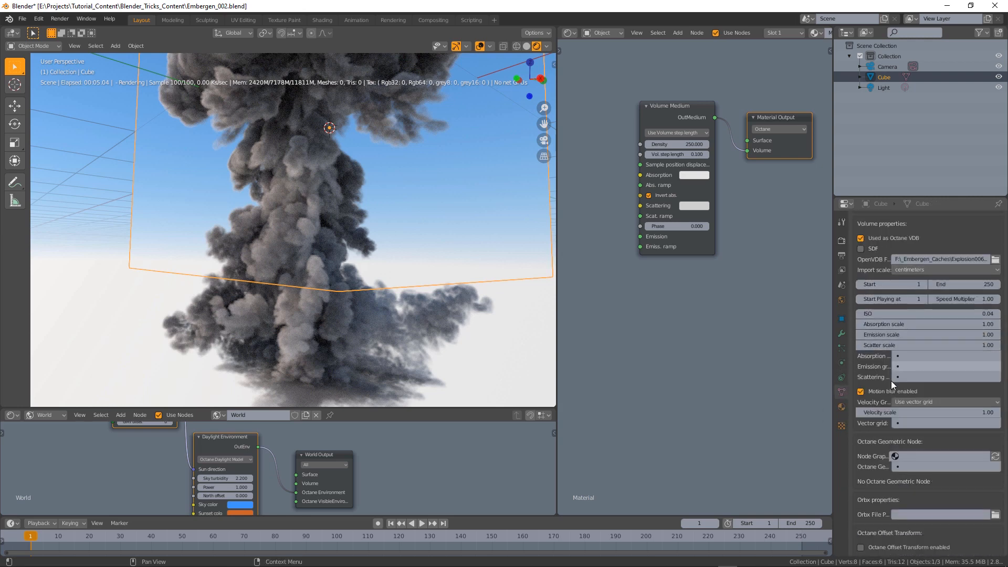
Set the volume's Emission grid to the temperature channel
click(945, 367)
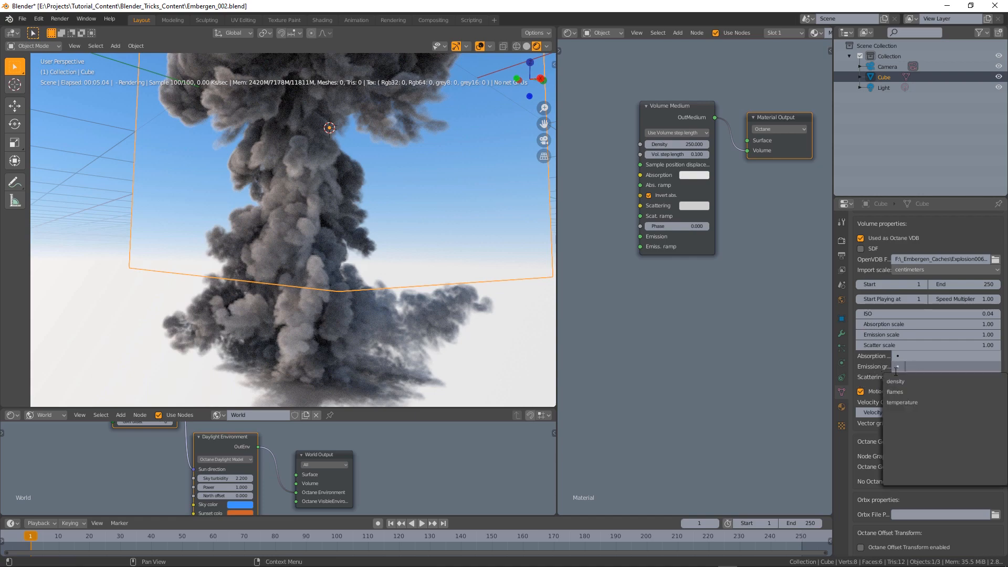
click(902, 402)
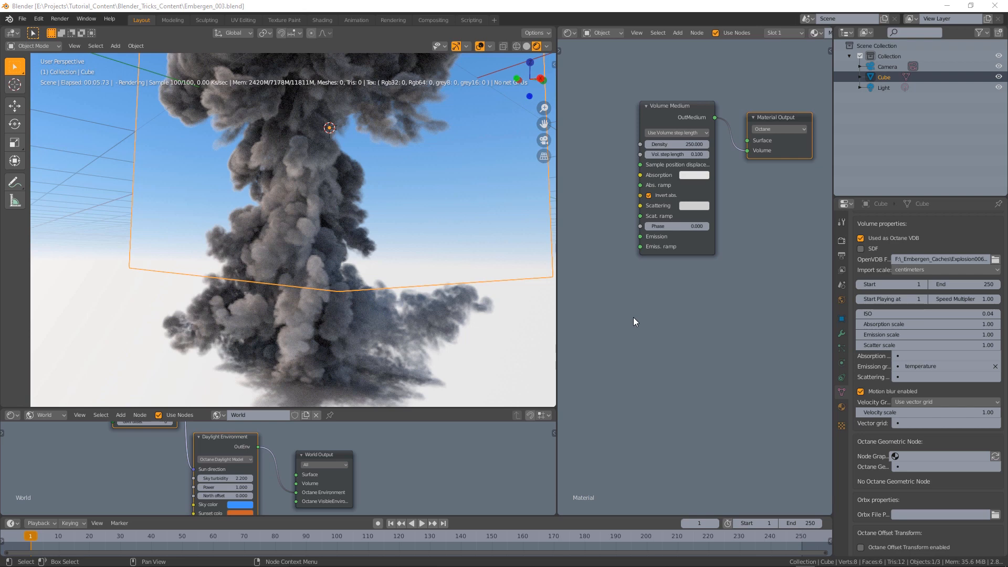
mouse_move(631, 307)
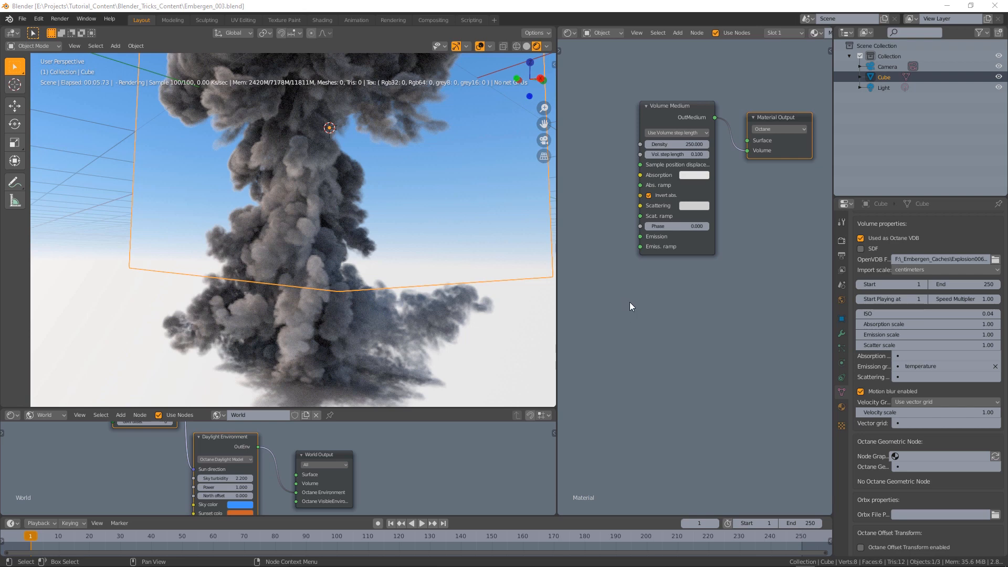
mouse_move(623, 324)
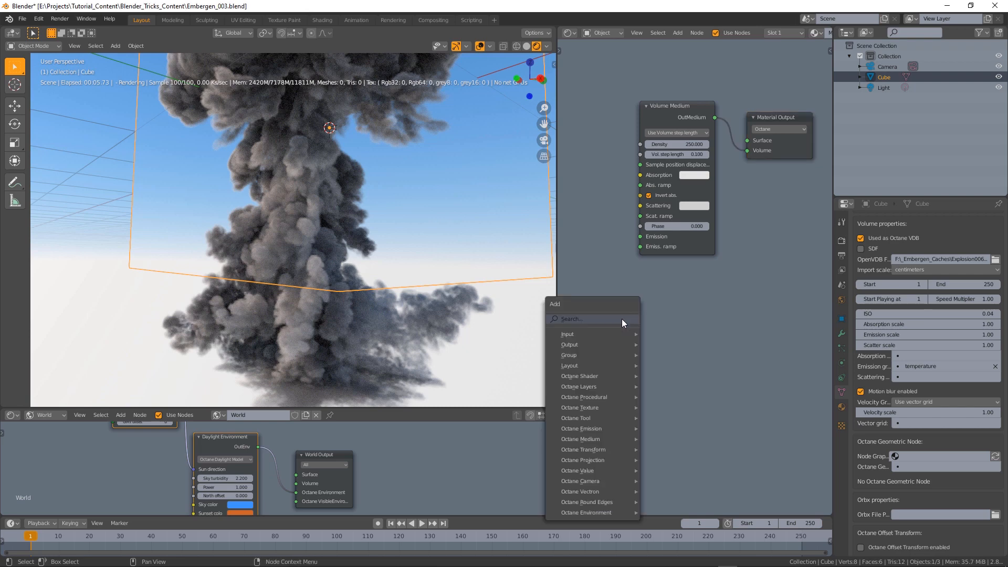
Add a Black Body Emission node feeding the Volume Medium emission with Power 1
click(567, 333)
text(bla)
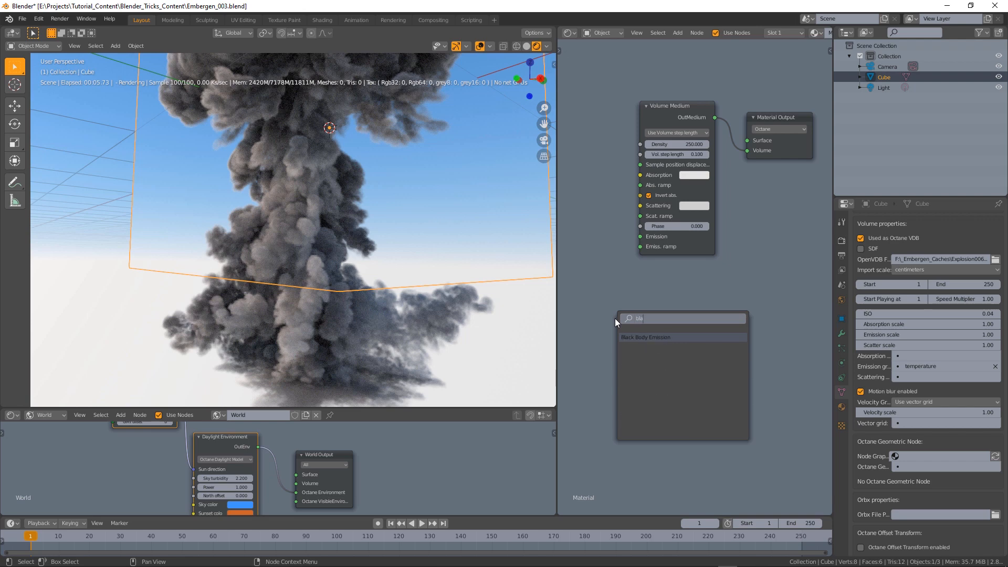
click(645, 336)
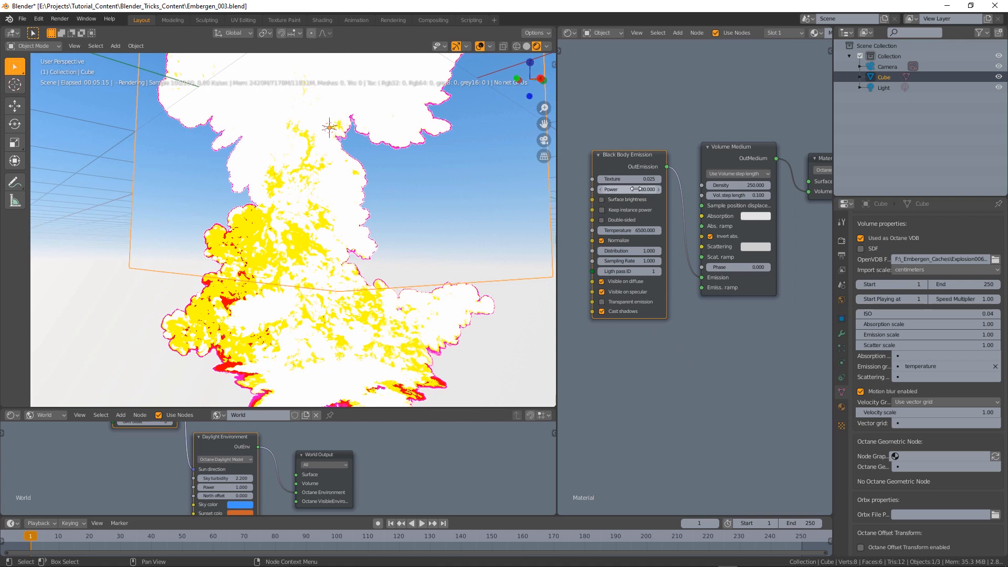
click(628, 189)
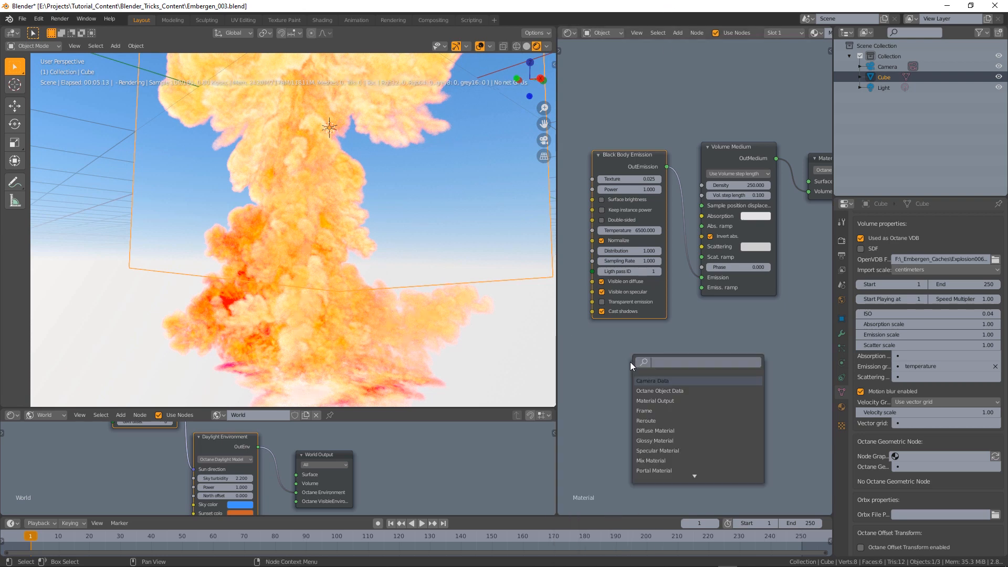
Add a Volume Ramp Tex with max grid value 10000 and push its dark stop along the gradient
text(volume)
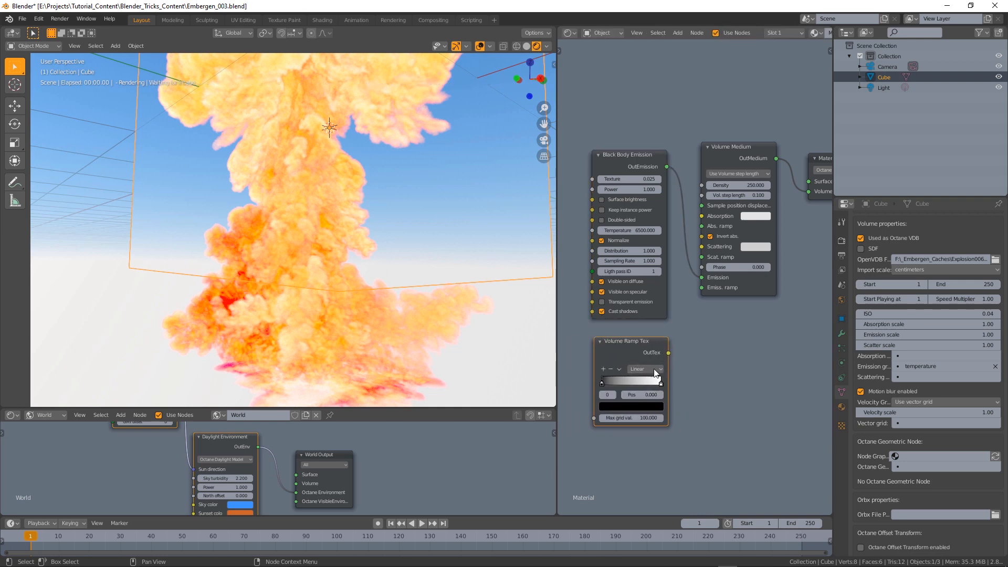
mouse_move(325, 250)
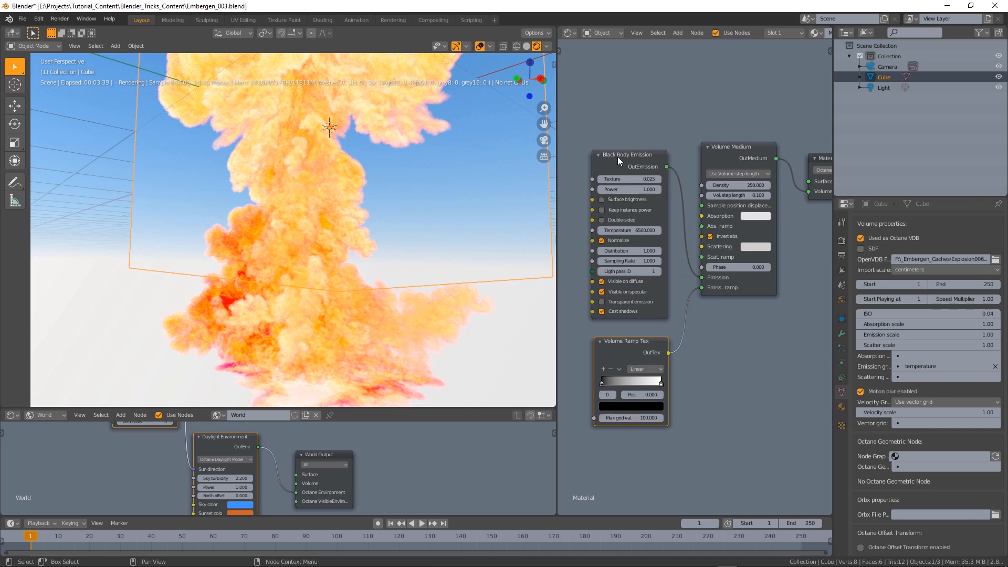
mouse_move(707, 411)
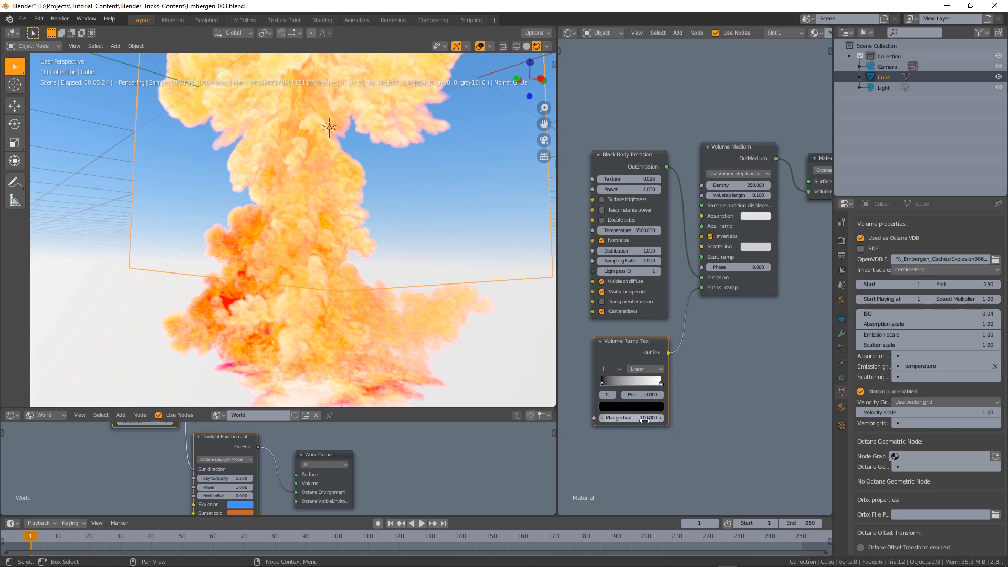
click(630, 418)
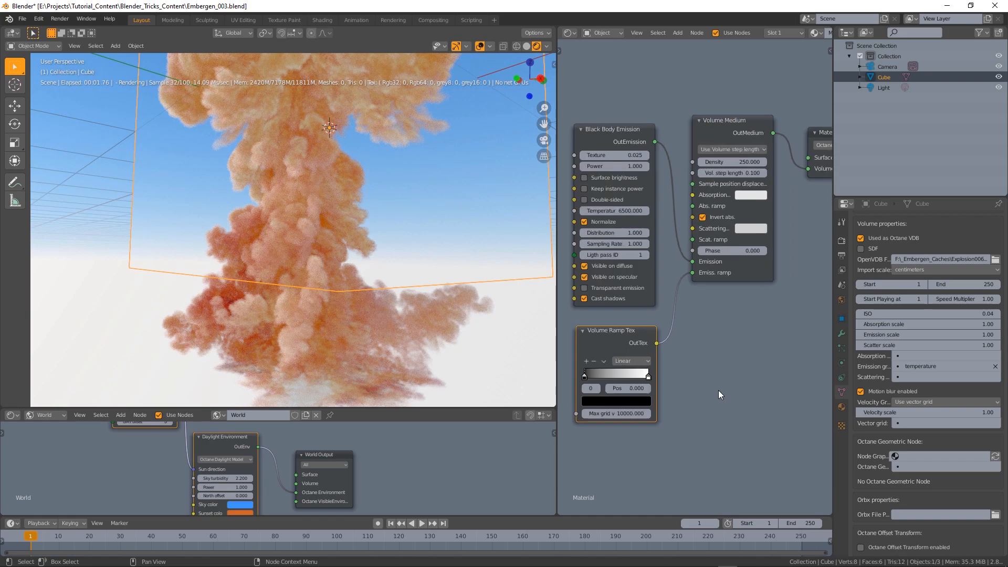
drag(583, 376, 603, 375)
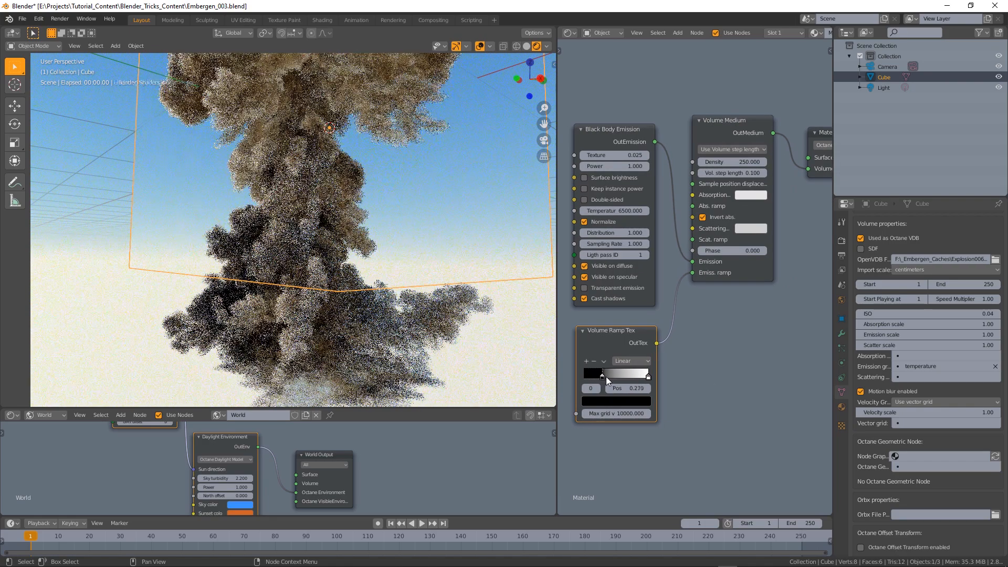
drag(603, 375, 637, 376)
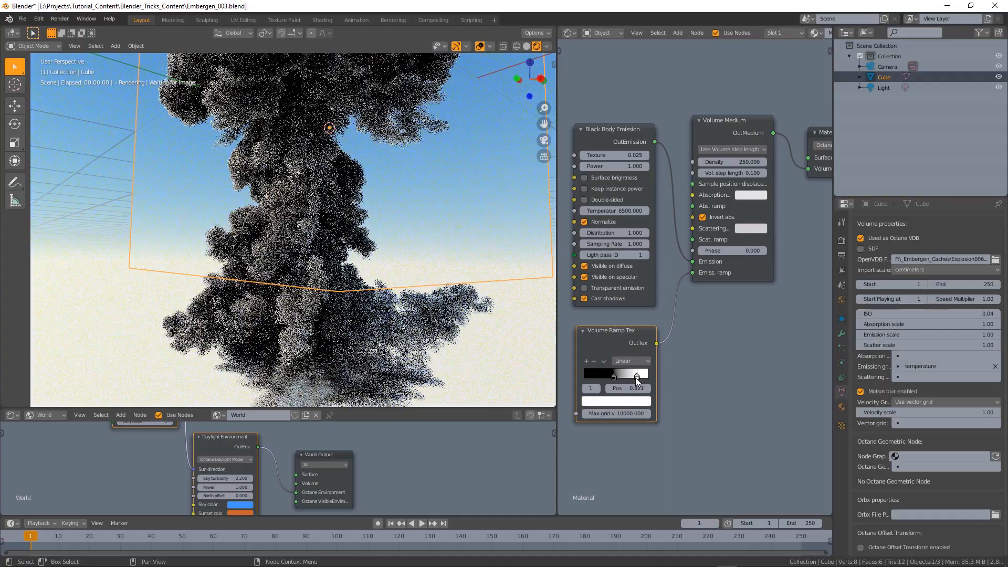
drag(636, 375, 617, 374)
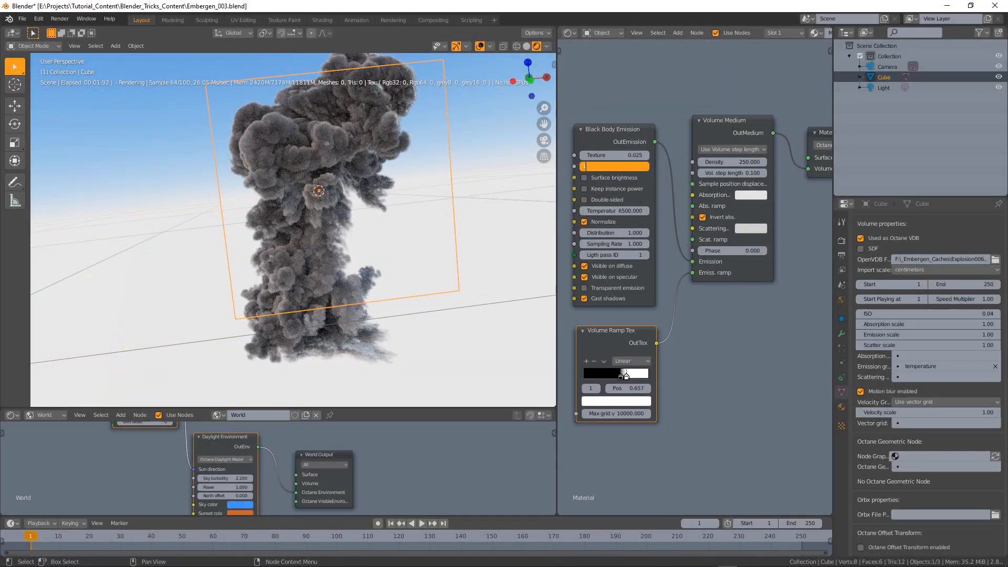
Set a ramp stop to orange and pull the black and orange stops inward toward the middle
text(10.0)
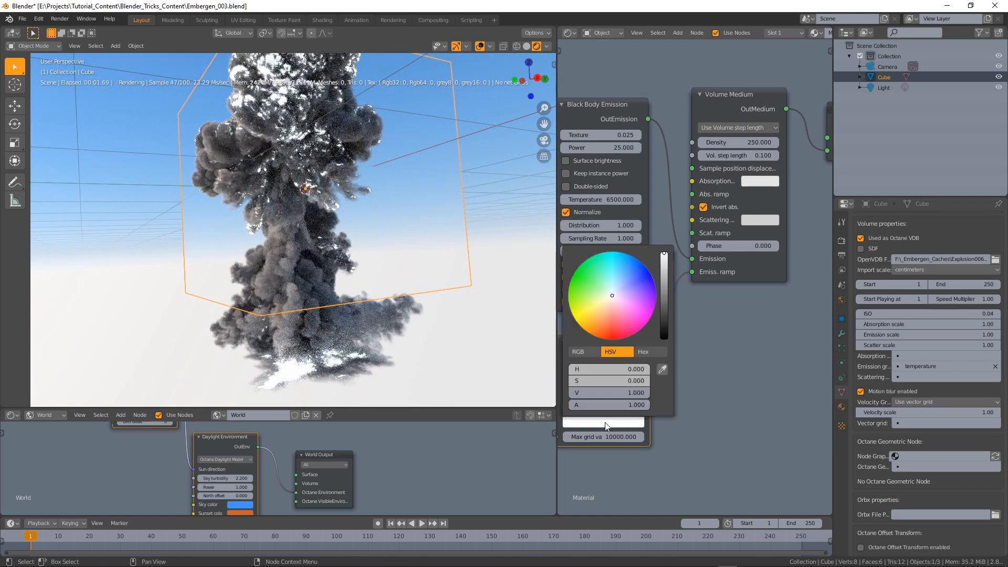
click(599, 319)
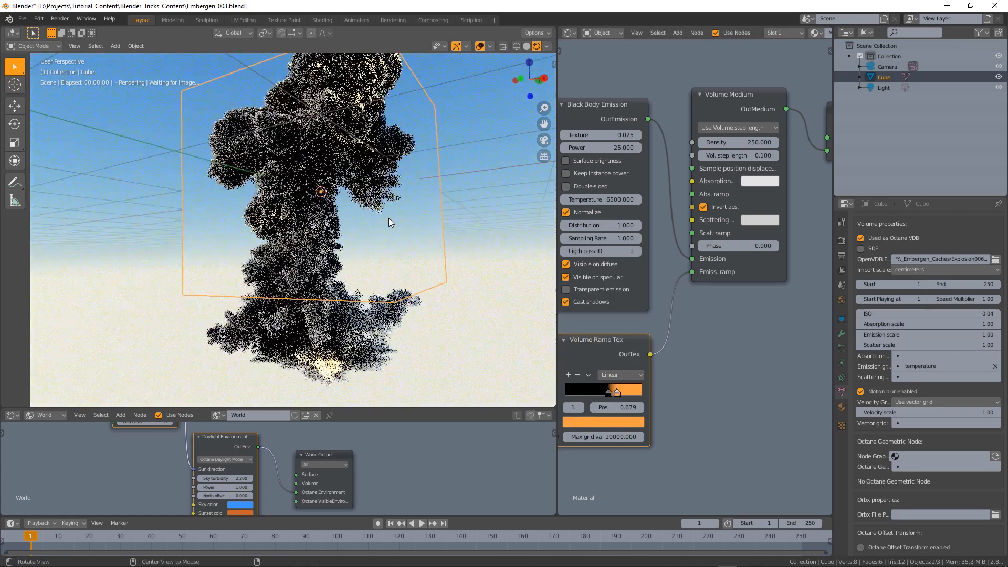
drag(615, 391, 623, 390)
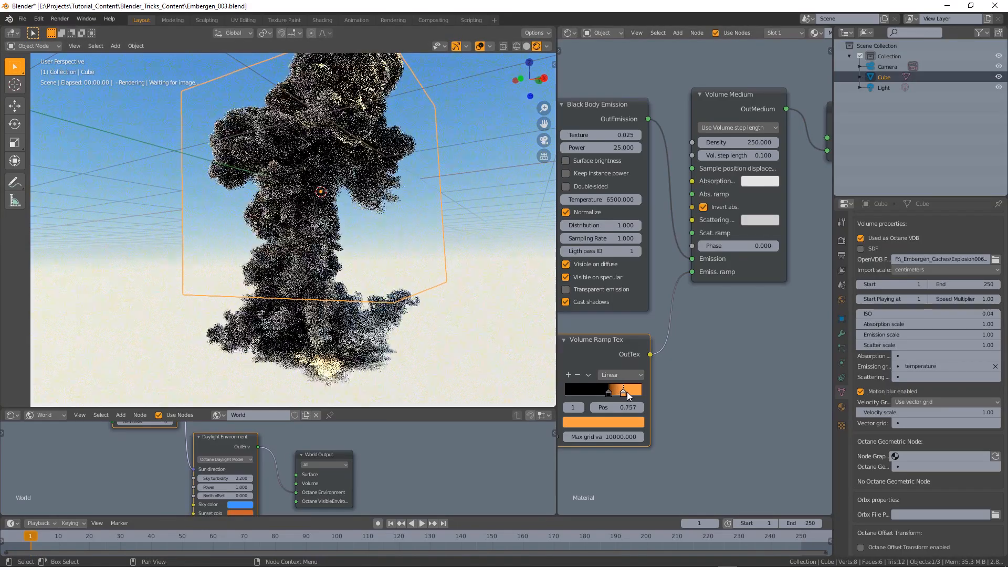
drag(622, 391, 597, 391)
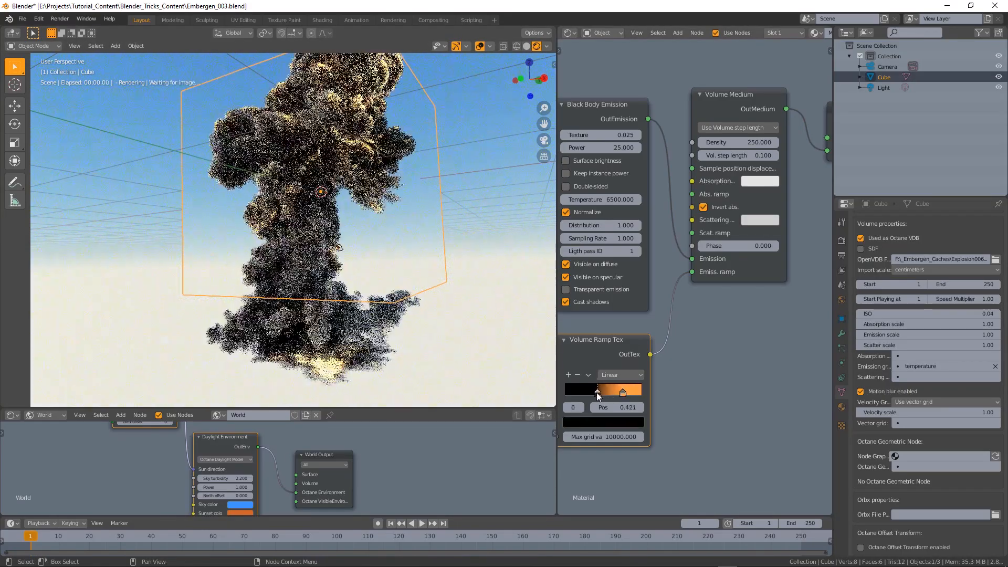
drag(597, 391, 606, 392)
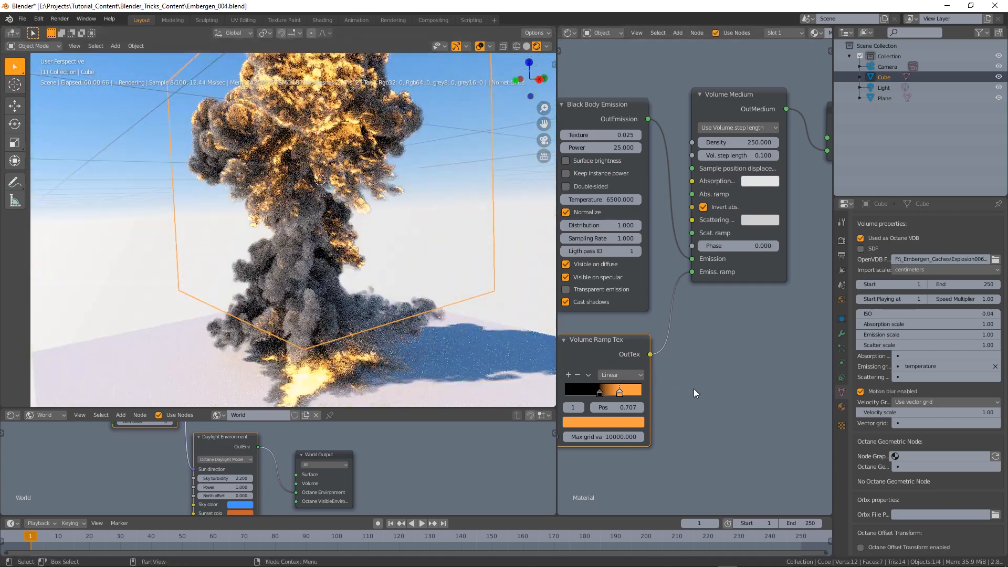
Nudge the emission ramp's black stop to sit near 0.58 on the gradient
drag(619, 391, 609, 391)
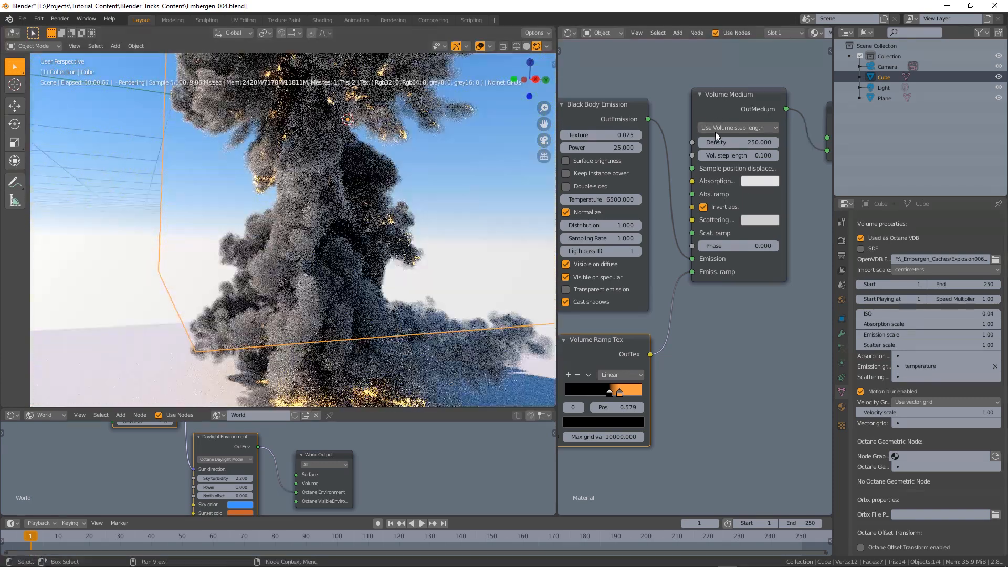
Try Volume Medium density 300, restore it to 250, and lower the volume step length
click(738, 142)
text(300.000)
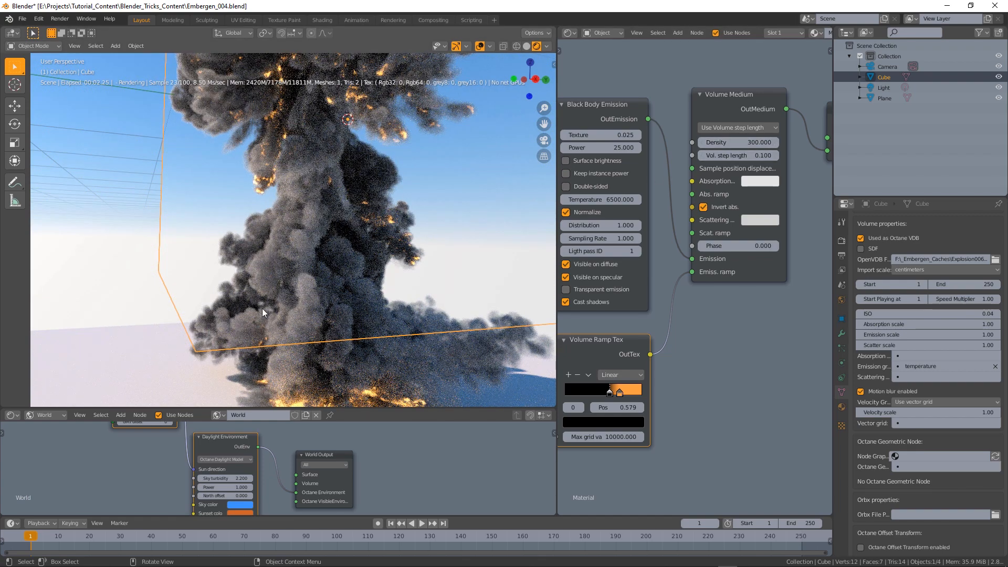
click(737, 142)
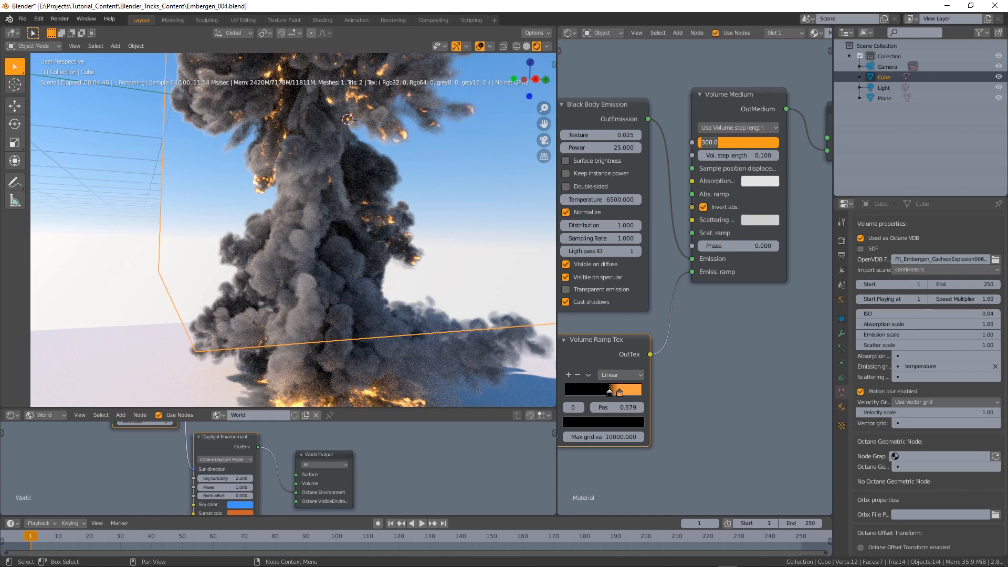
text(250)
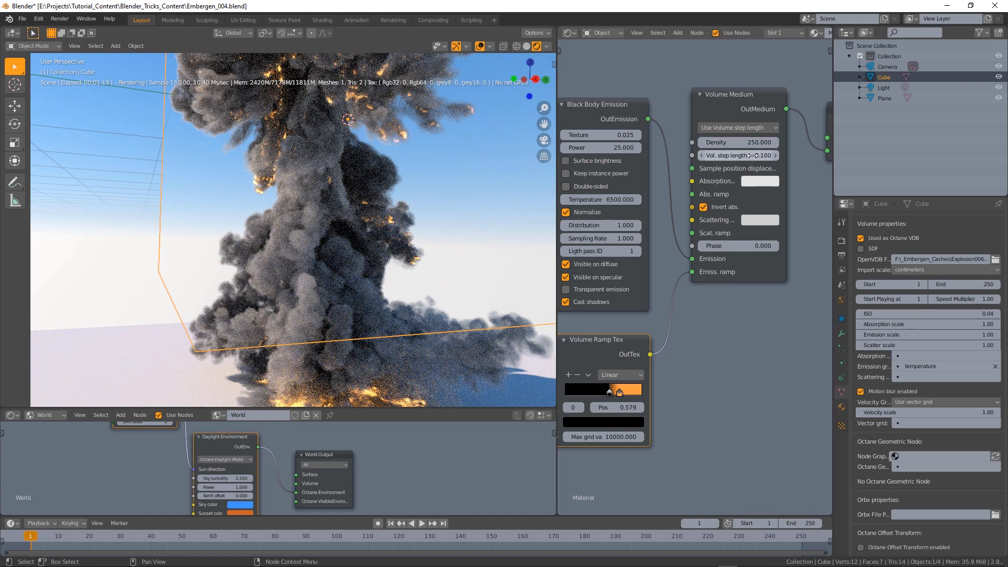
click(738, 155)
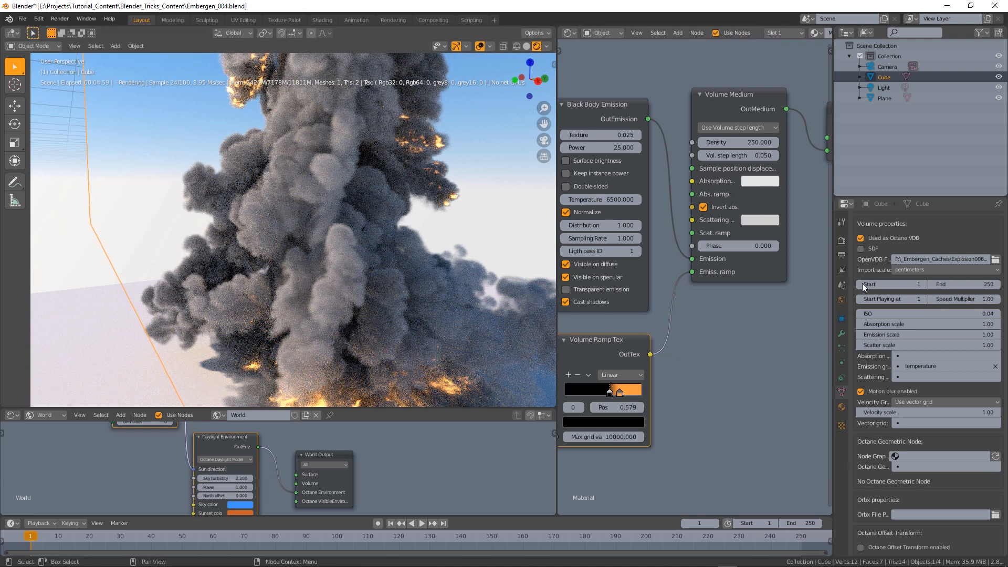
Switch to the render settings and enter a volume step length of 0.500
click(841, 222)
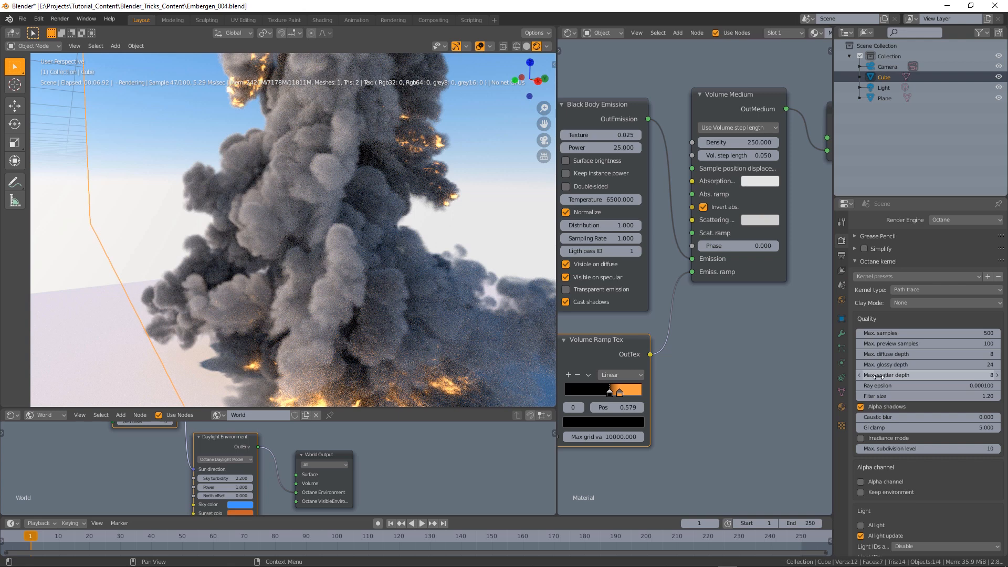
mouse_move(912, 375)
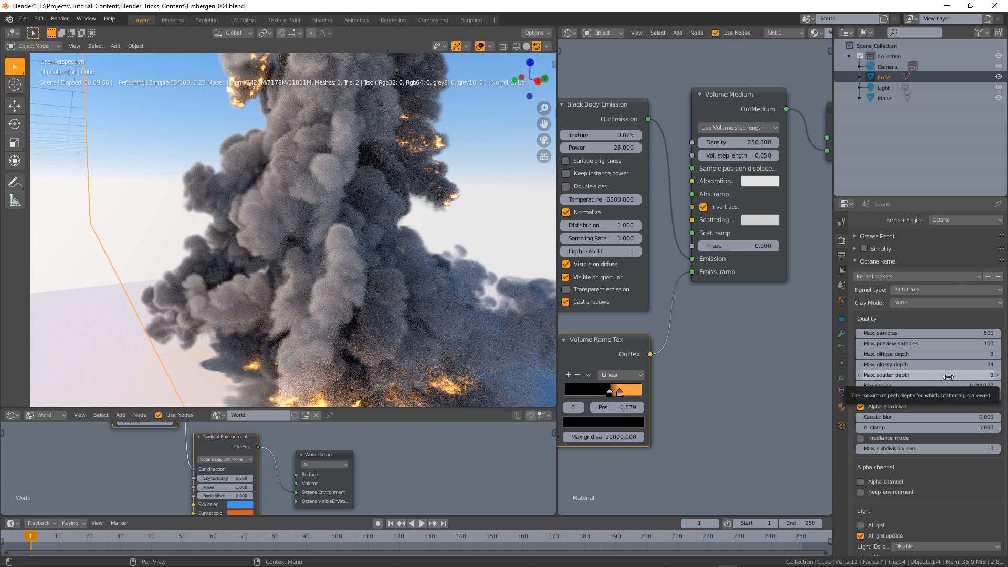
mouse_move(940, 386)
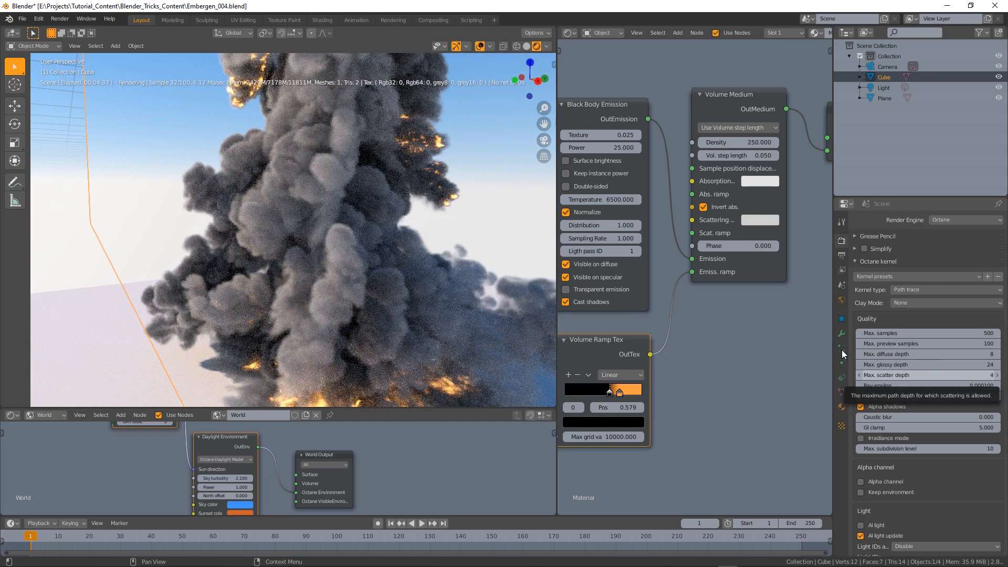
click(737, 155)
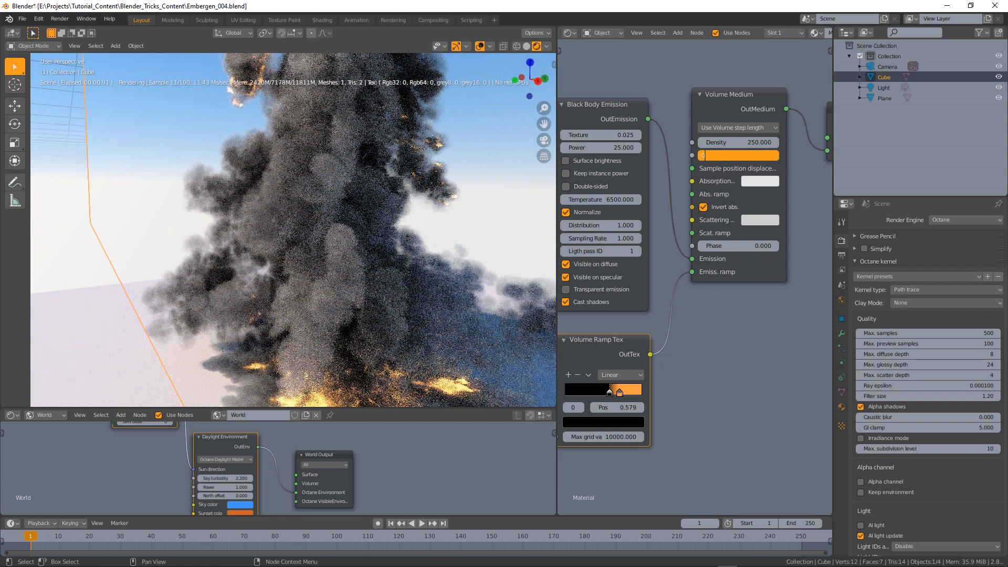
text(0.500)
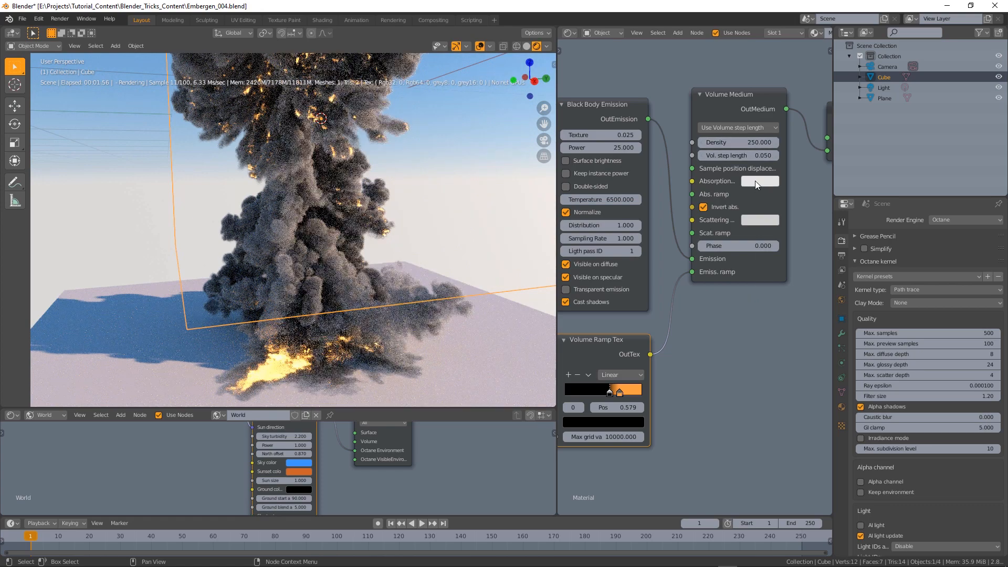
click(760, 181)
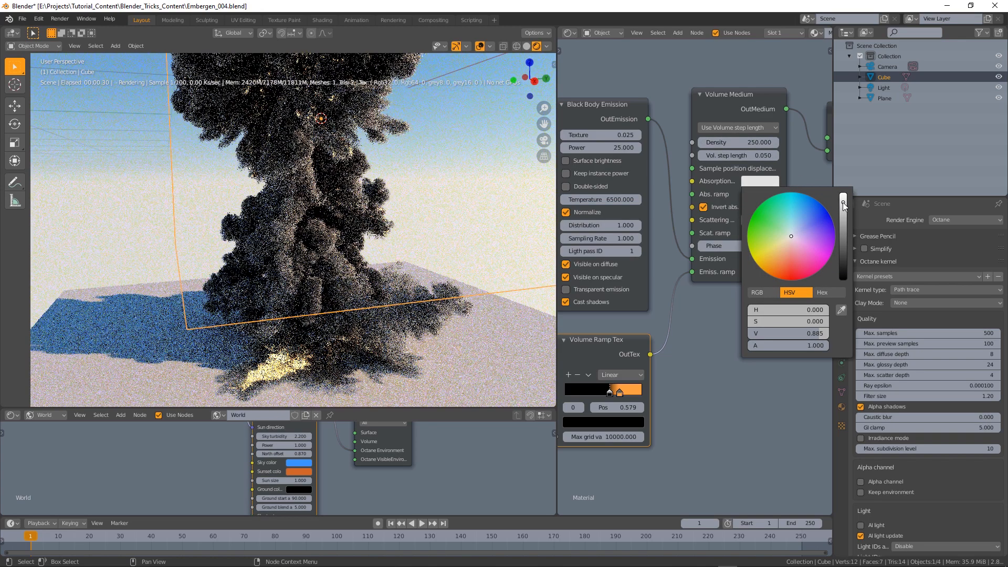
drag(843, 205, 843, 221)
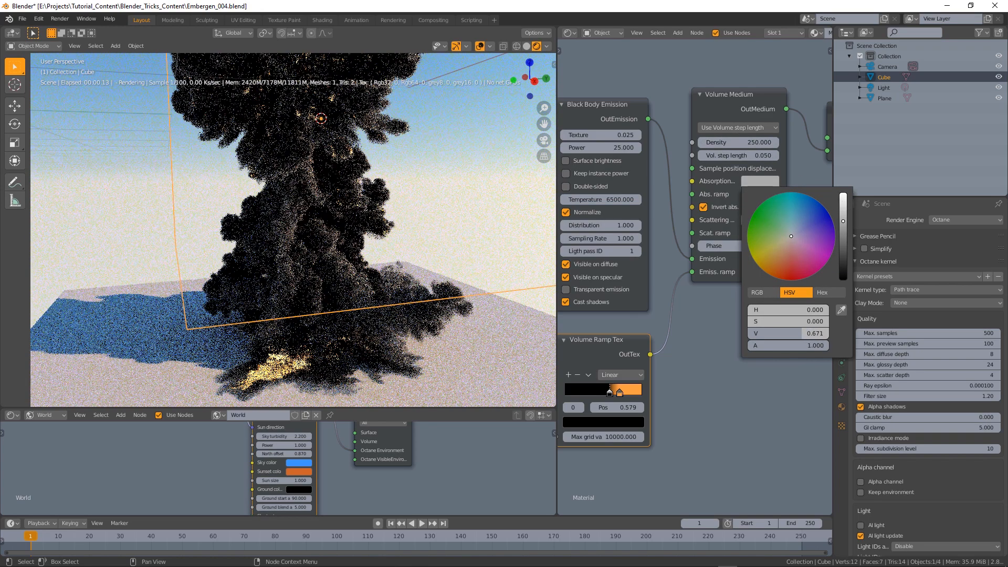
drag(843, 222, 843, 226)
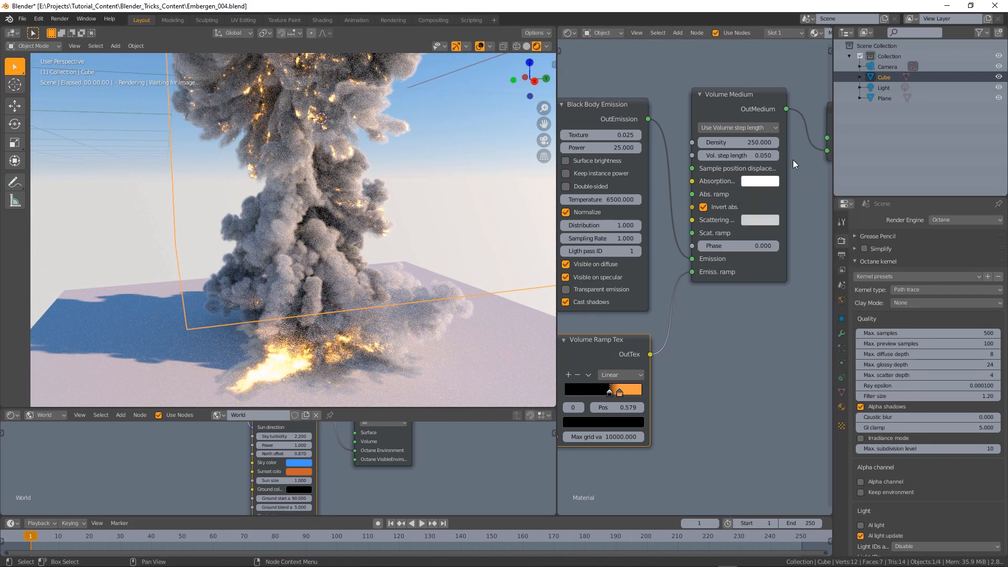
click(760, 180)
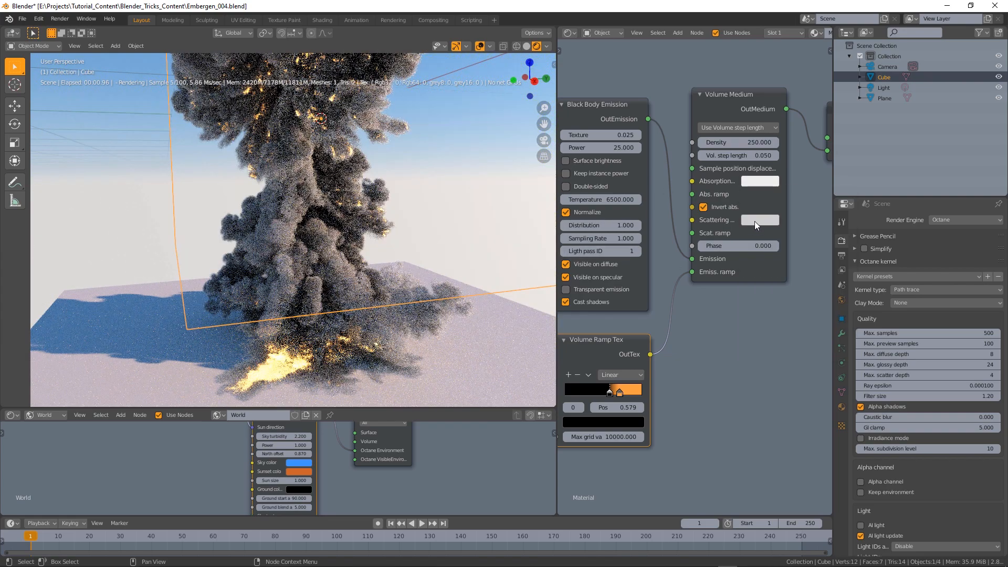
click(760, 219)
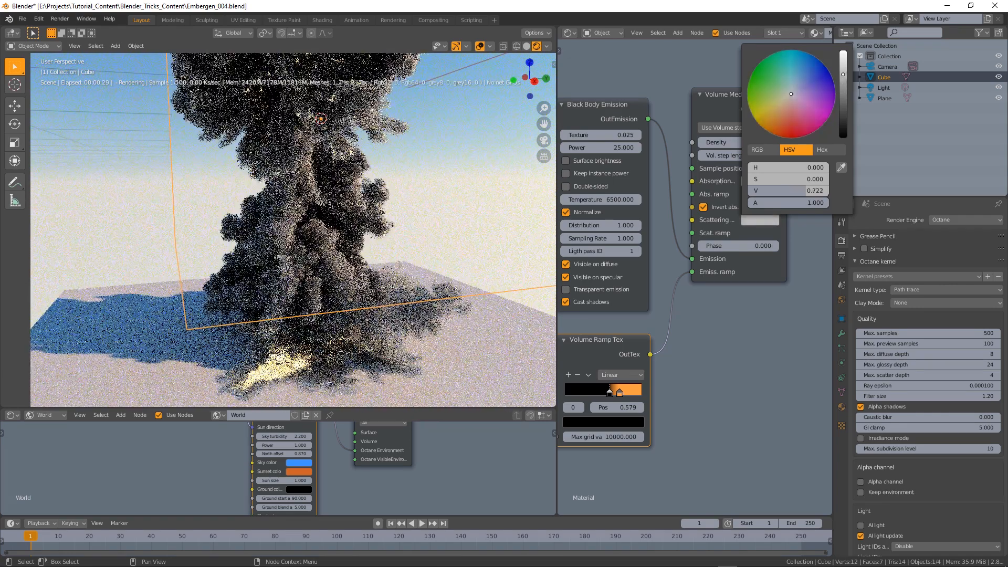
click(755, 332)
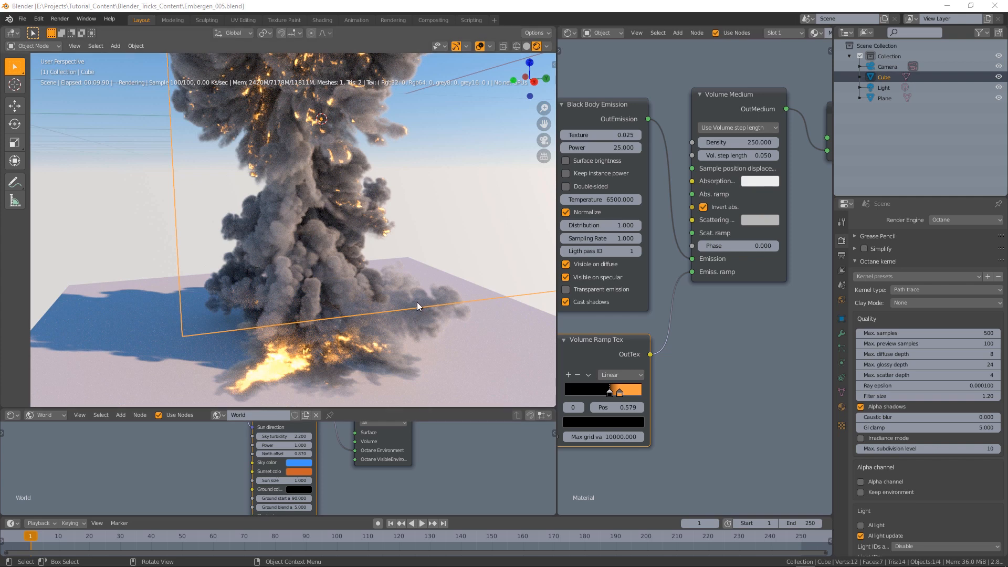
mouse_move(414, 282)
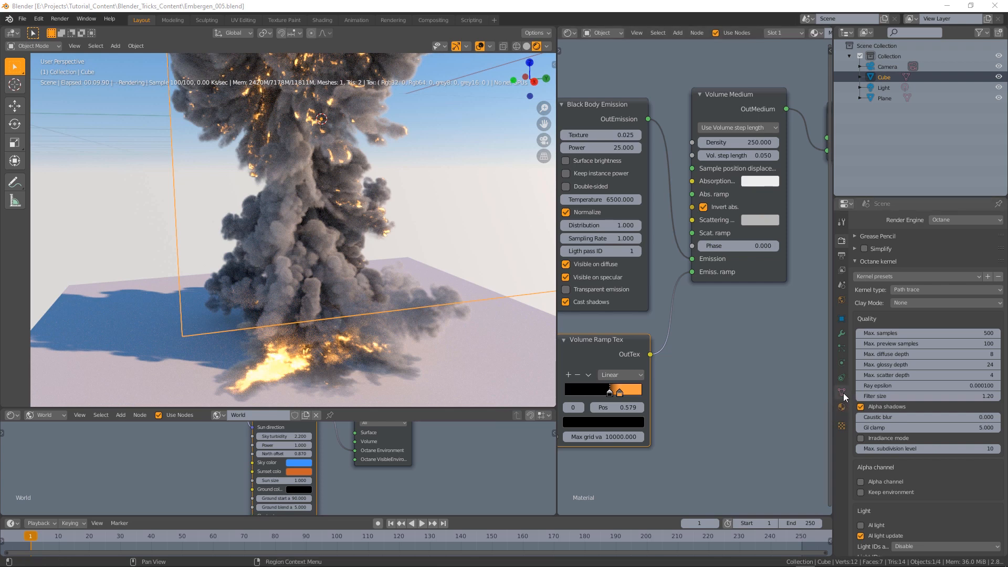
mouse_move(841, 391)
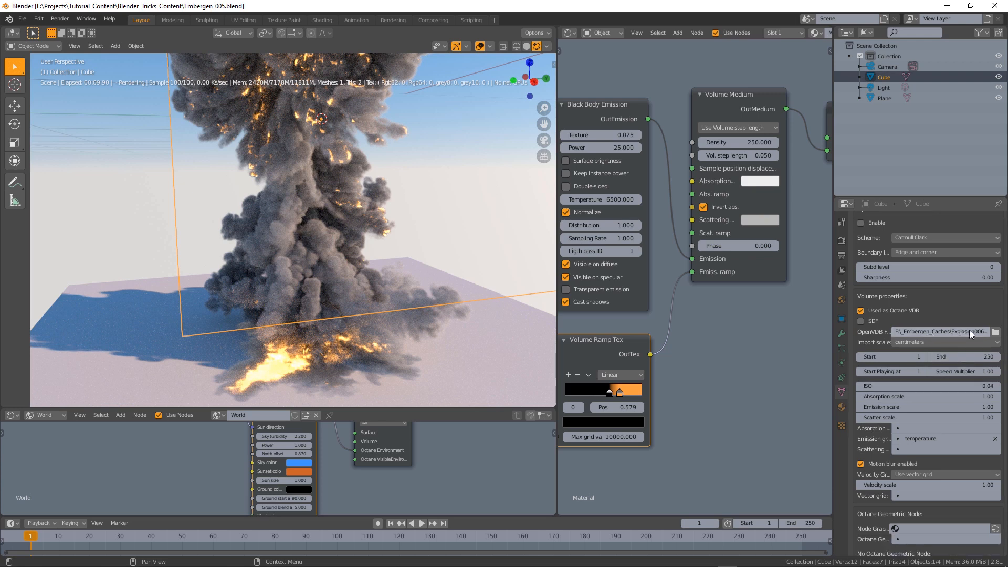
Choose a different explosion OpenVDB cache file for the volume
click(939, 331)
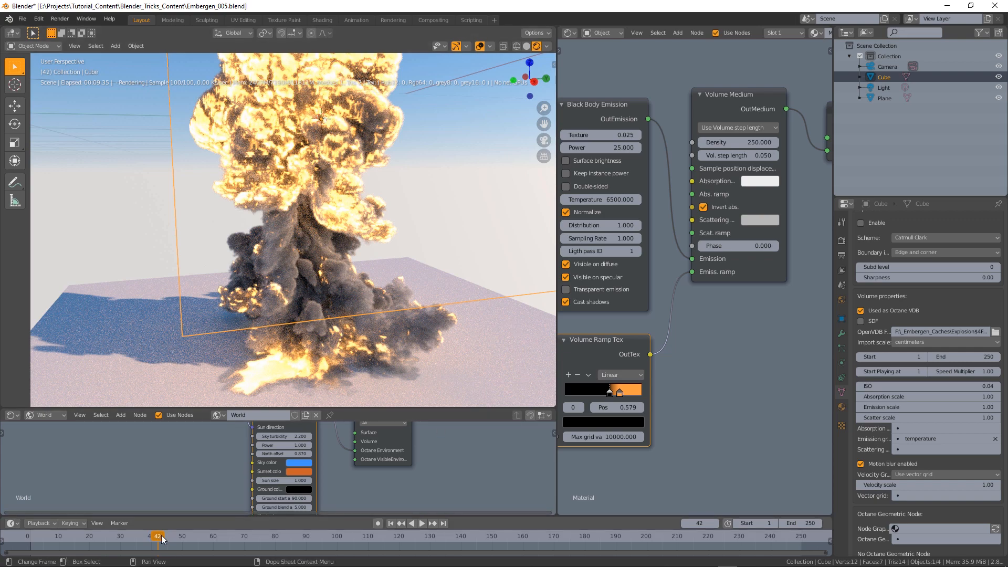
Scrub the timeline across early and late frames to check the faster explosion
click(302, 535)
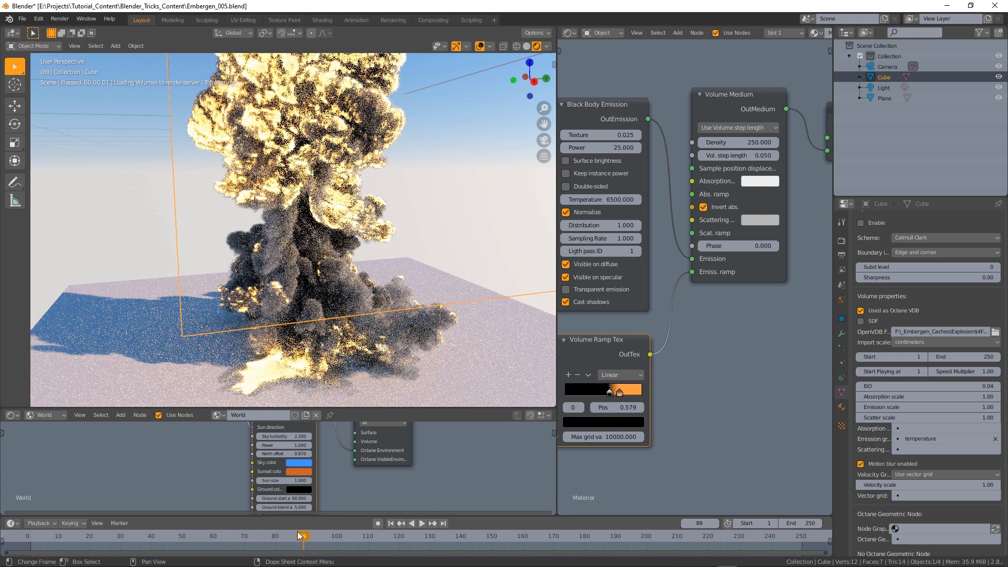
click(187, 535)
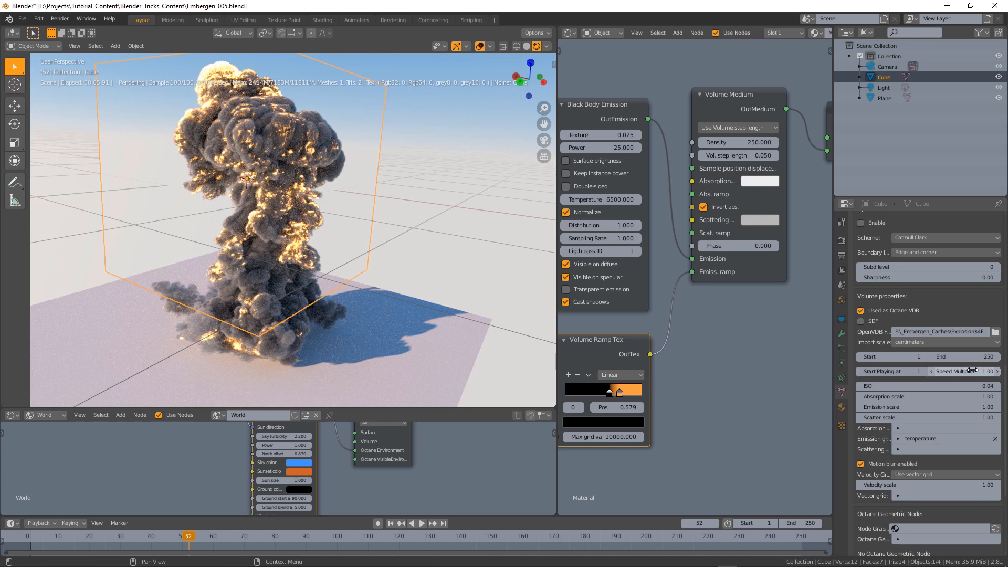
mouse_move(973, 371)
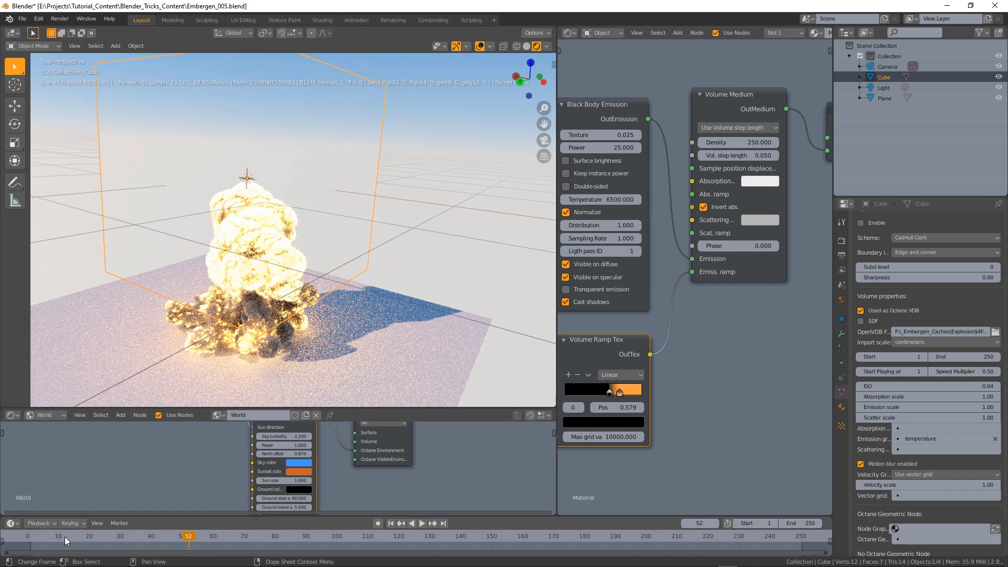
click(129, 535)
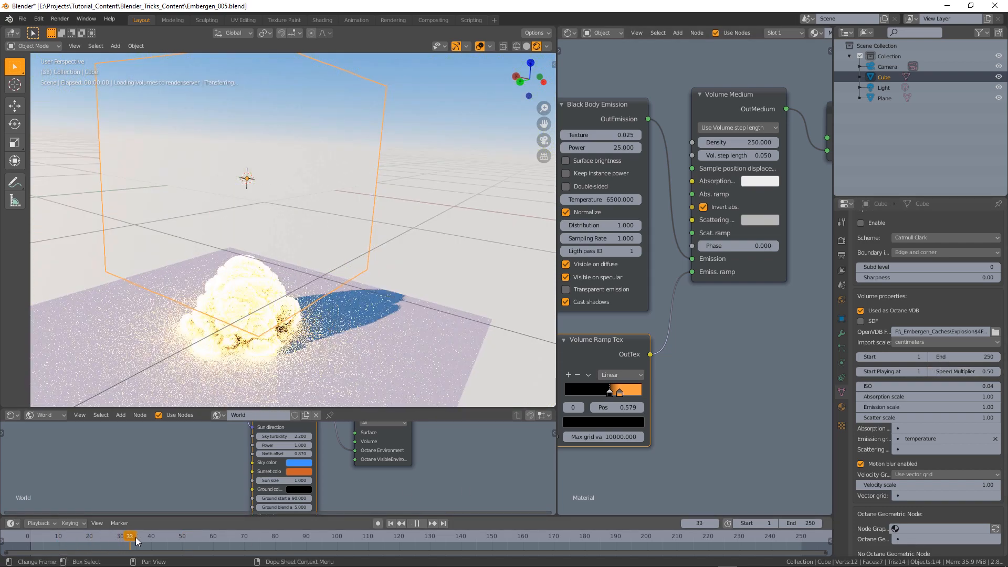
drag(132, 535, 288, 535)
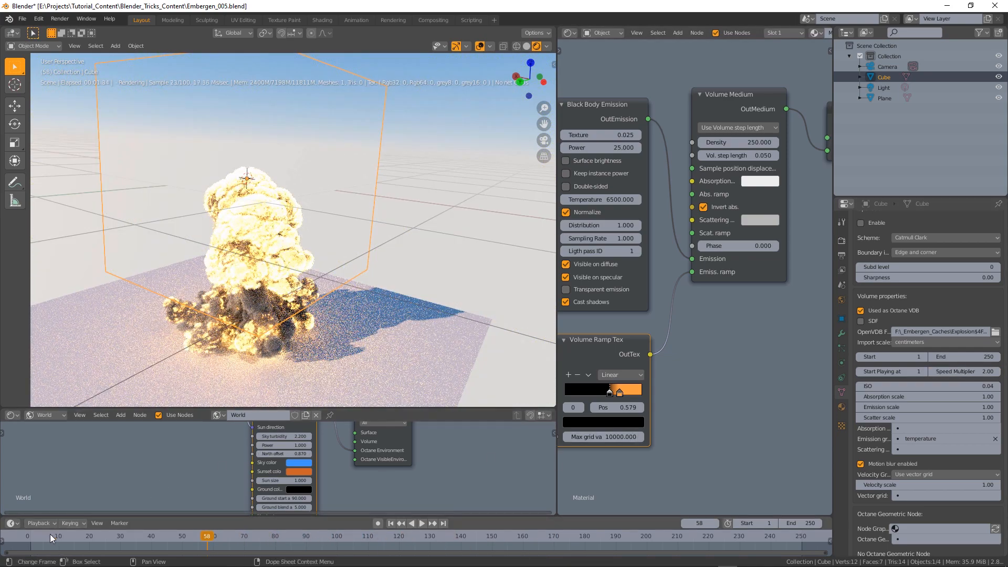
click(155, 536)
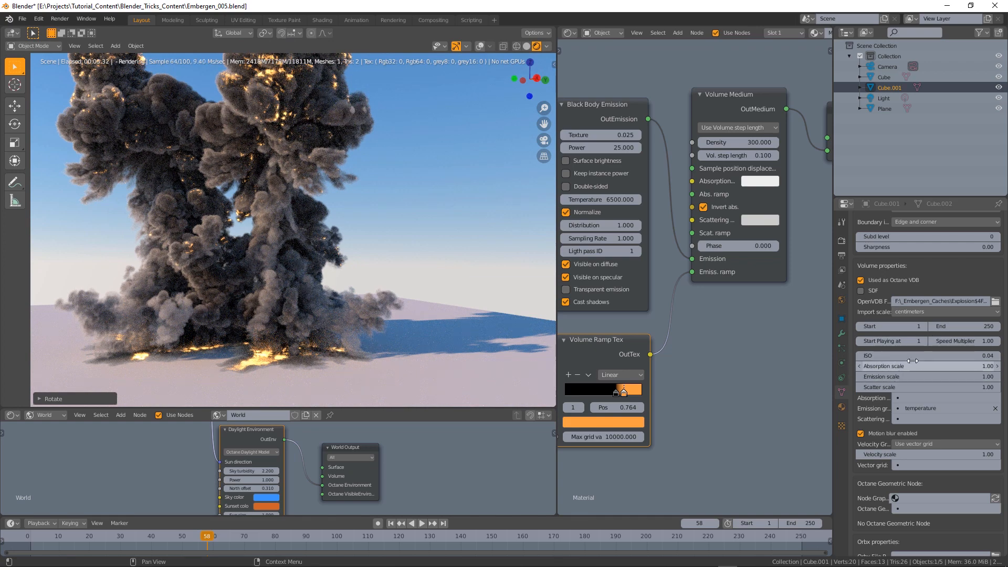
Make the duplicated explosion start at frame 10 with a 0.80 speed multiplier, scrubbing to compare
click(890, 341)
text(0)
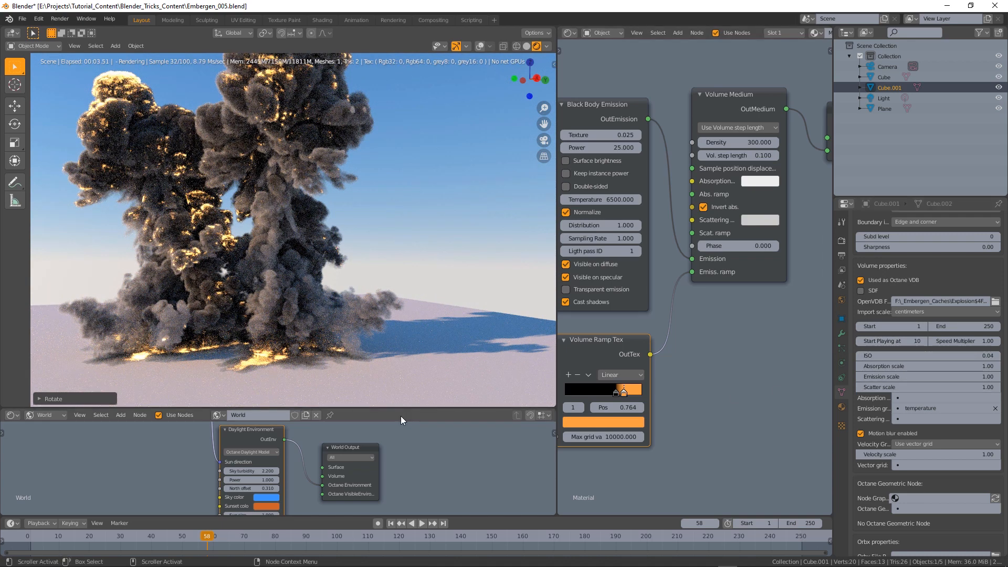
click(82, 536)
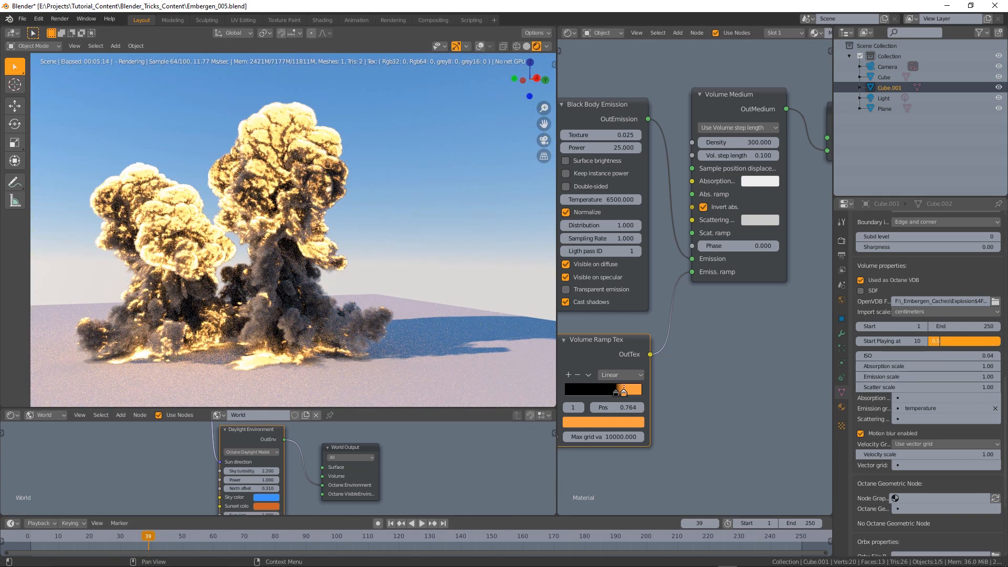
click(412, 523)
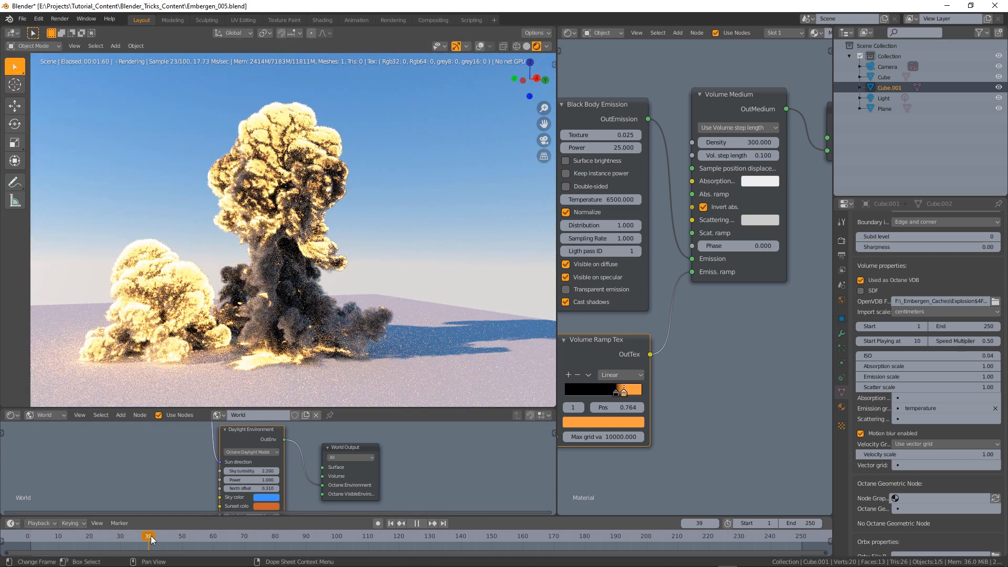
click(198, 536)
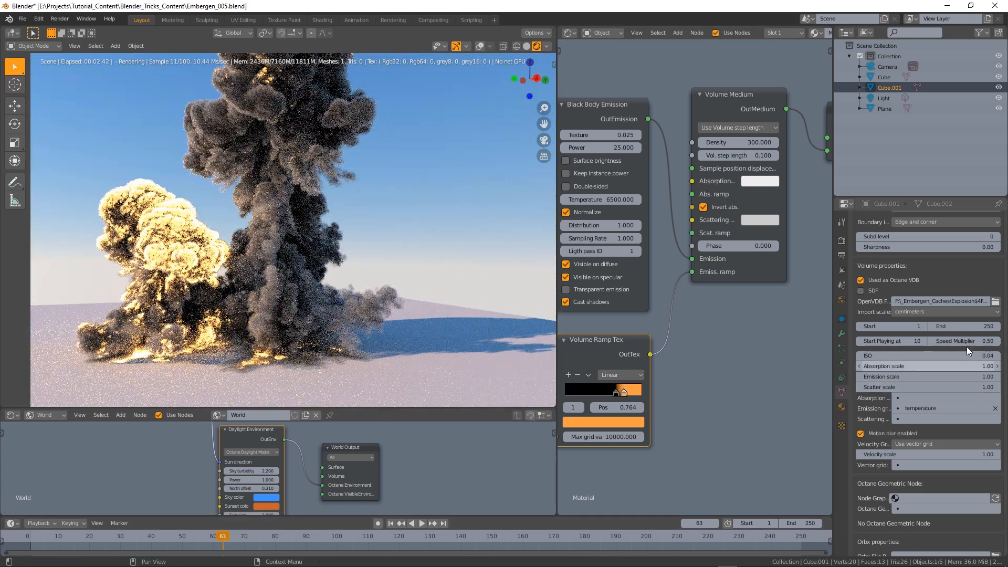
click(957, 340)
text(0.8)
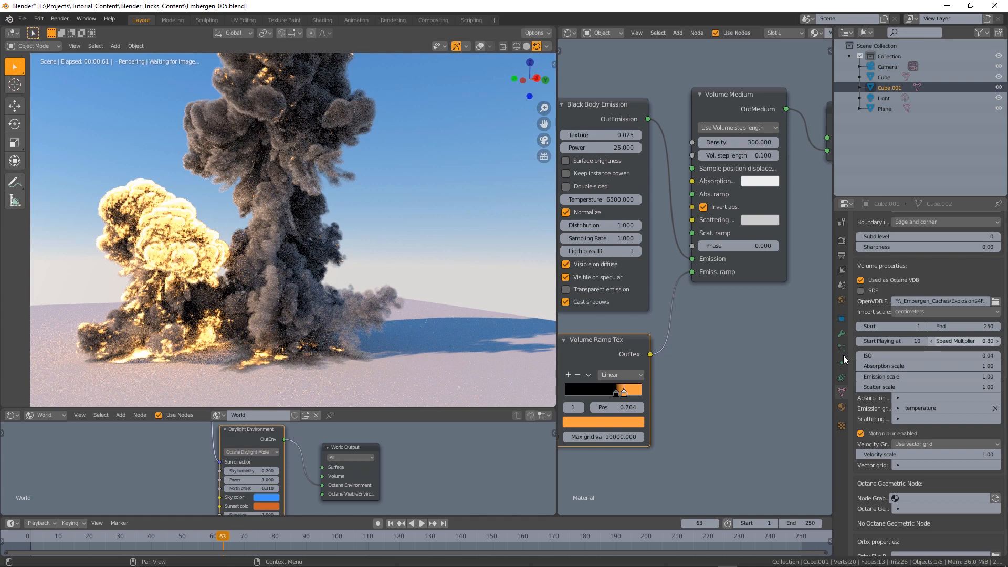
click(209, 536)
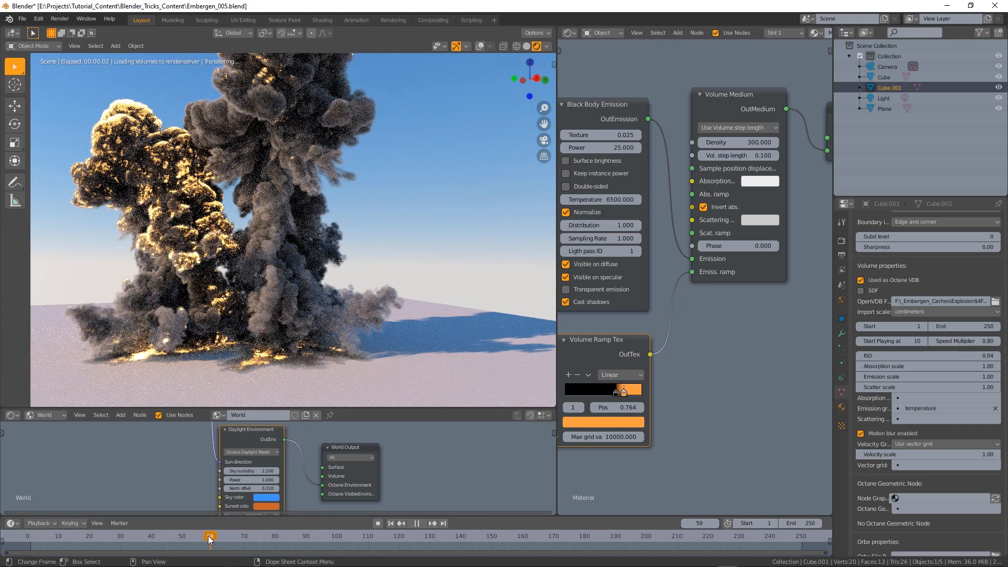
drag(209, 535, 164, 536)
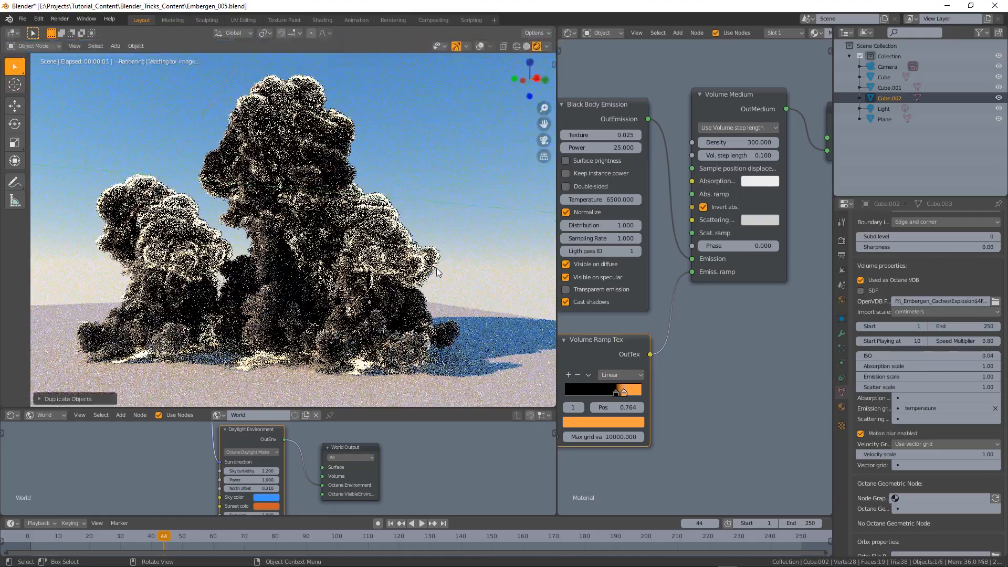
Rotate the third explosion copy and scrub to early frames to view all three together
key(r)
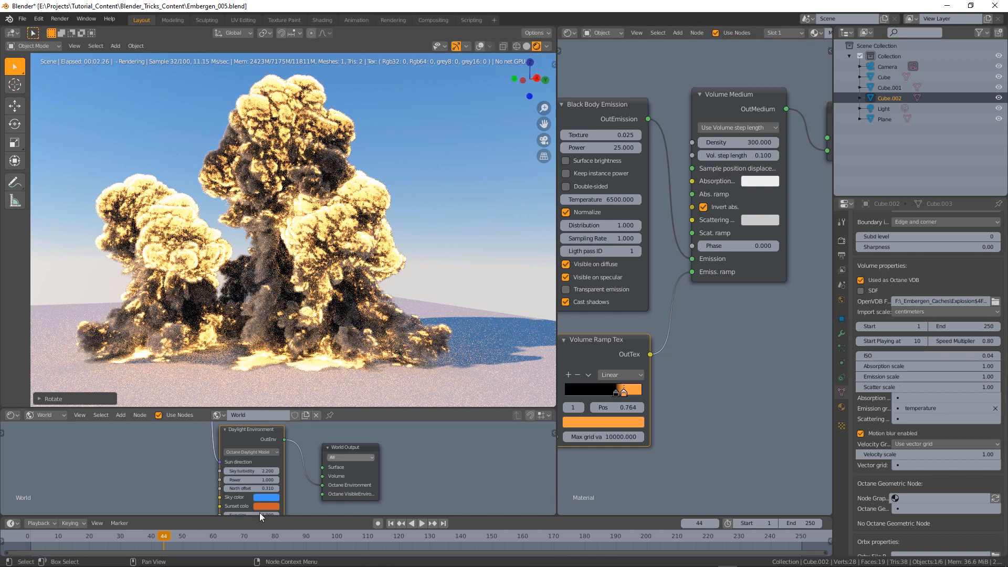
click(77, 536)
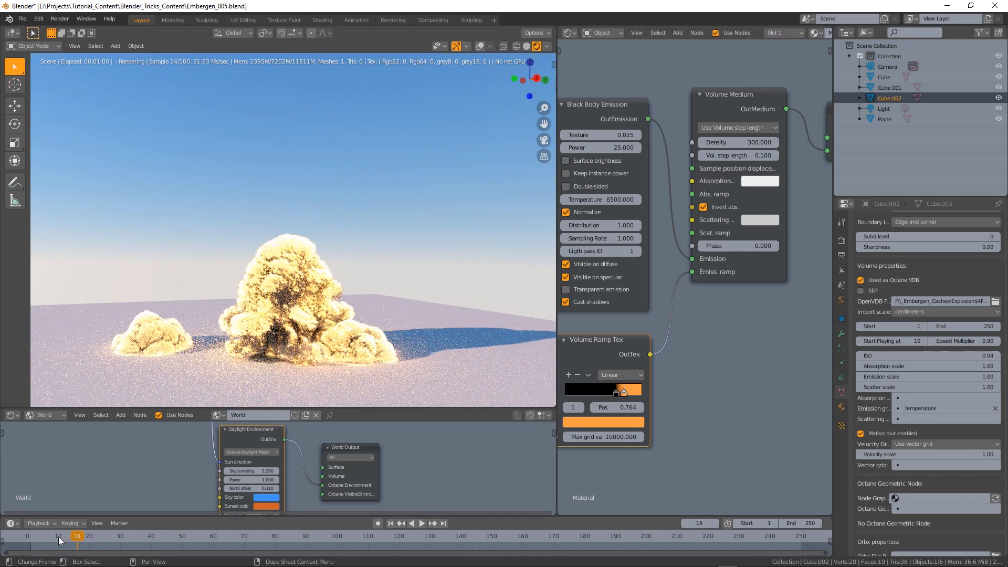
click(88, 536)
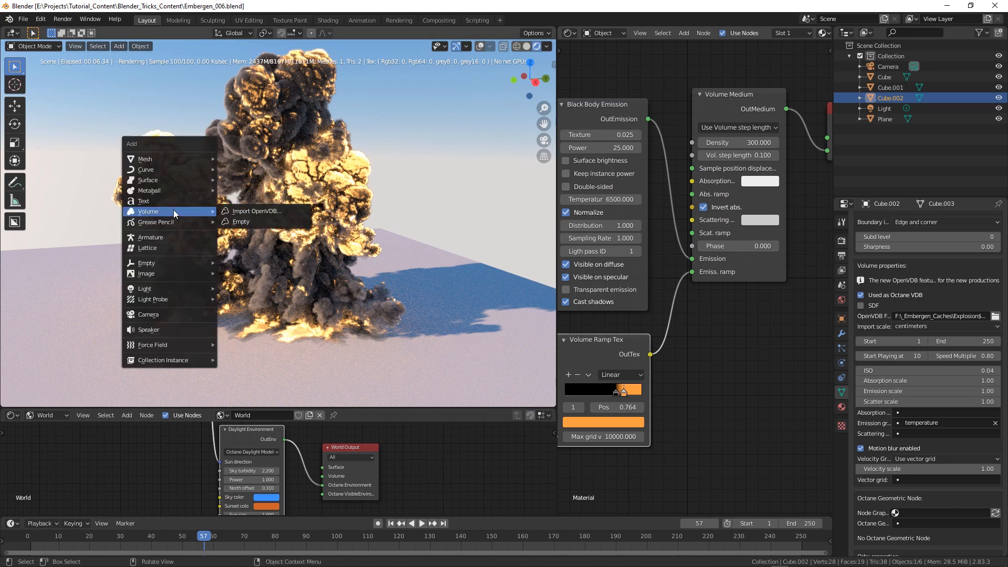
mouse_move(148, 212)
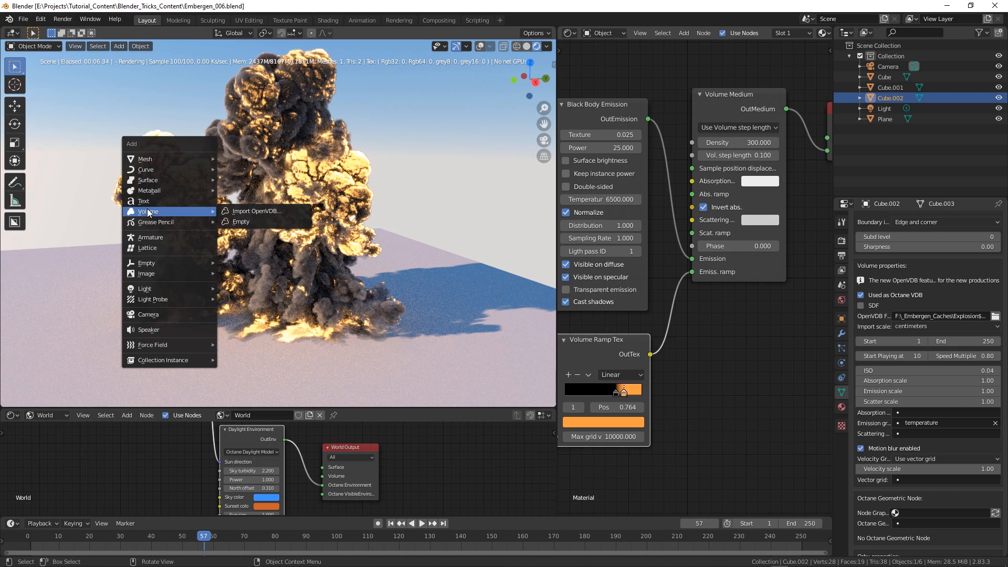
click(378, 86)
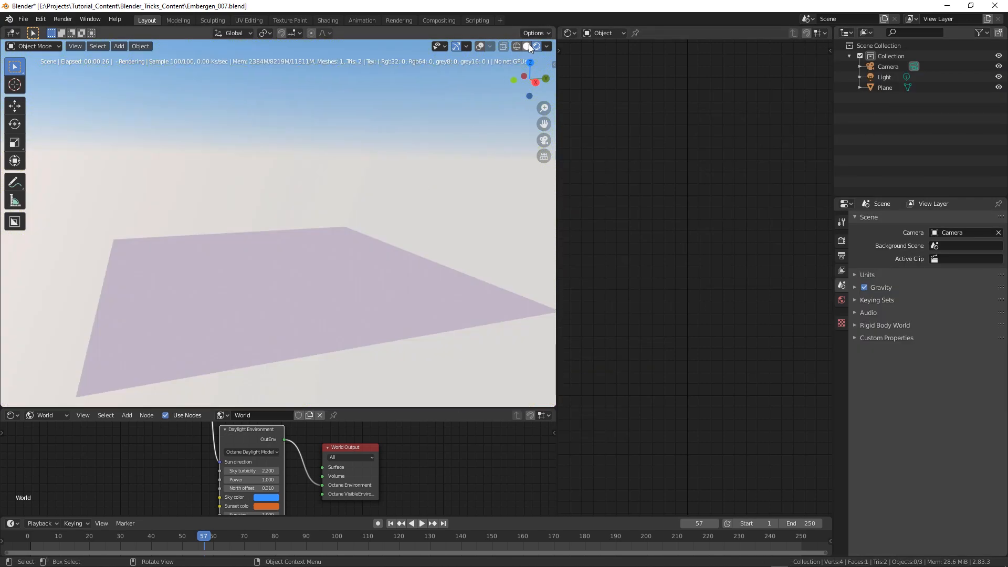
In Solid shading, import Explosion0000.vdb from the _Embergen_Caches folder as a volume
click(526, 45)
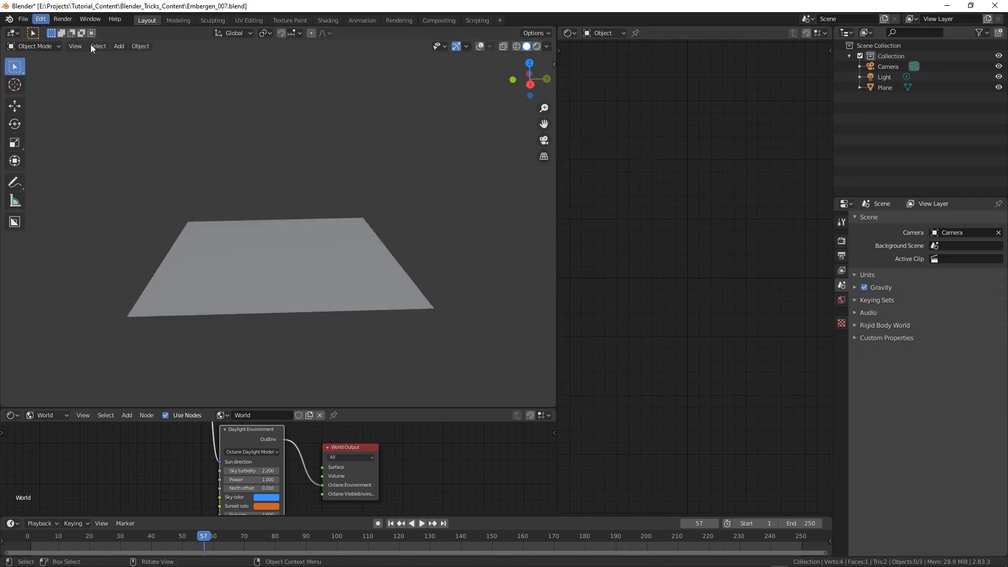
click(119, 45)
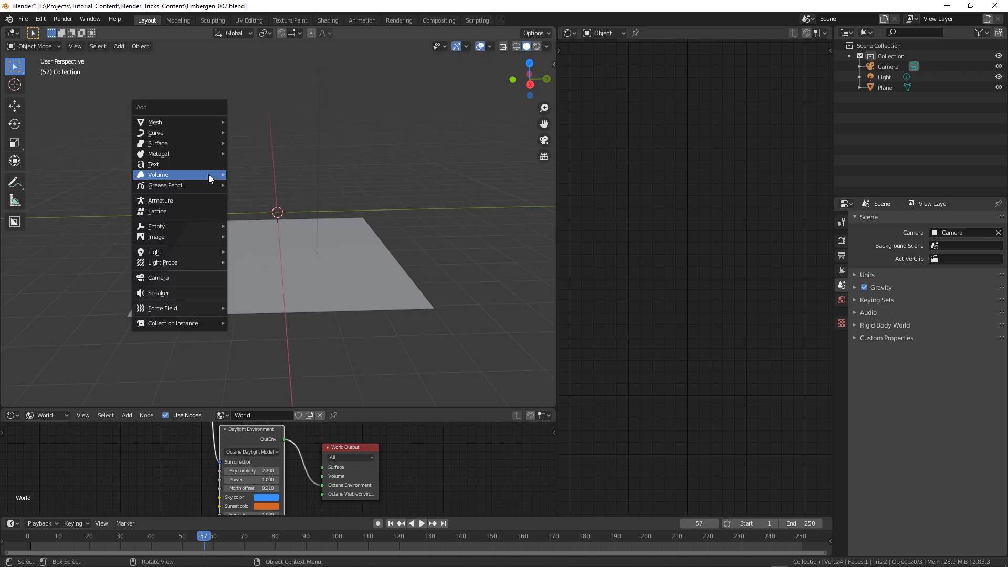
mouse_move(208, 174)
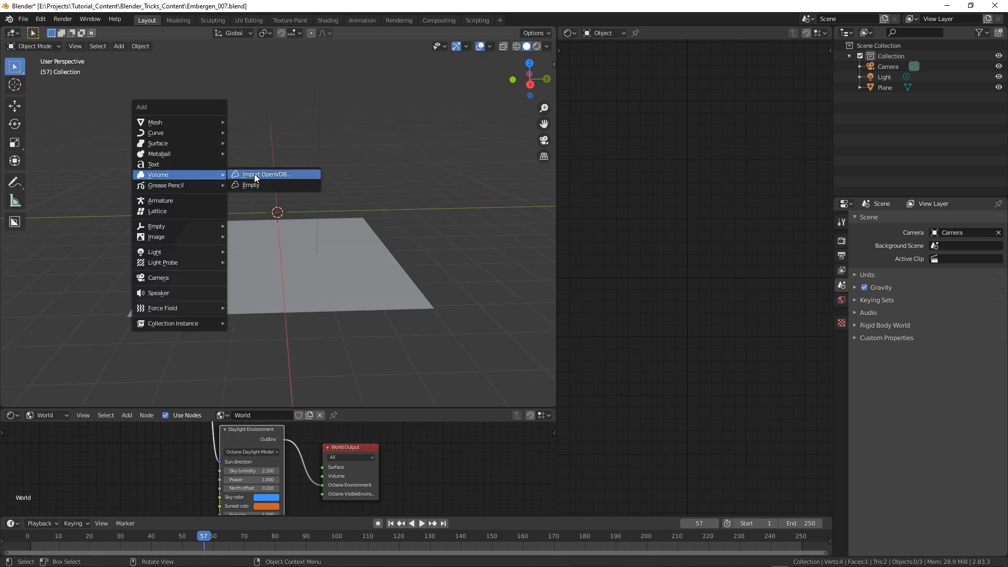
mouse_move(266, 174)
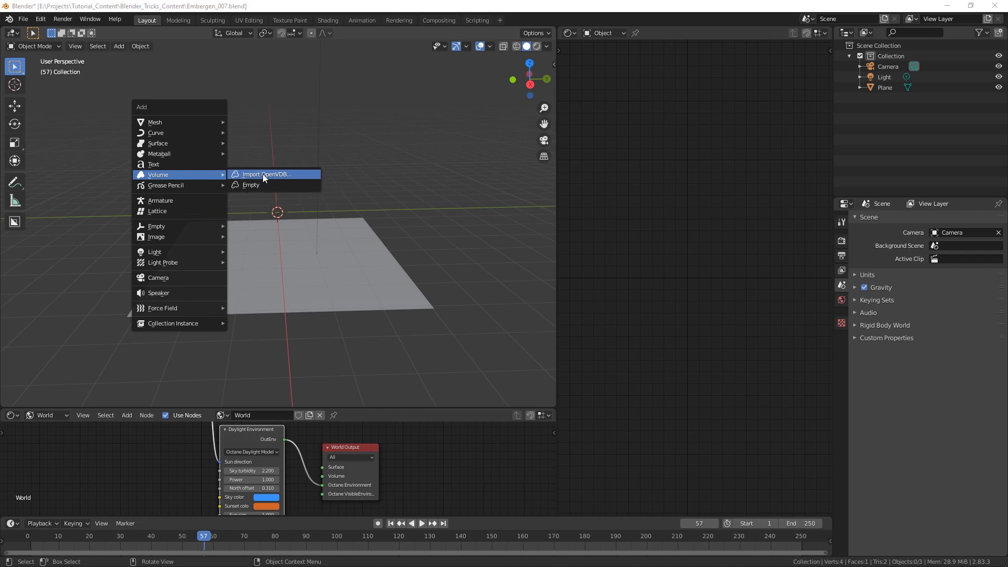
click(265, 174)
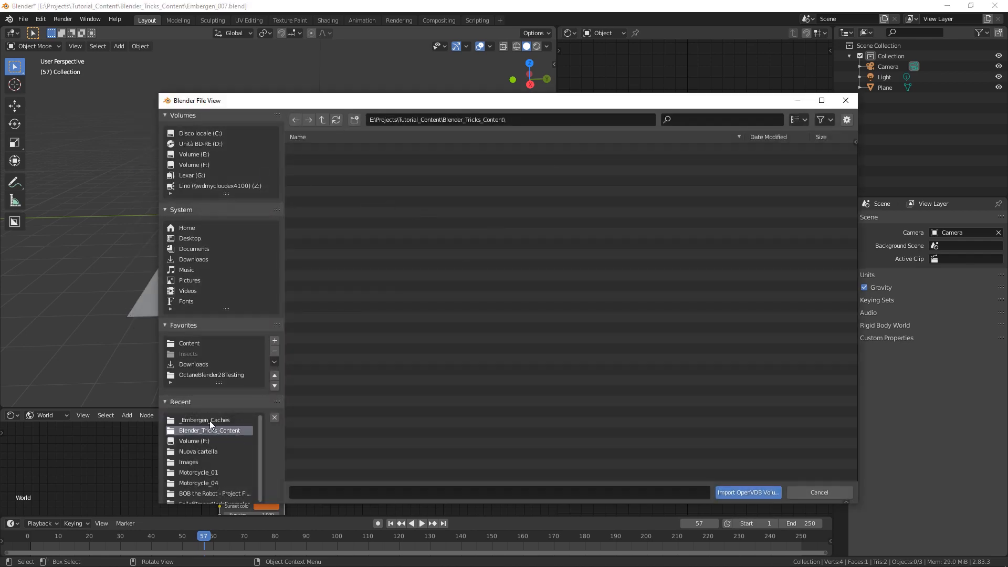
click(205, 420)
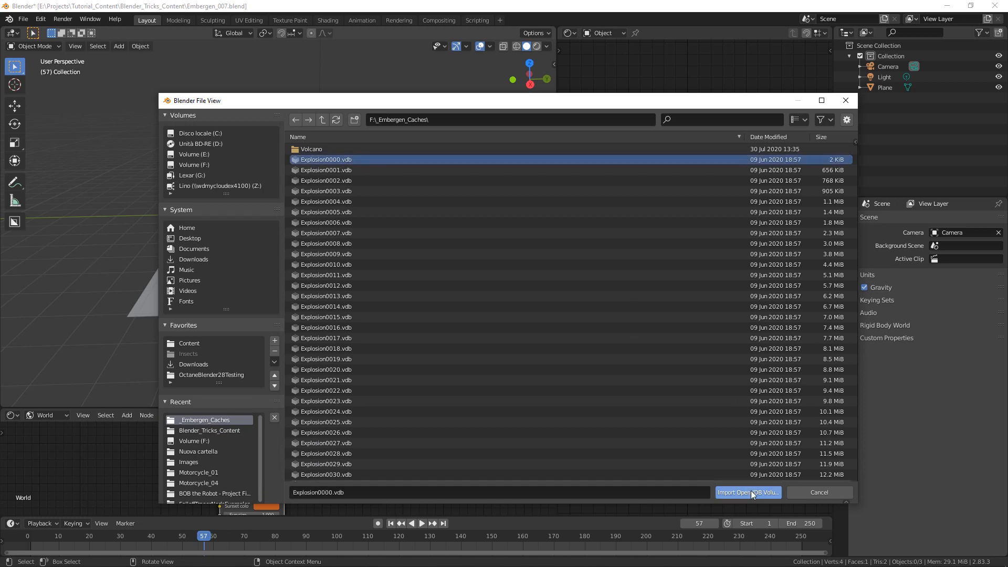
click(746, 492)
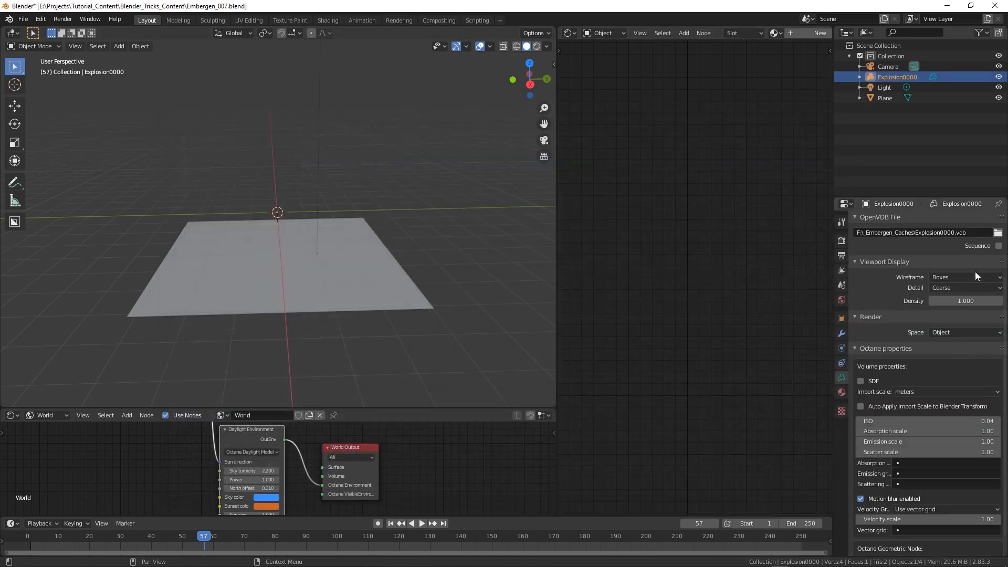
Load the Explosion0000 VDB as a 100-frame sequence and orbit around the smoke plume
click(998, 246)
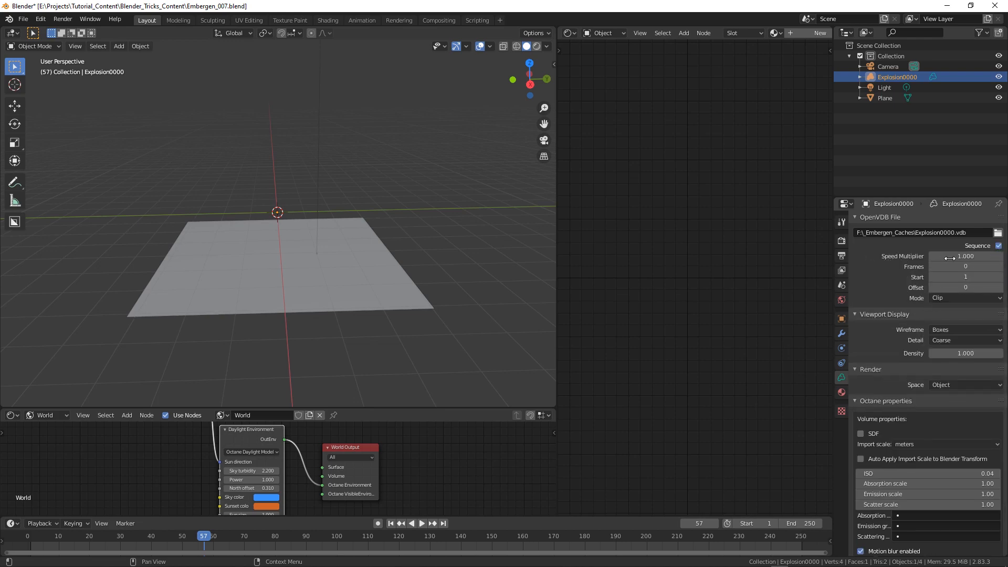
click(964, 265)
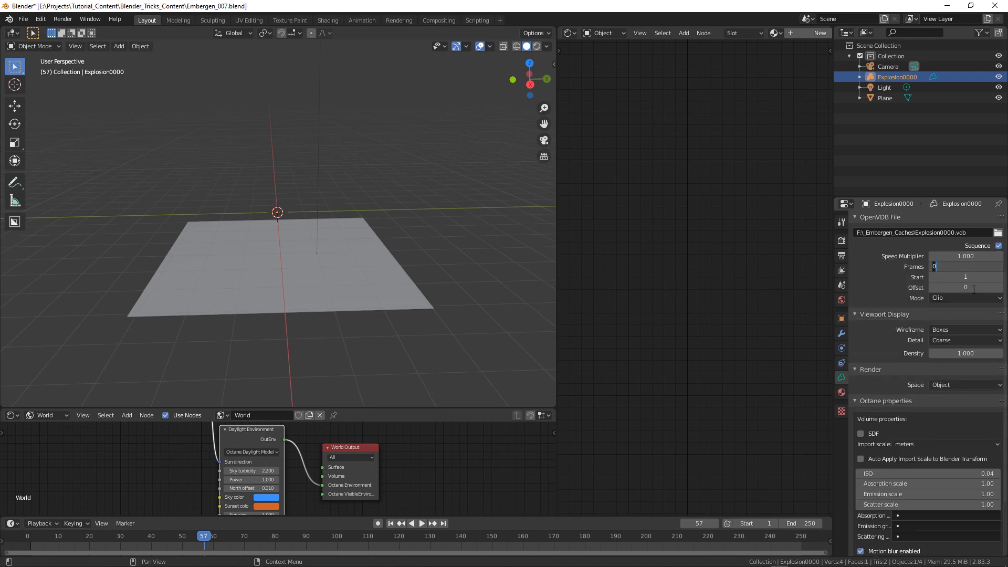
text(100)
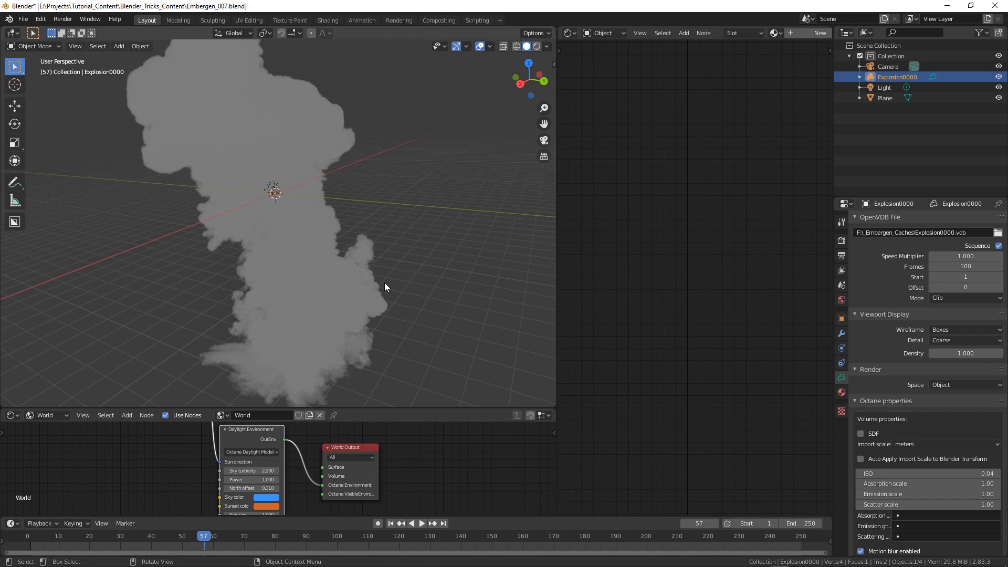
mouse_move(334, 218)
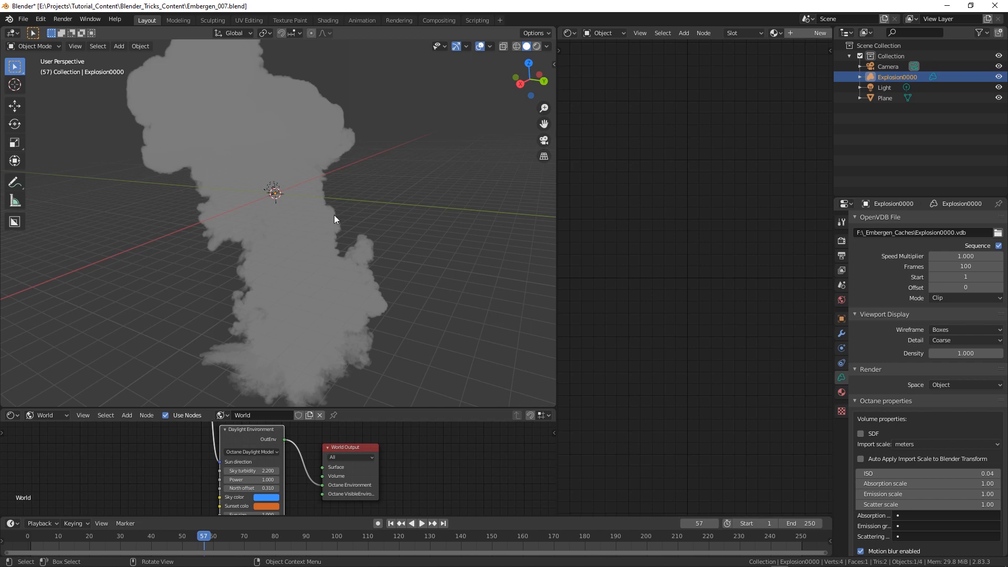
drag(334, 219, 273, 228)
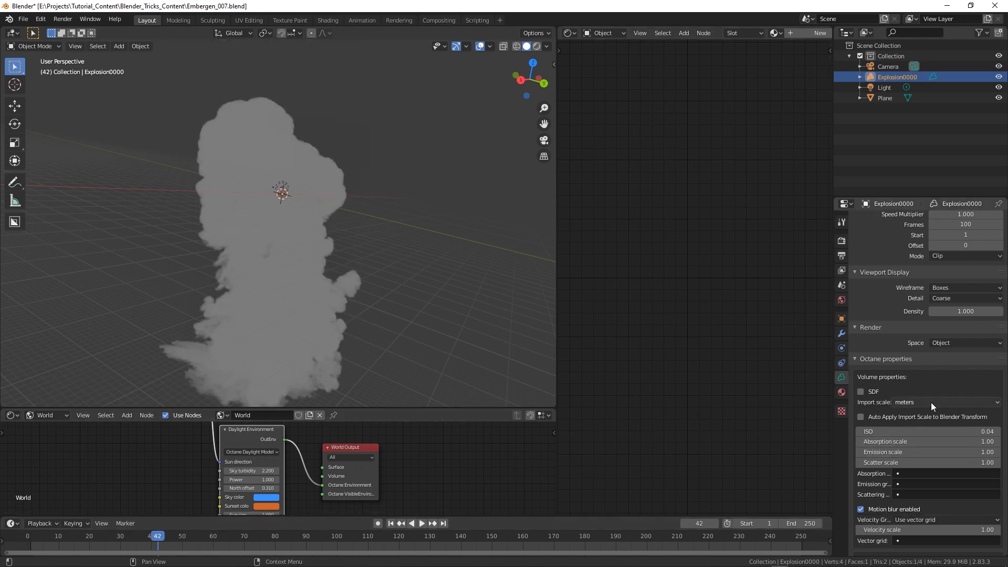
Set Explosion0000's import scale to centimeters, auto-applied to its Blender transform
click(951, 402)
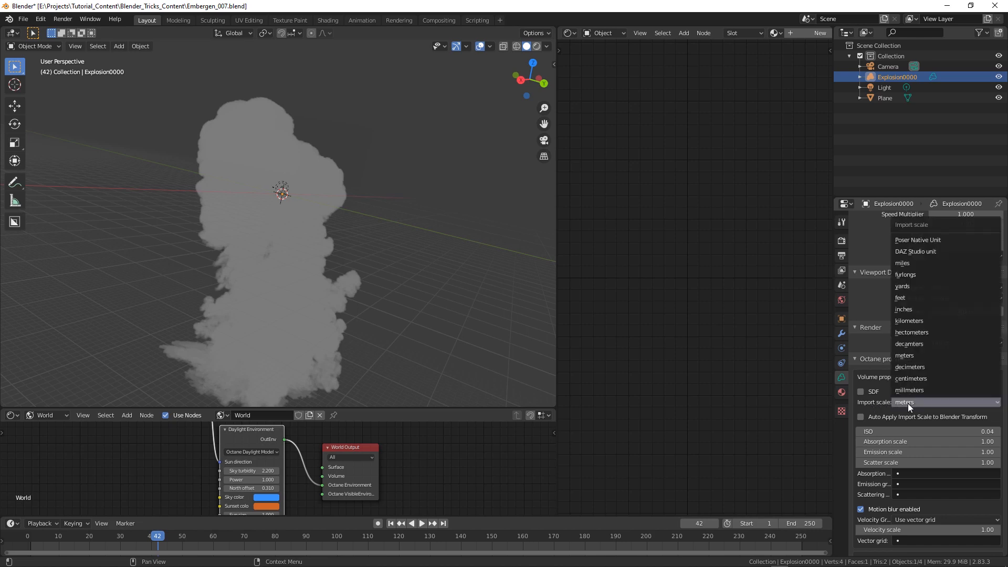
mouse_move(909, 366)
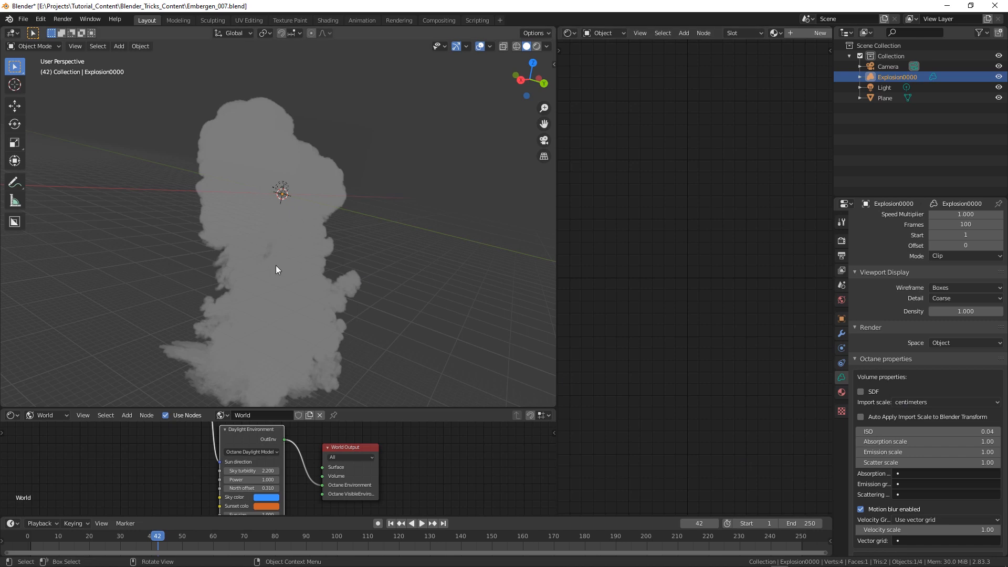
mouse_move(427, 304)
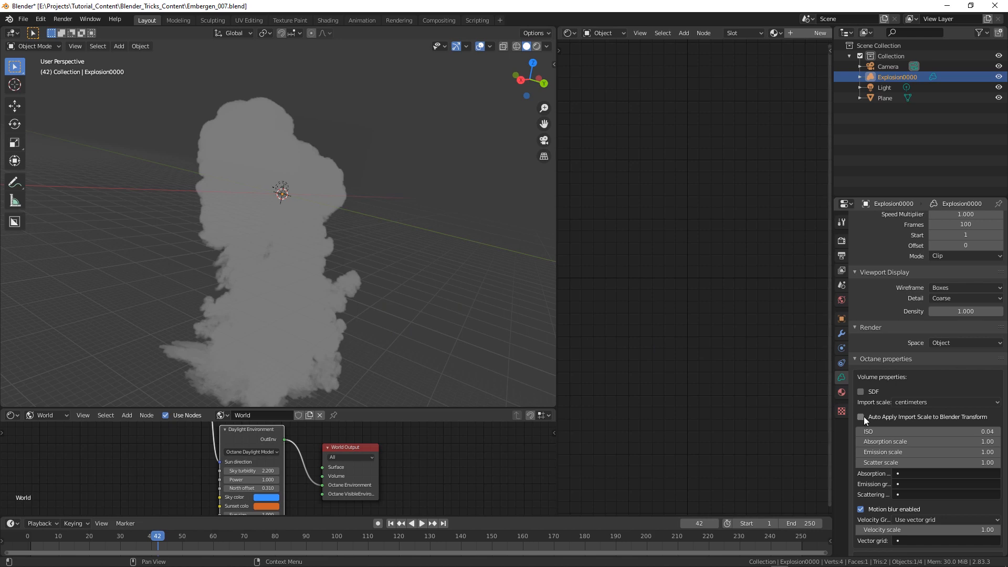
mouse_move(919, 423)
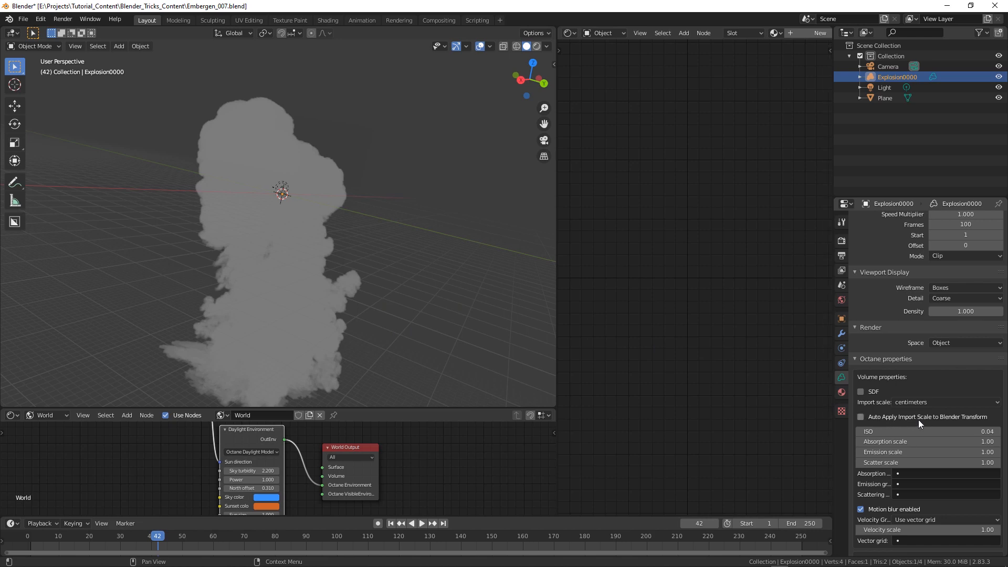
click(860, 416)
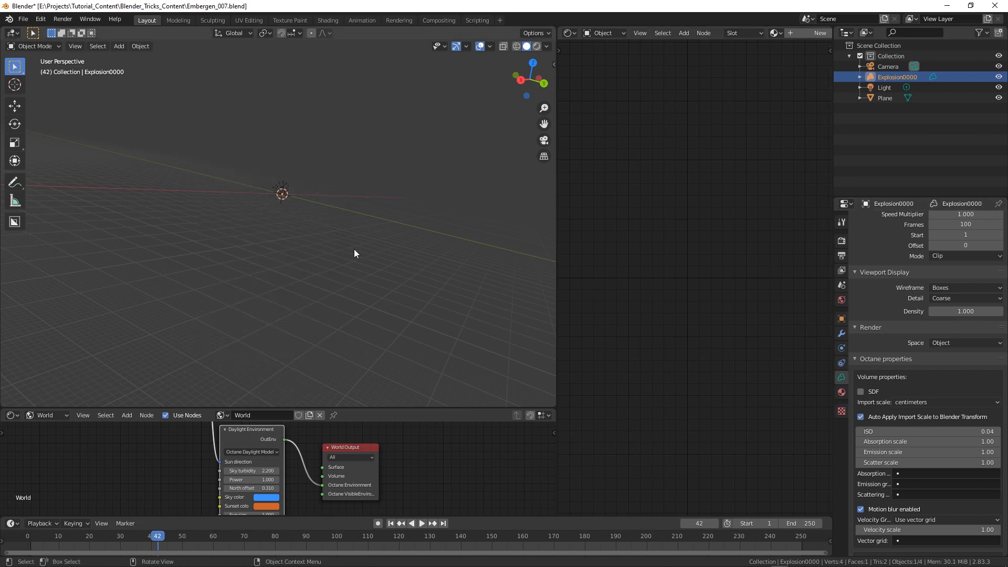
drag(354, 253, 334, 269)
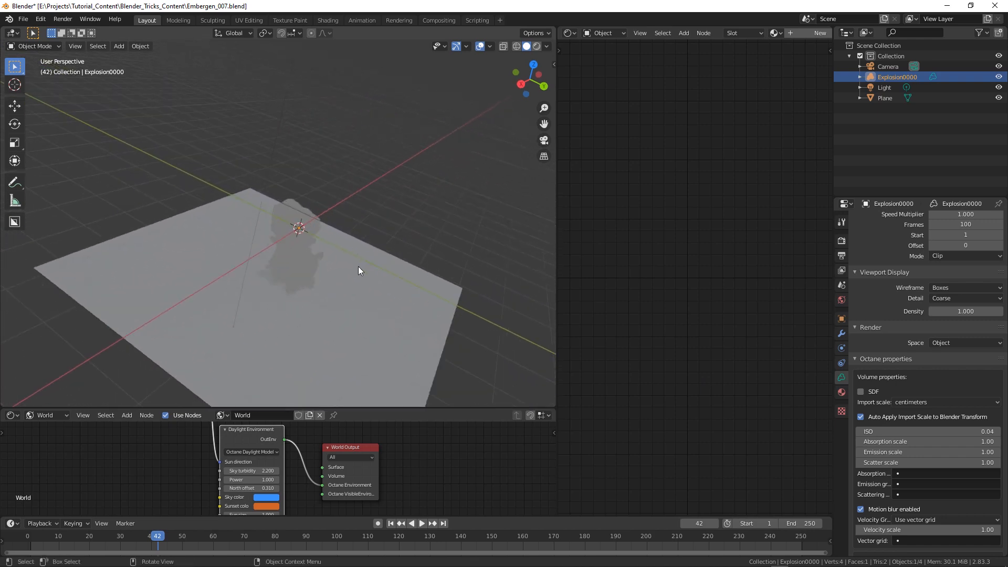
drag(360, 270, 395, 258)
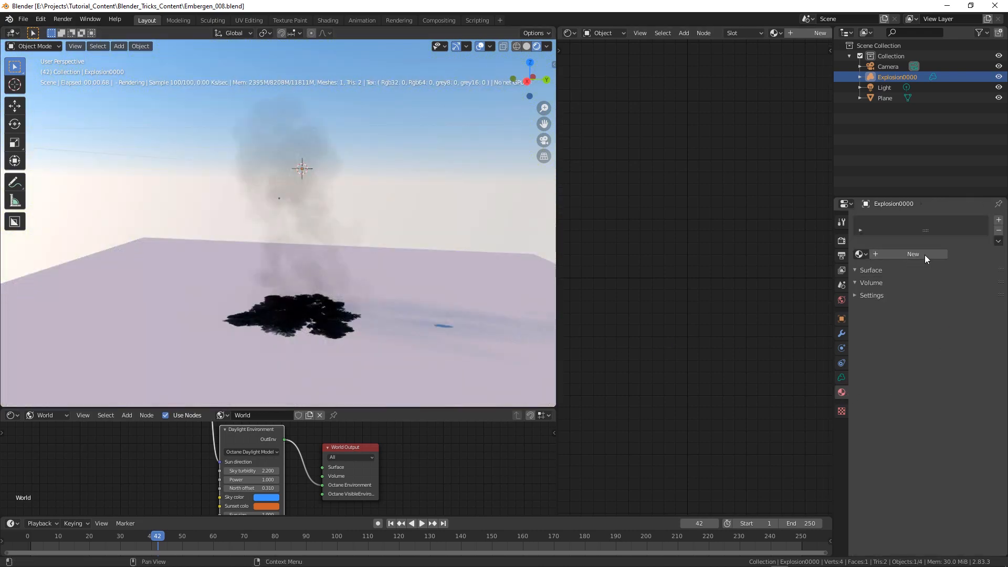
Create a new volume material, Material.001, for the explosion
click(913, 253)
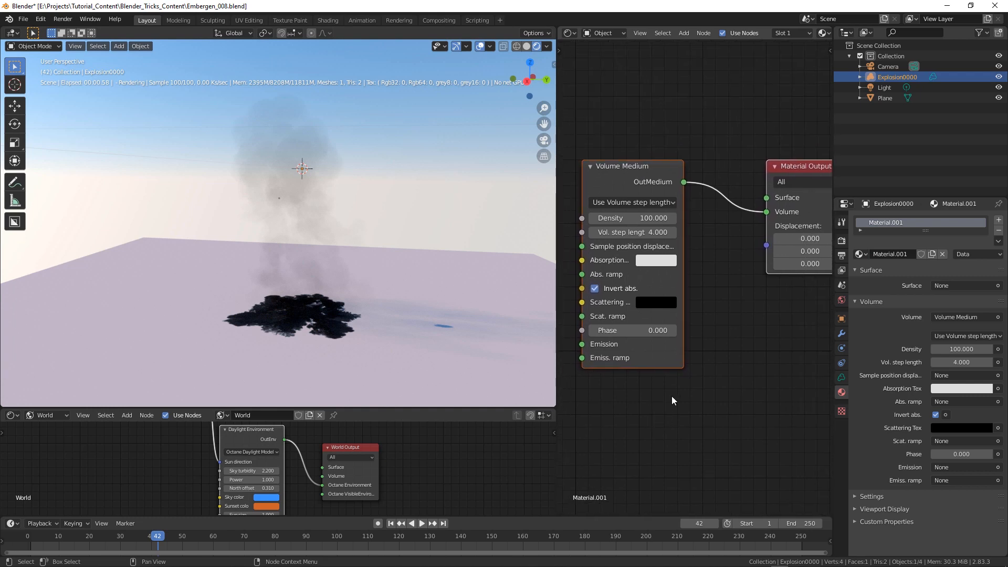
mouse_move(650, 178)
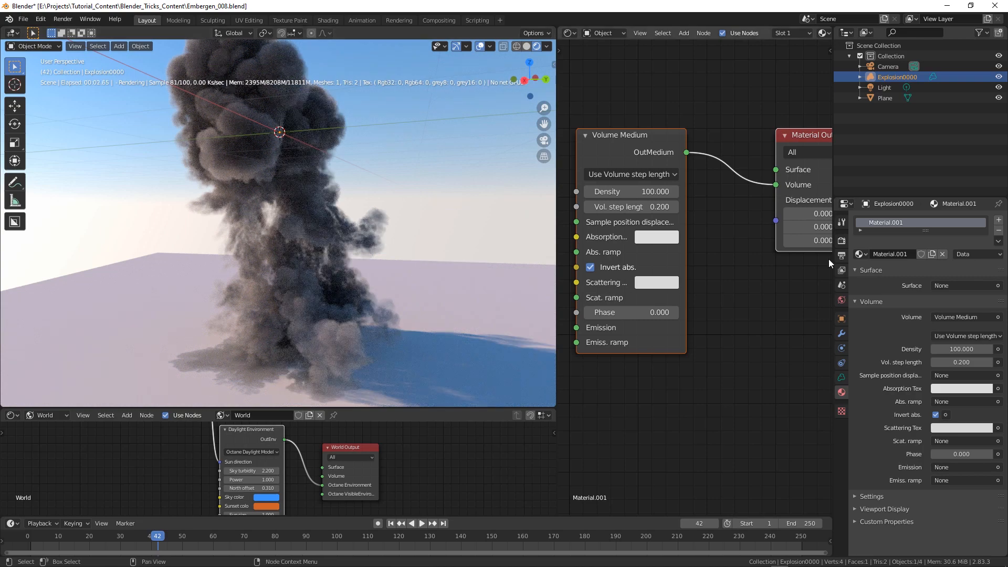
Switch the explosion to the existing 'Material' with Black Body Emission and Volume Ramp Tex
click(860, 253)
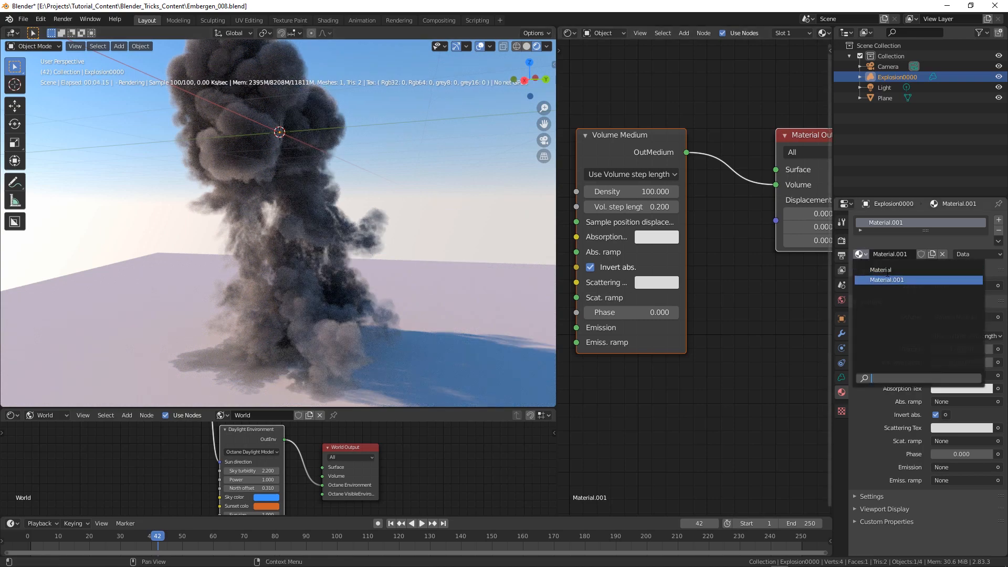
mouse_move(886, 270)
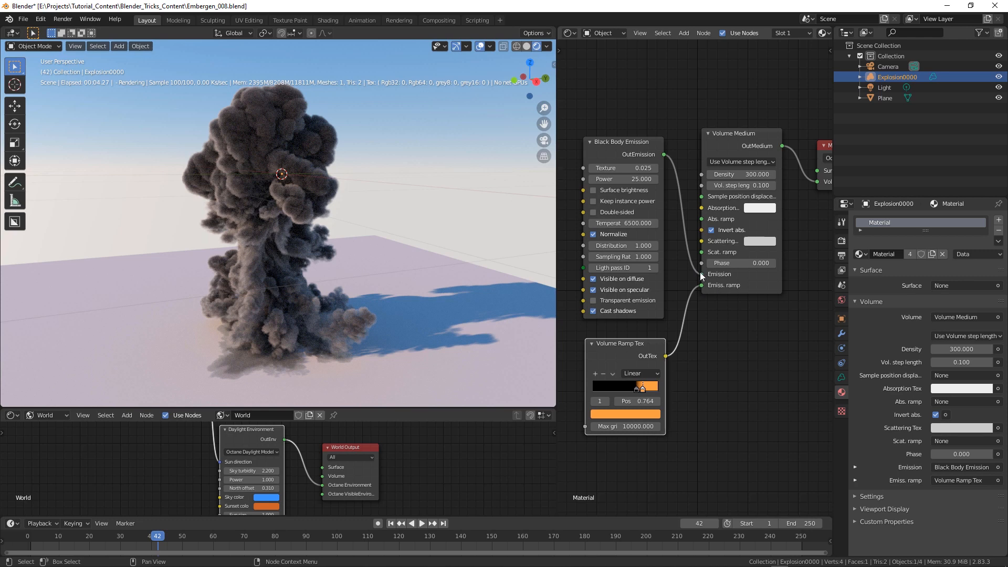
mouse_move(730, 294)
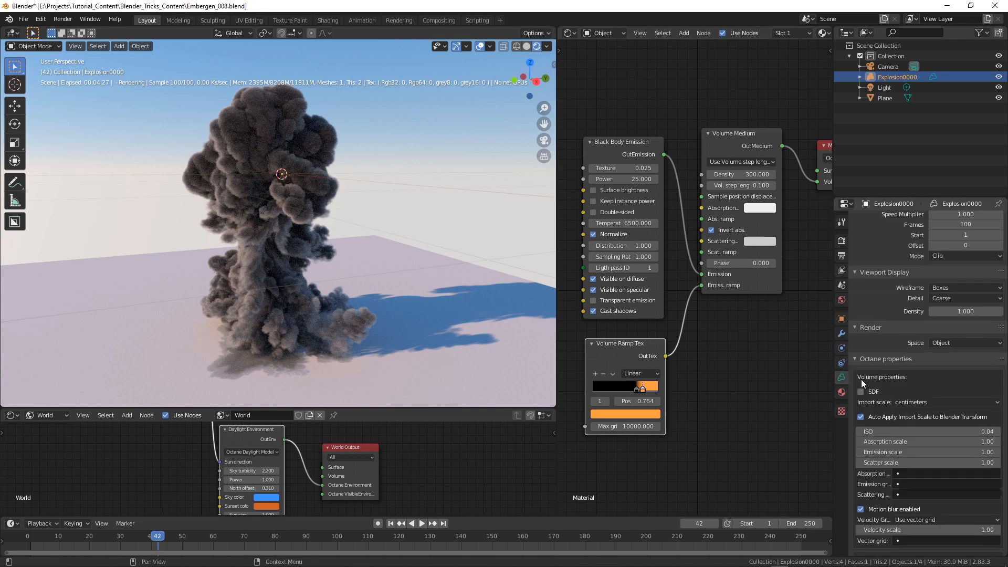
Drive emission from the temperature grid and scrub frames to preview the fiery glow
scroll(down, 3)
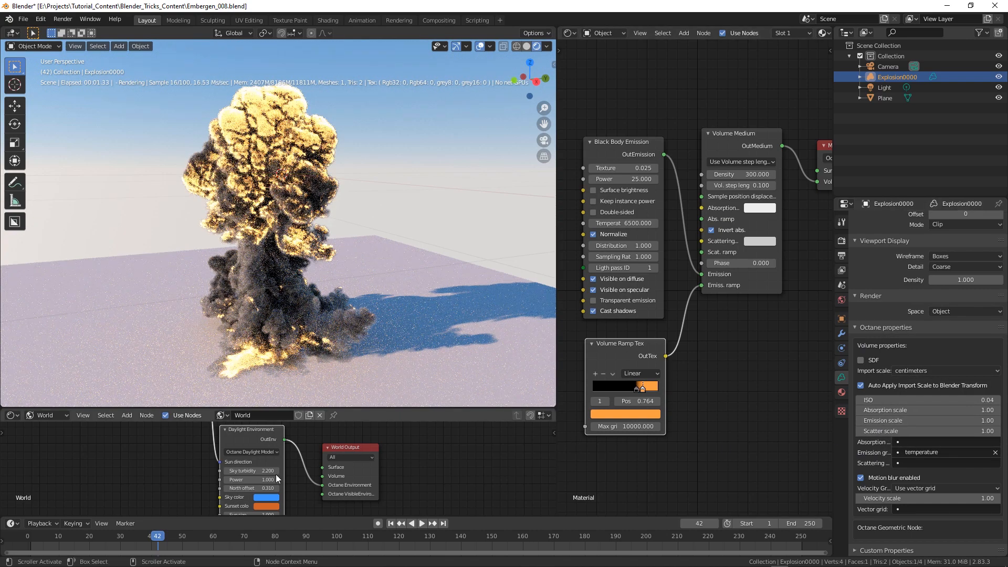
click(184, 535)
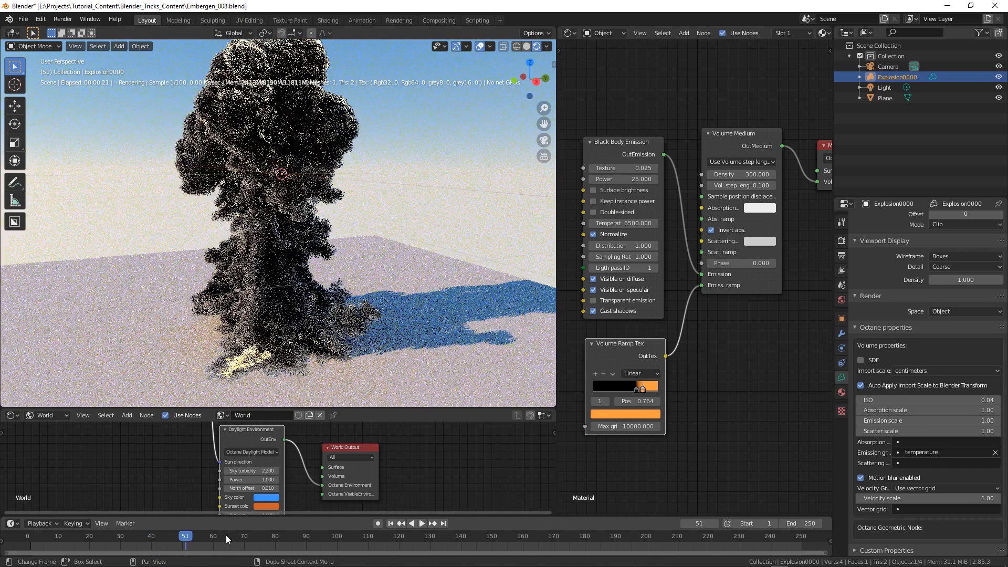
click(226, 536)
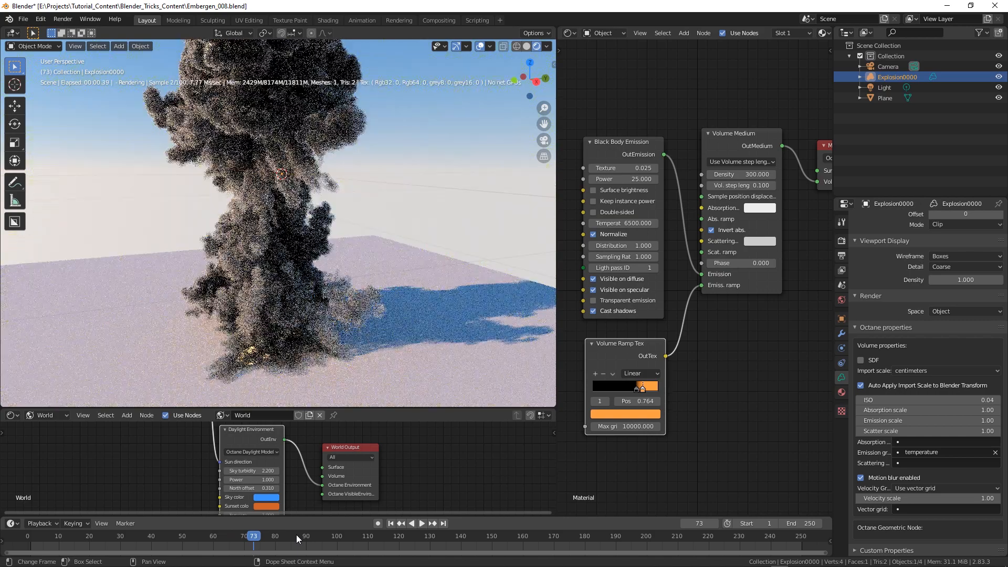
drag(254, 535, 172, 535)
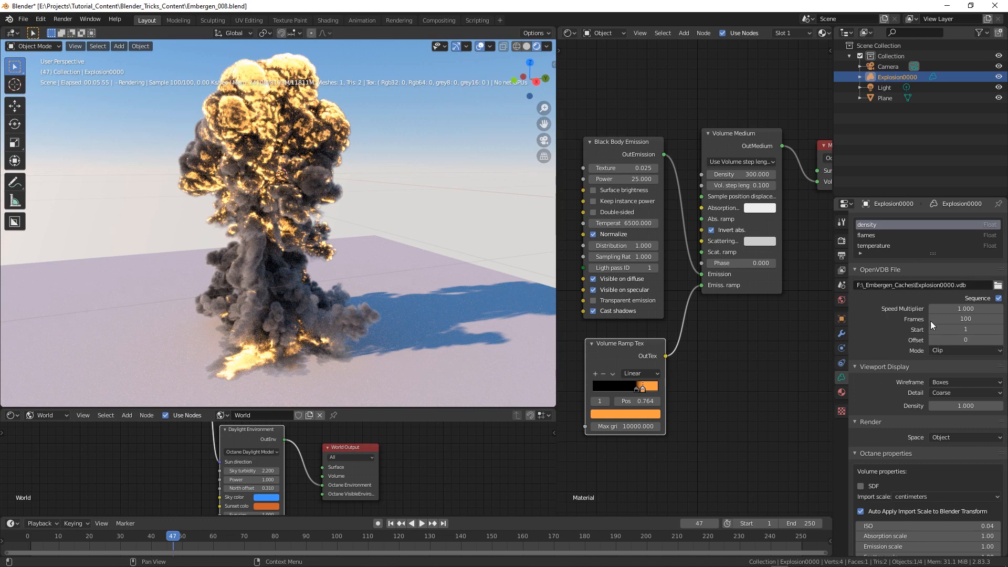
mouse_move(900, 448)
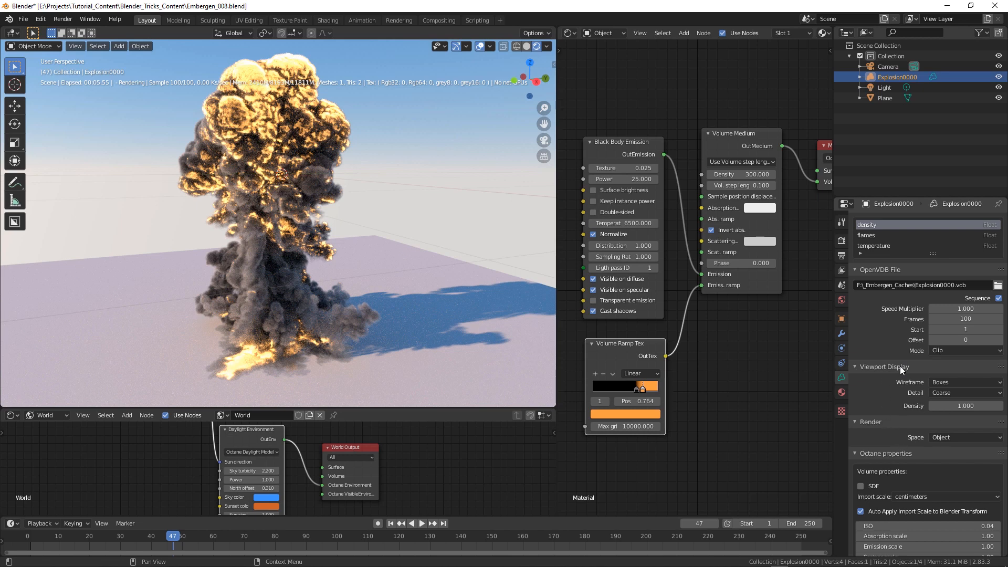
mouse_move(890, 313)
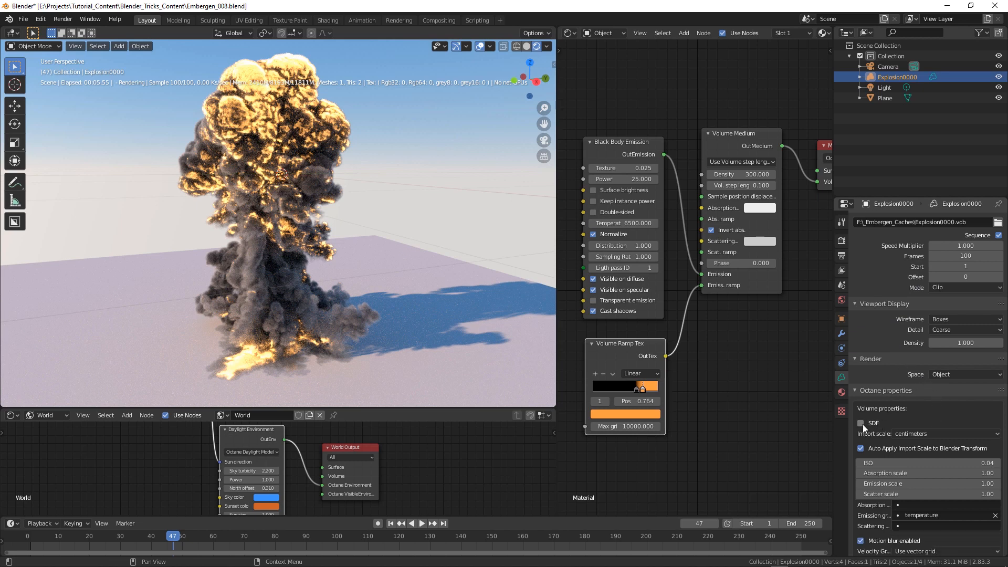
scroll(down, 3)
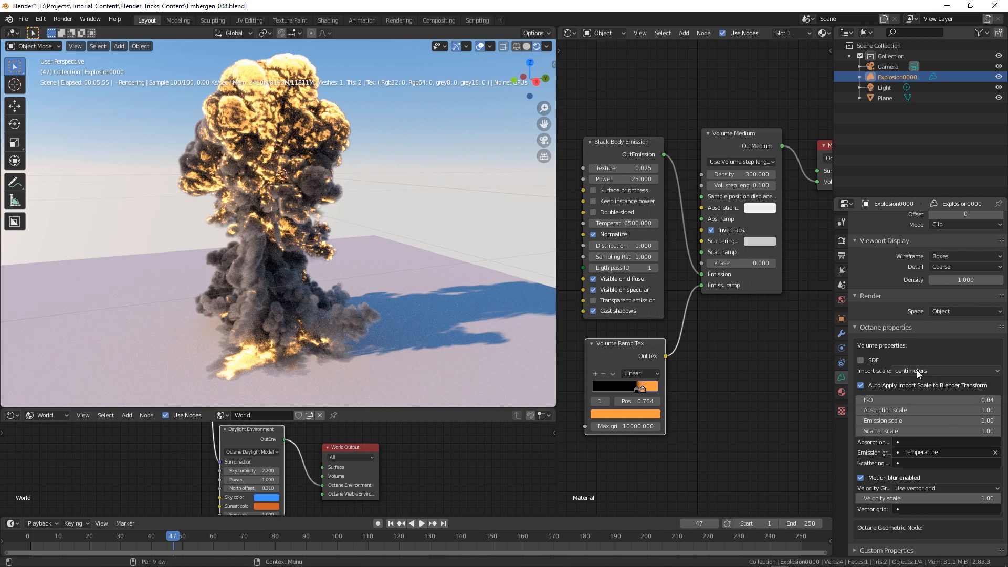
mouse_move(956, 478)
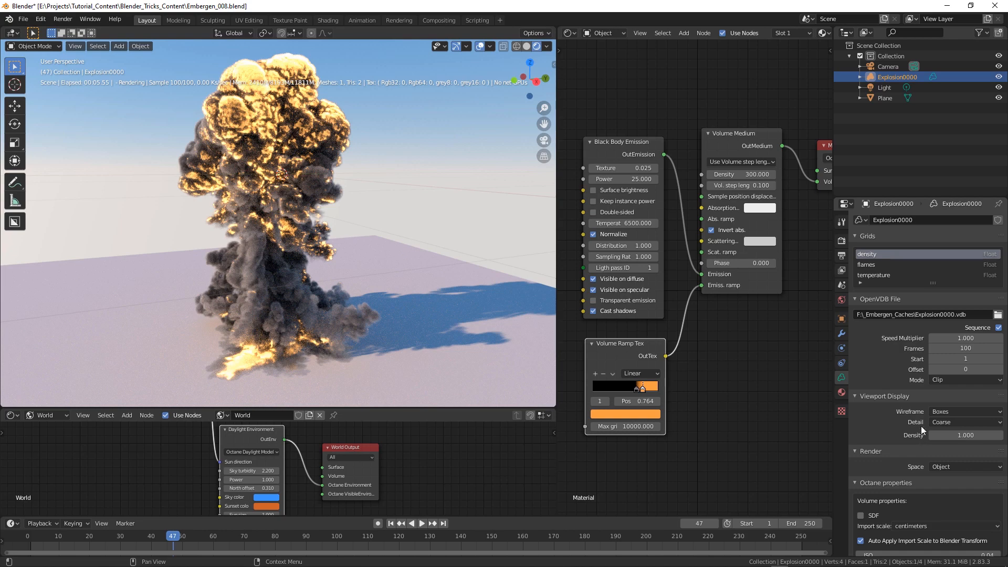
scroll(down, 3)
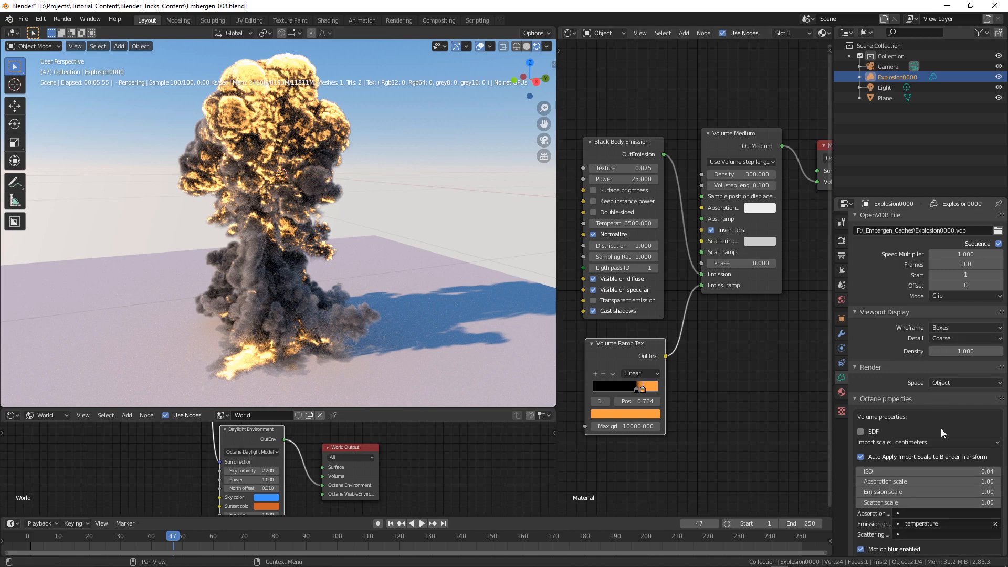
mouse_move(448, 295)
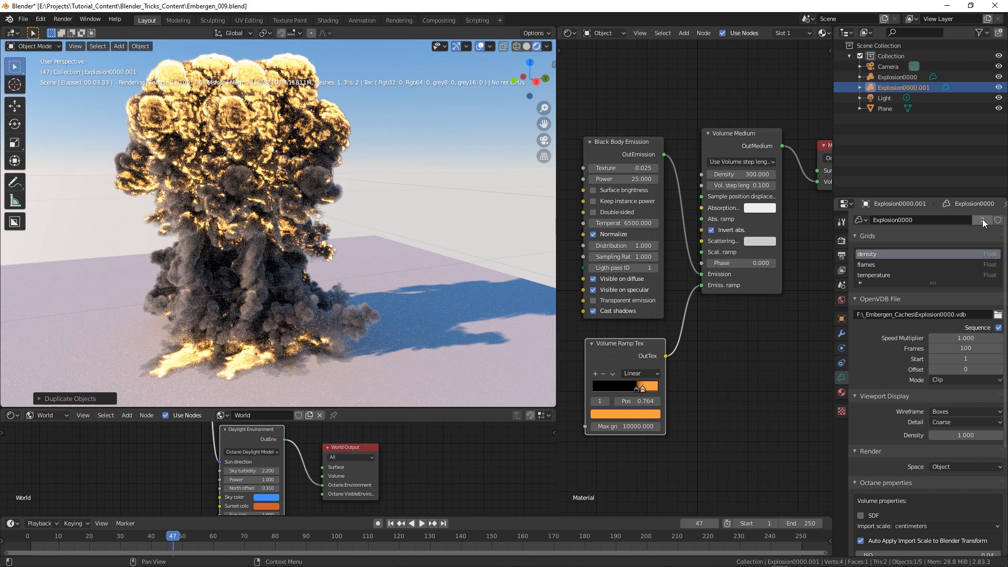
Give duplicate Explosion0000.001 speed 0.5 and offset 5, then preview both explosions
scroll(down, 3)
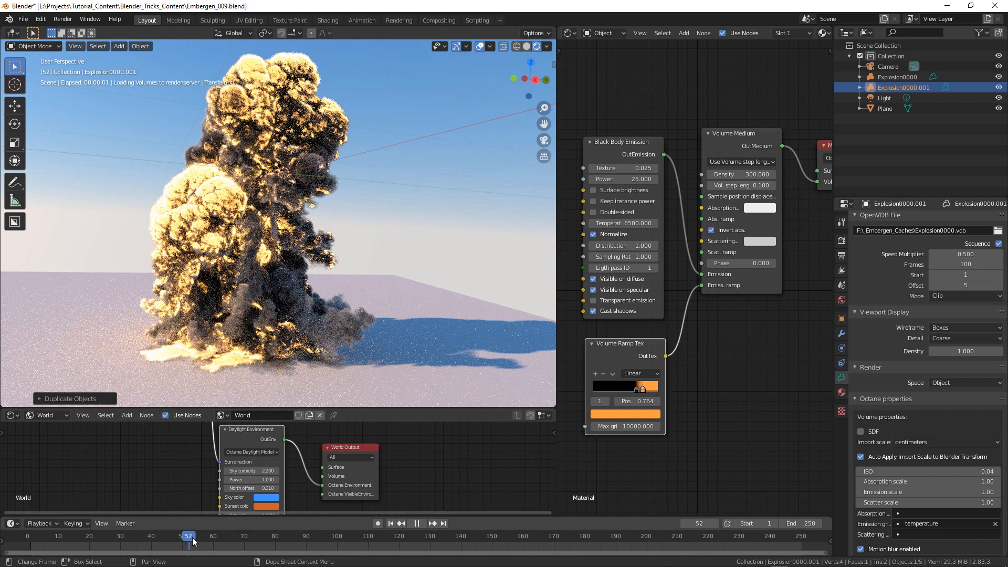
drag(188, 537, 203, 536)
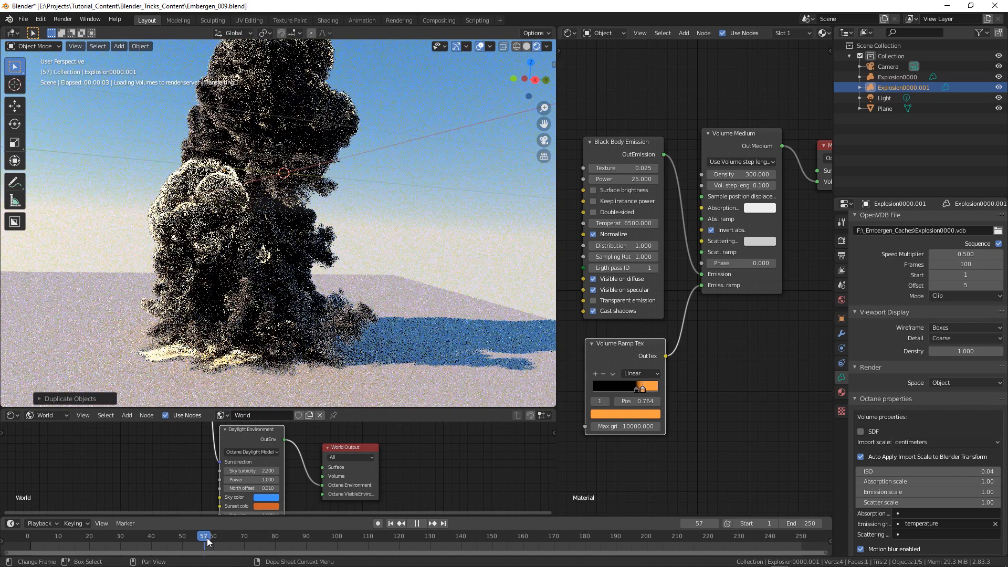